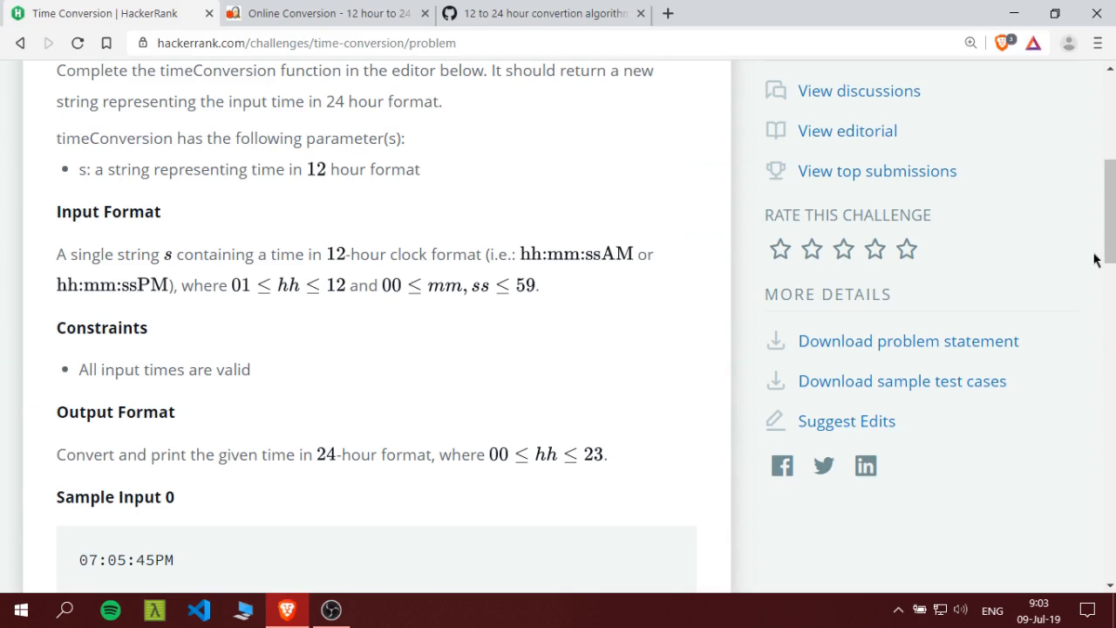
pyautogui.moveTo(1085, 260)
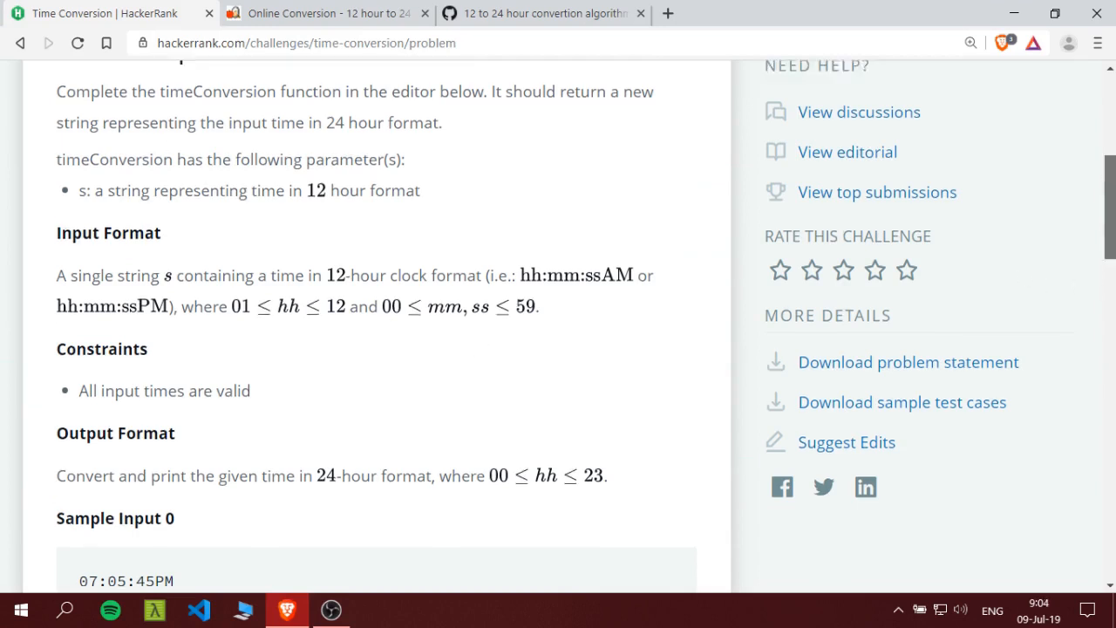
# Read the Time Conversion statement and samples down to the empty Python 3 timeConversion stub
pyautogui.scroll(3)
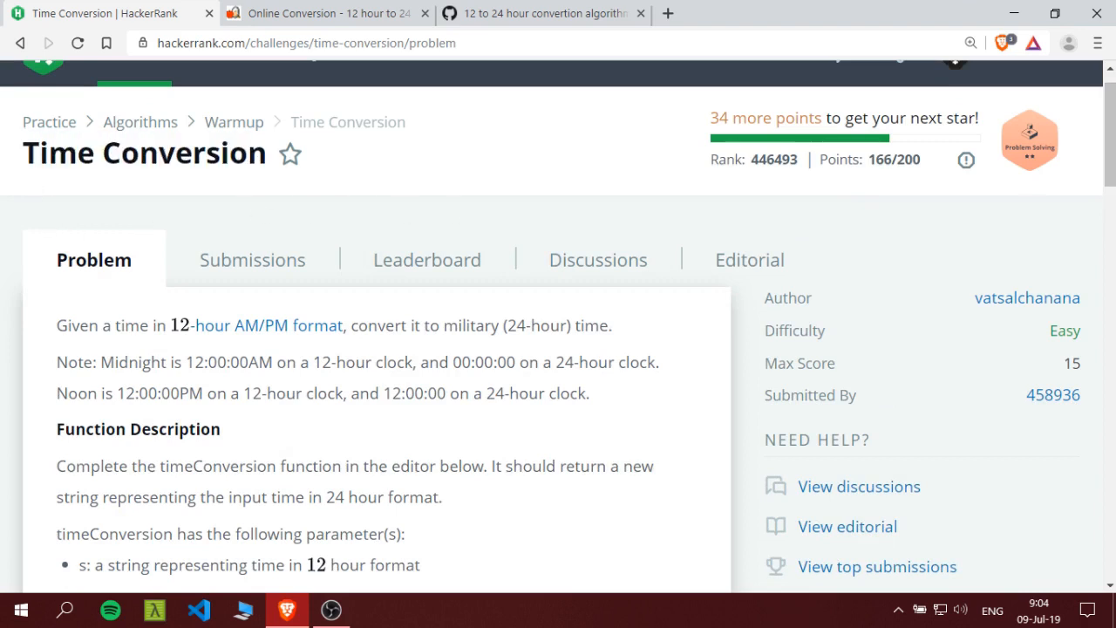
pyautogui.scroll(-3)
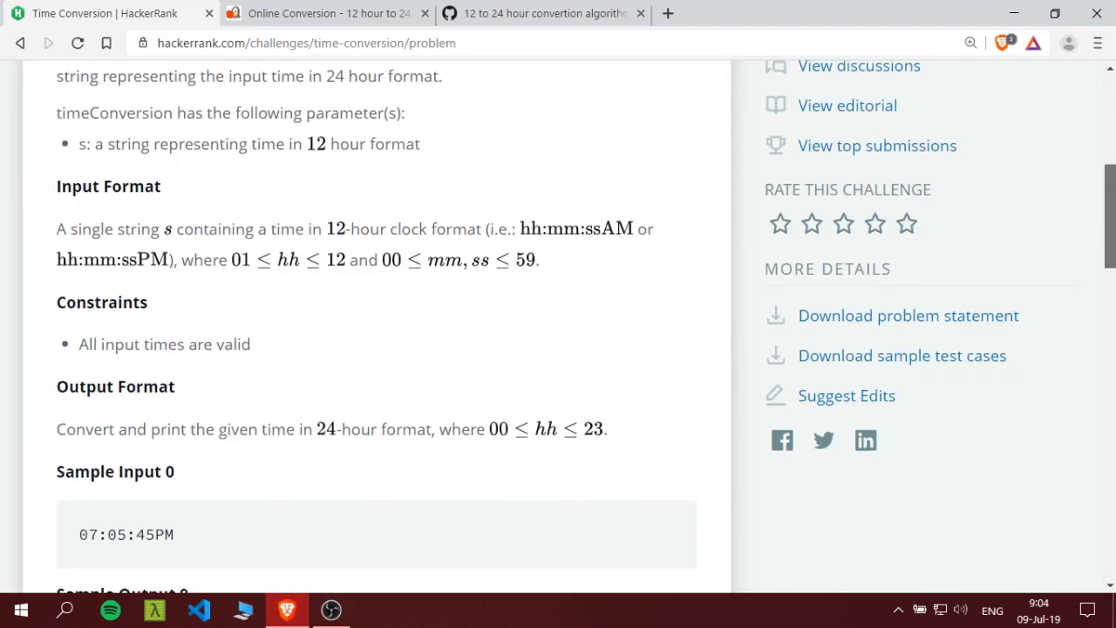
pyautogui.scroll(3)
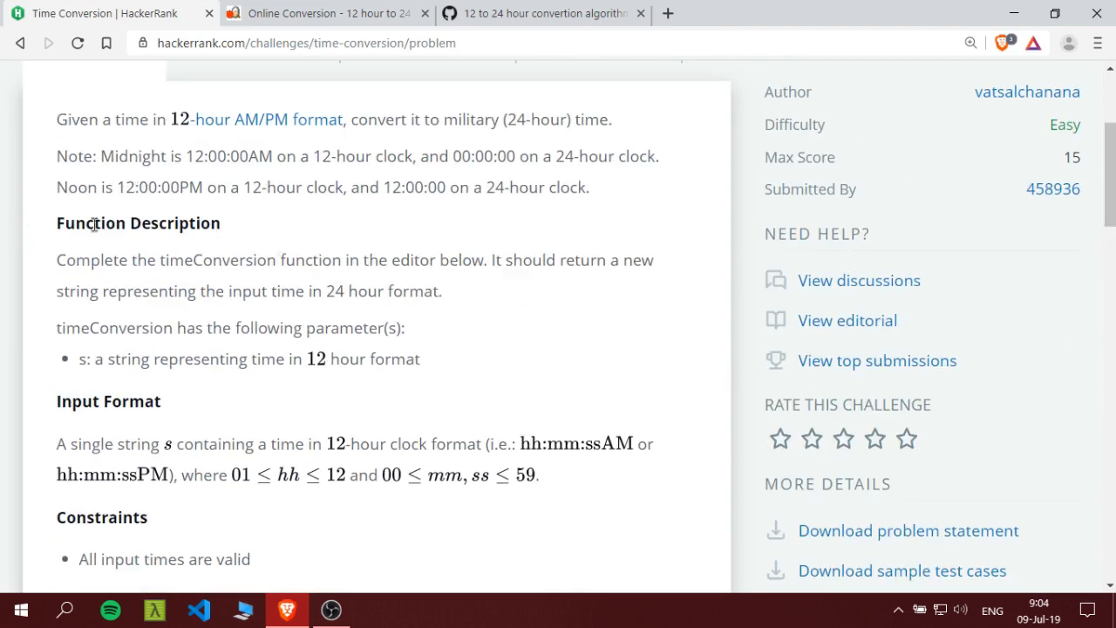
pyautogui.scroll(-3)
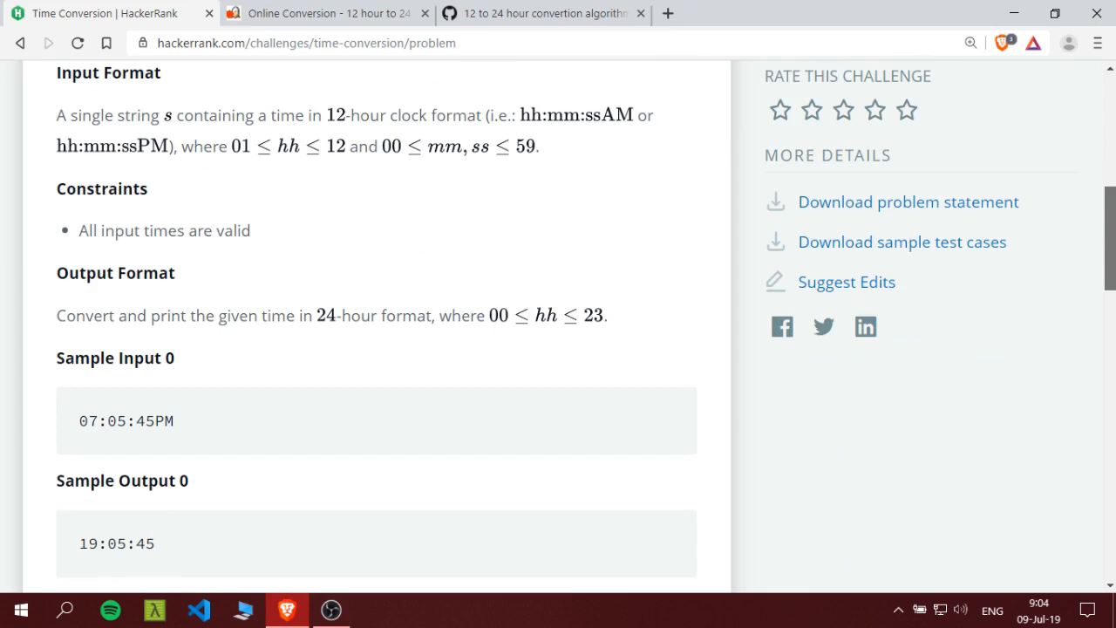
pyautogui.scroll(-3)
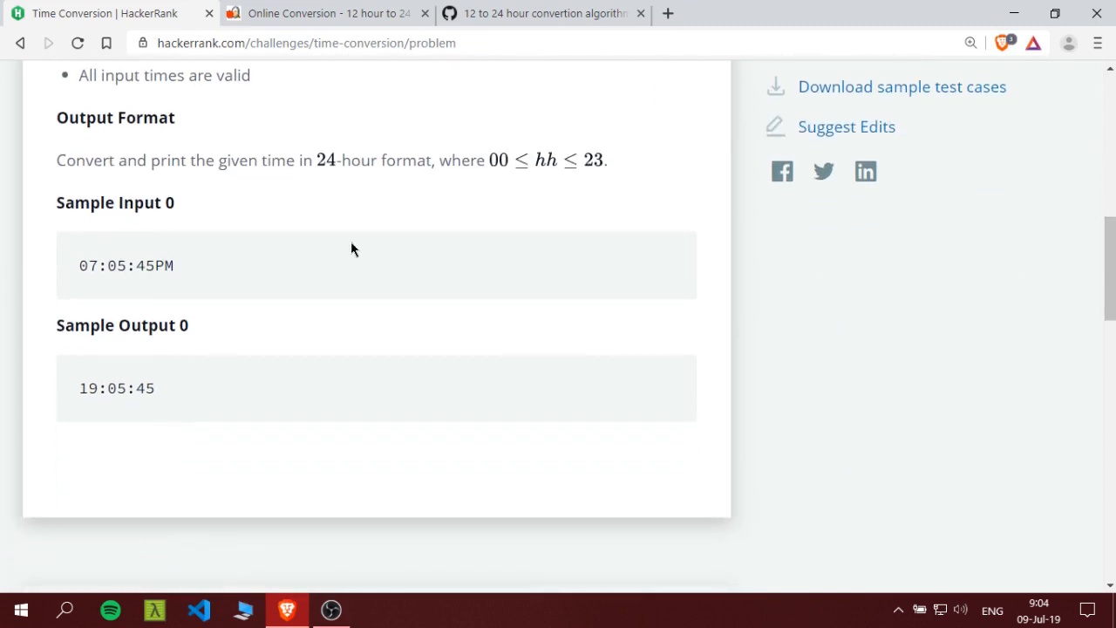
pyautogui.scroll(-3)
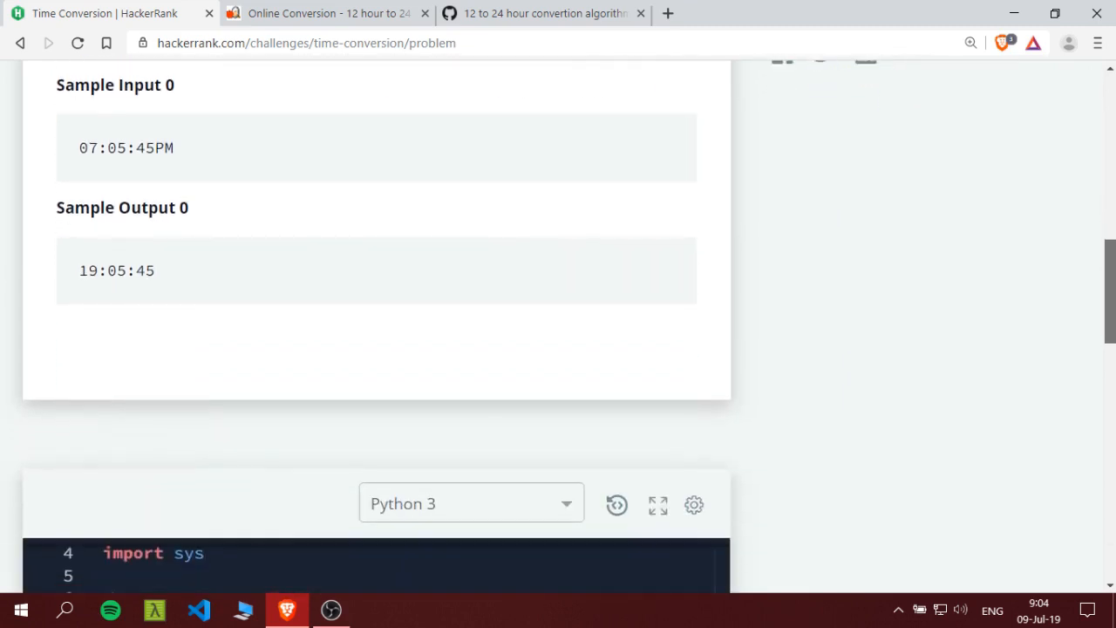
pyautogui.scroll(-3)
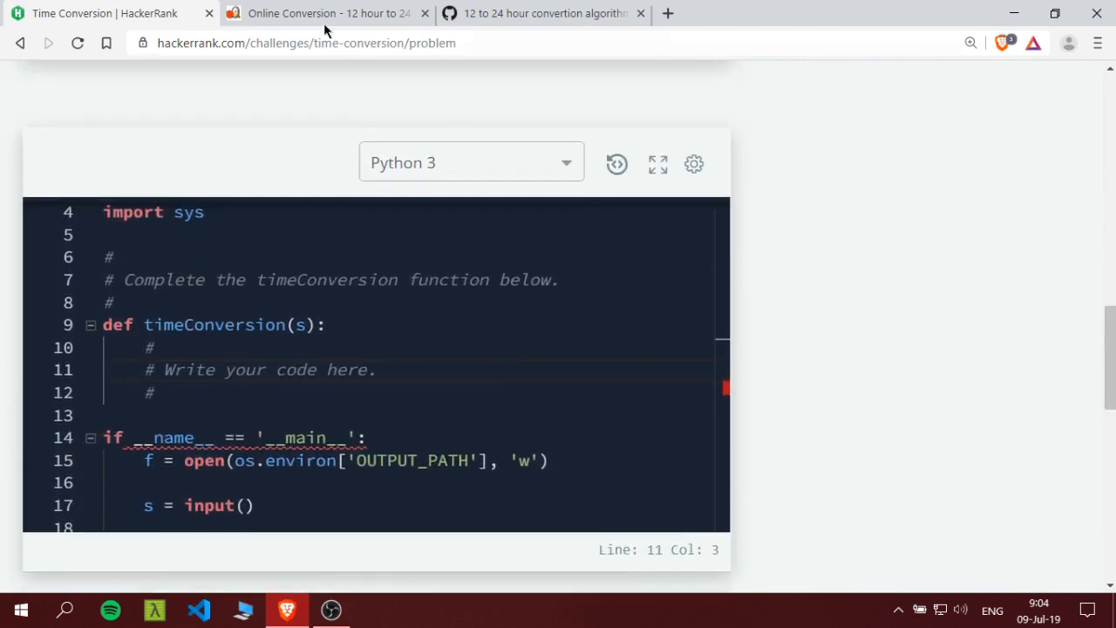
# Try 5 PM, 5 AM, 6 PM and 6 AM in the 12-to-24 hour calculator, ending with 6 AM as 06
pyautogui.click(328, 14)
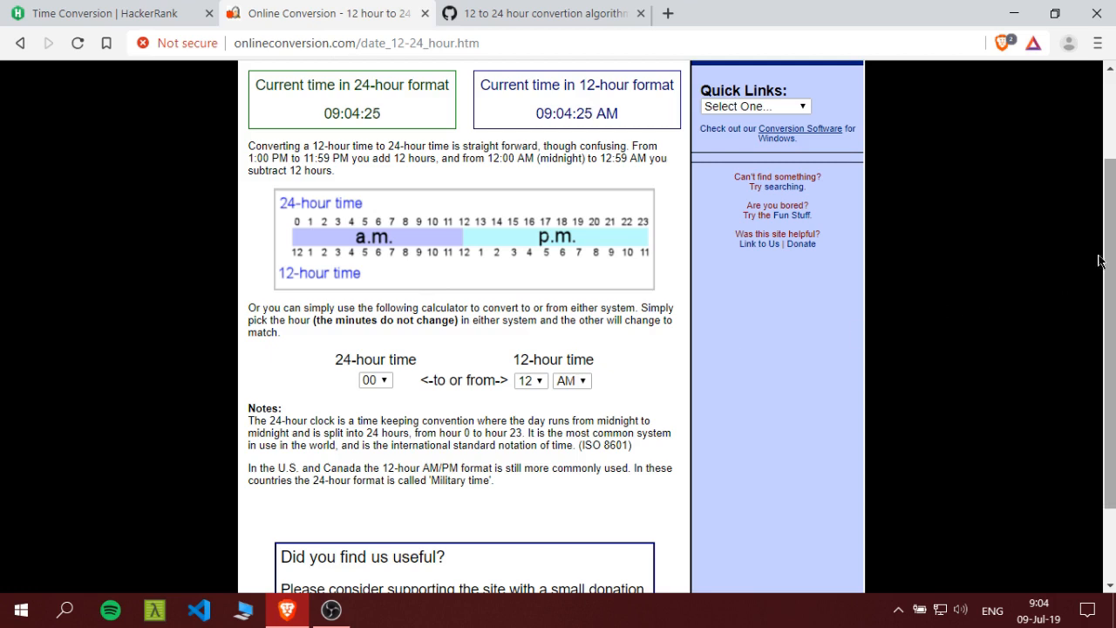
pyautogui.moveTo(283, 202)
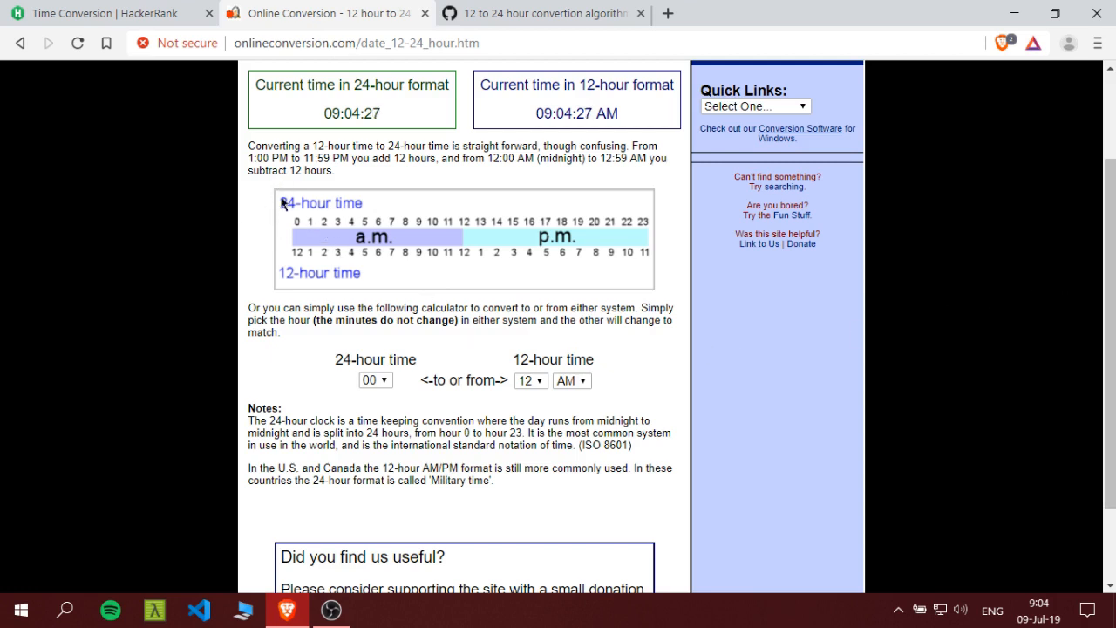
pyautogui.moveTo(317, 218)
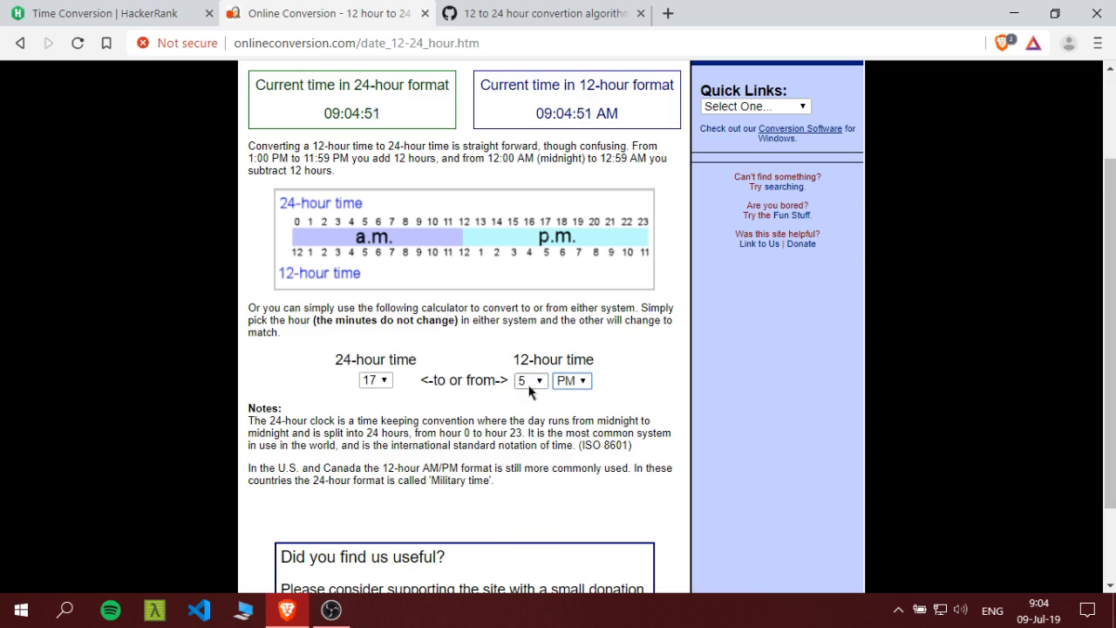
pyautogui.click(572, 380)
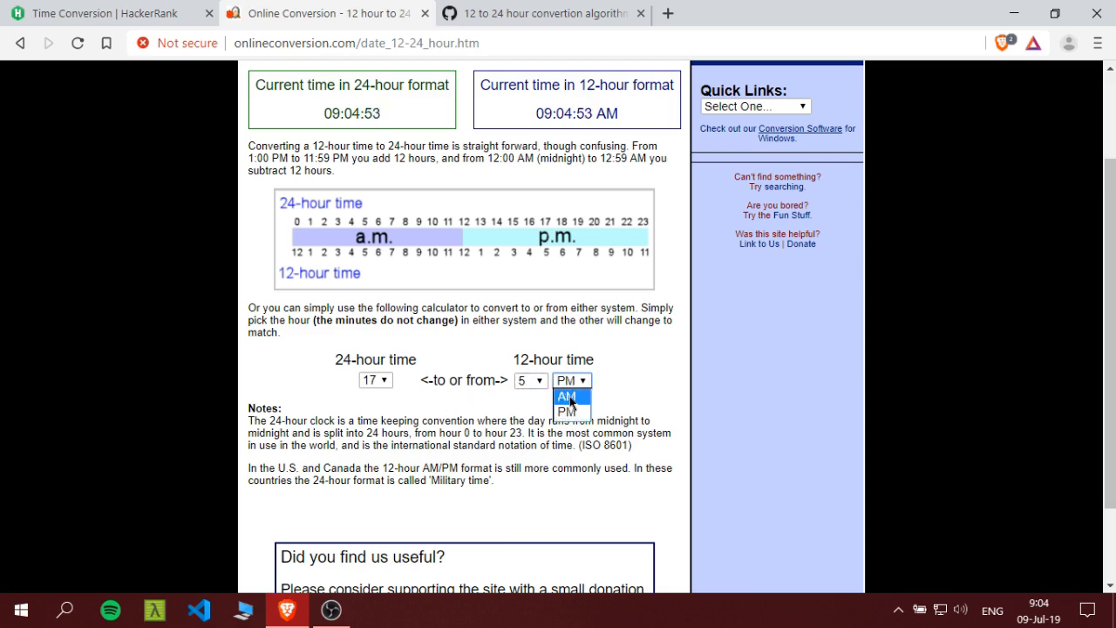
pyautogui.click(567, 397)
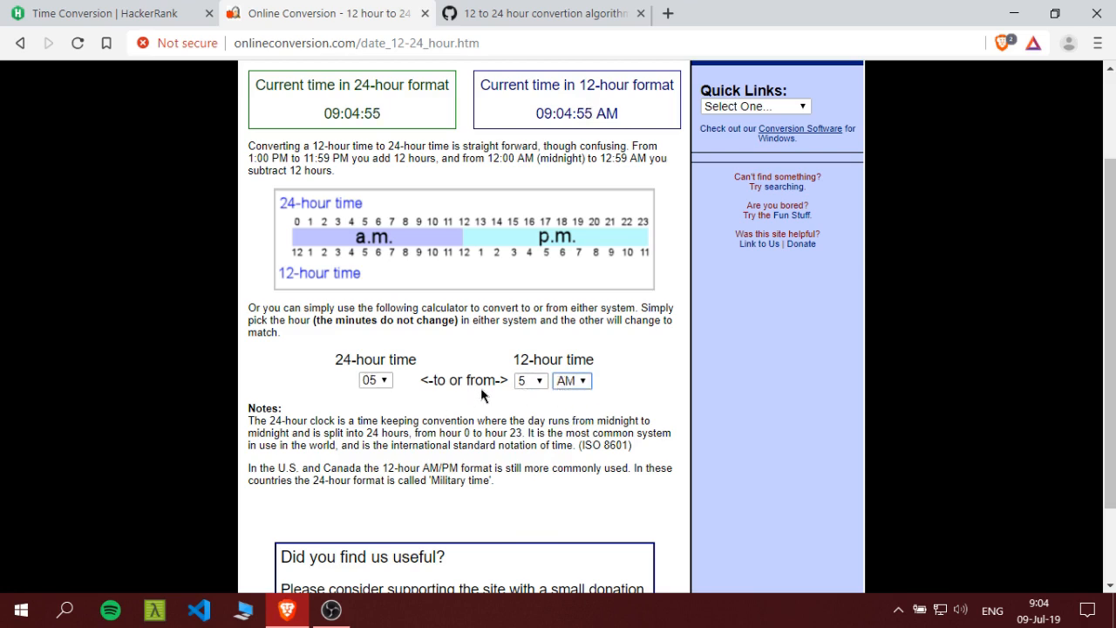
pyautogui.moveTo(352, 394)
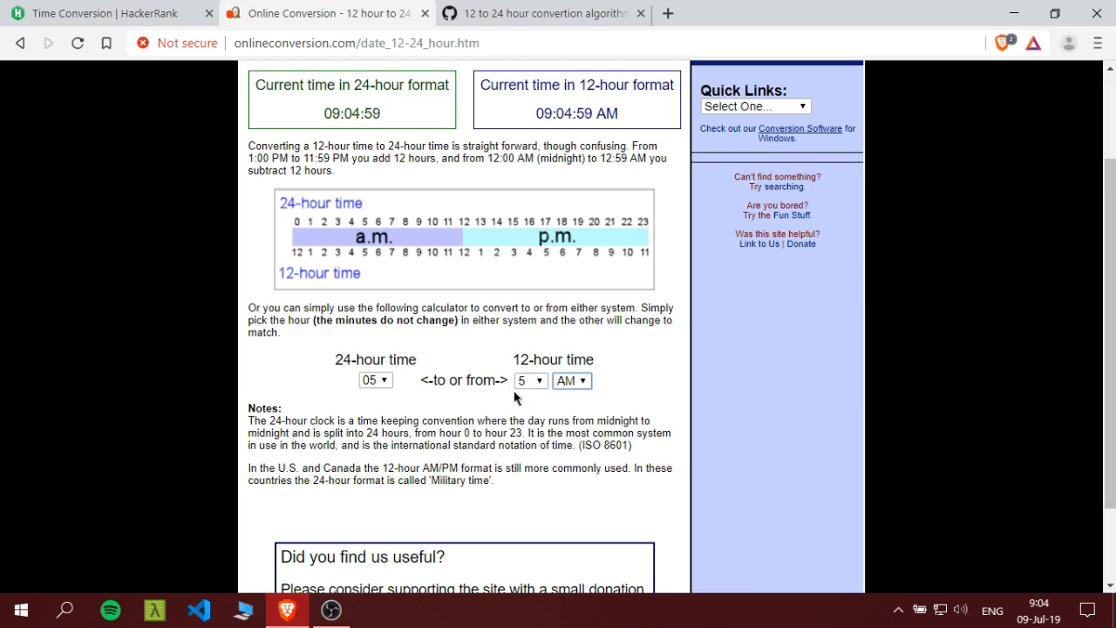
pyautogui.click(572, 380)
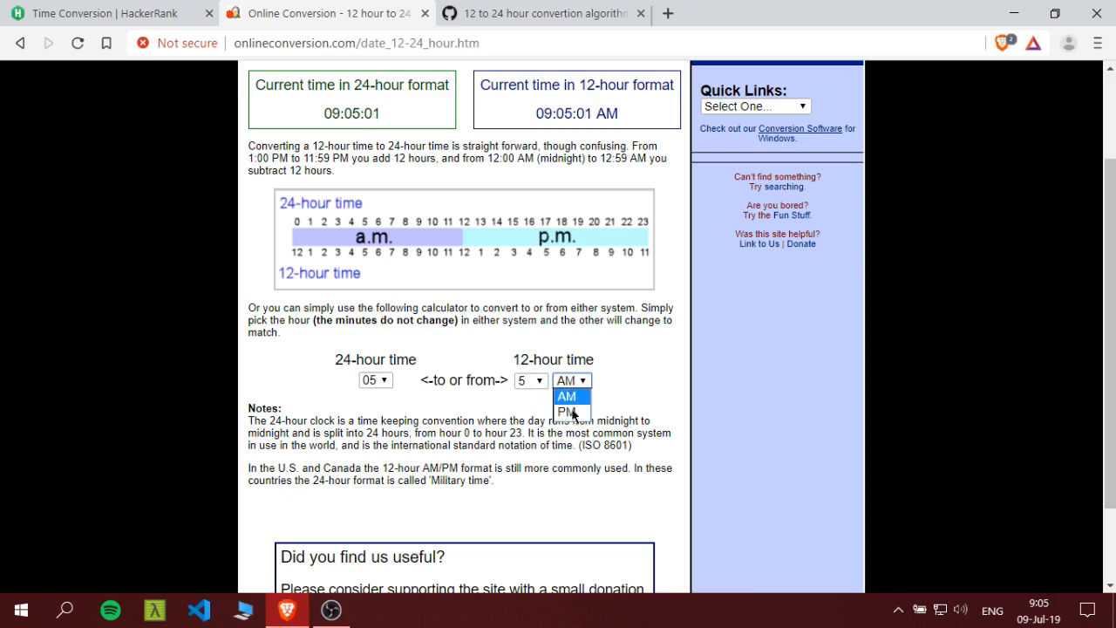
pyautogui.click(572, 412)
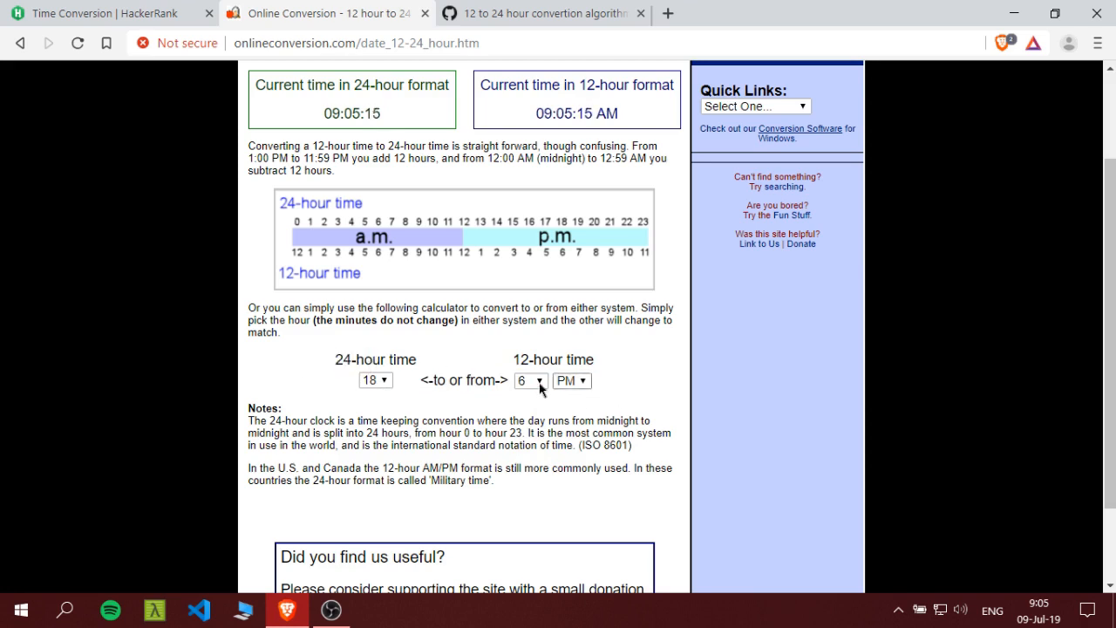
pyautogui.moveTo(440, 401)
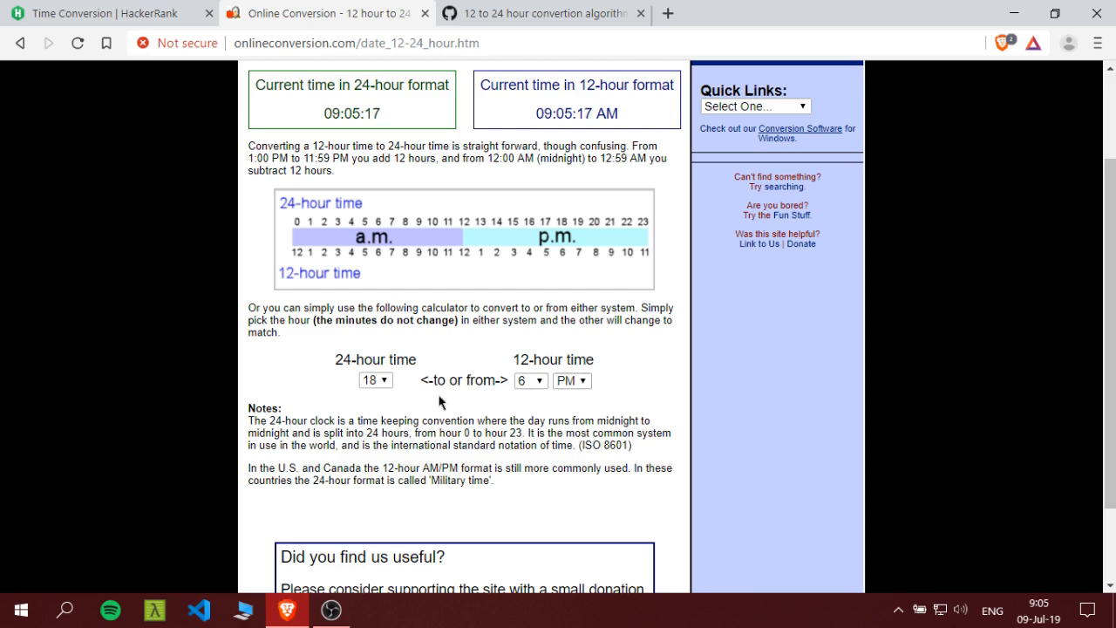
pyautogui.moveTo(401, 408)
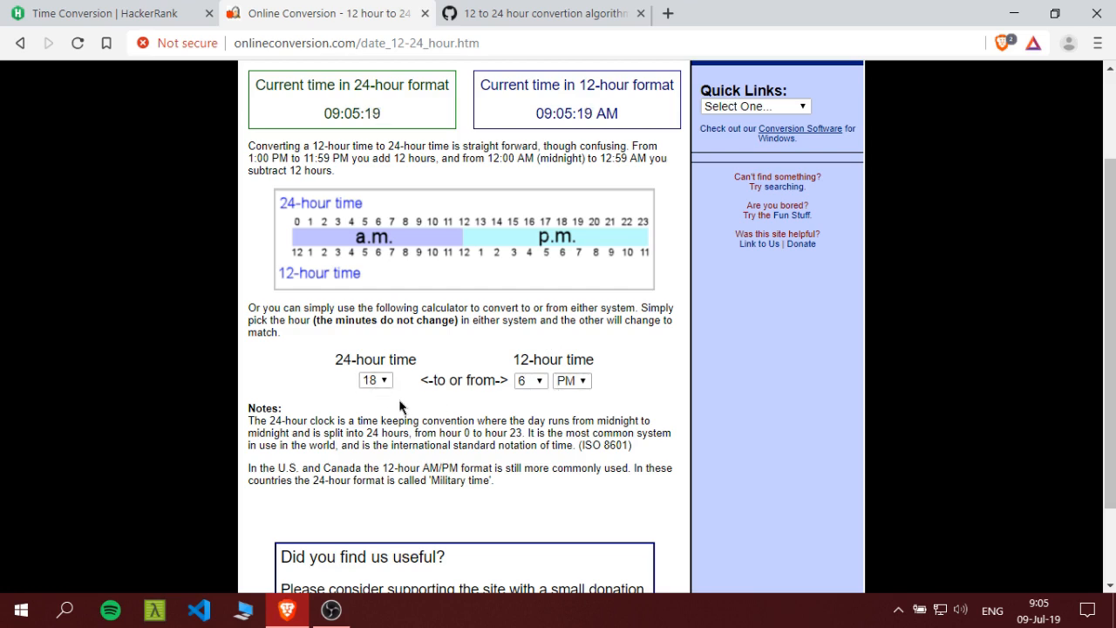
pyautogui.click(572, 380)
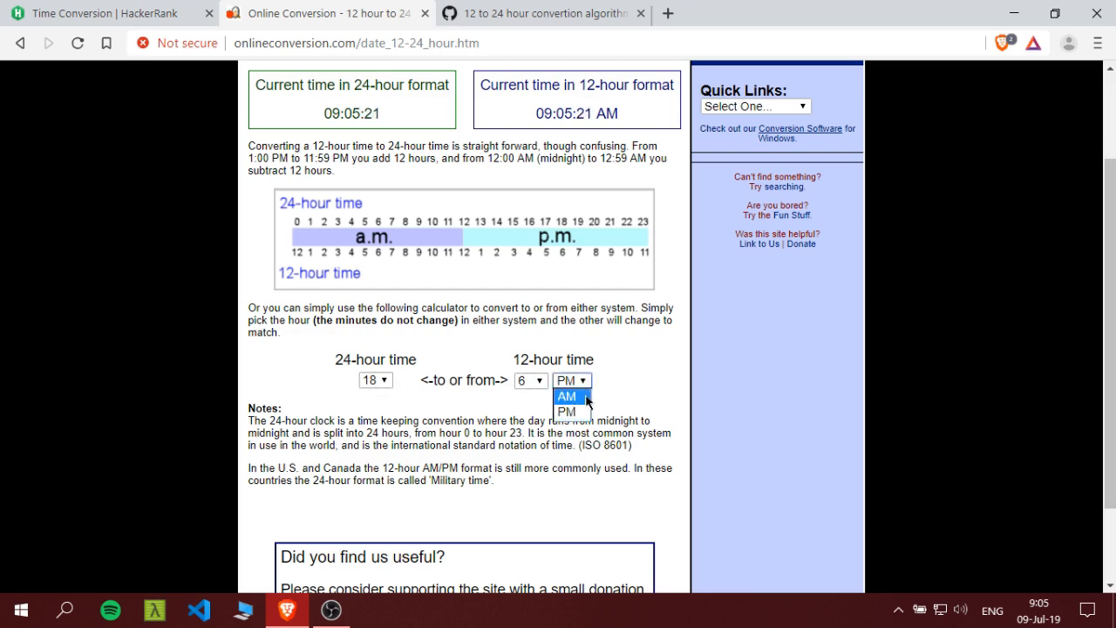
pyautogui.click(567, 398)
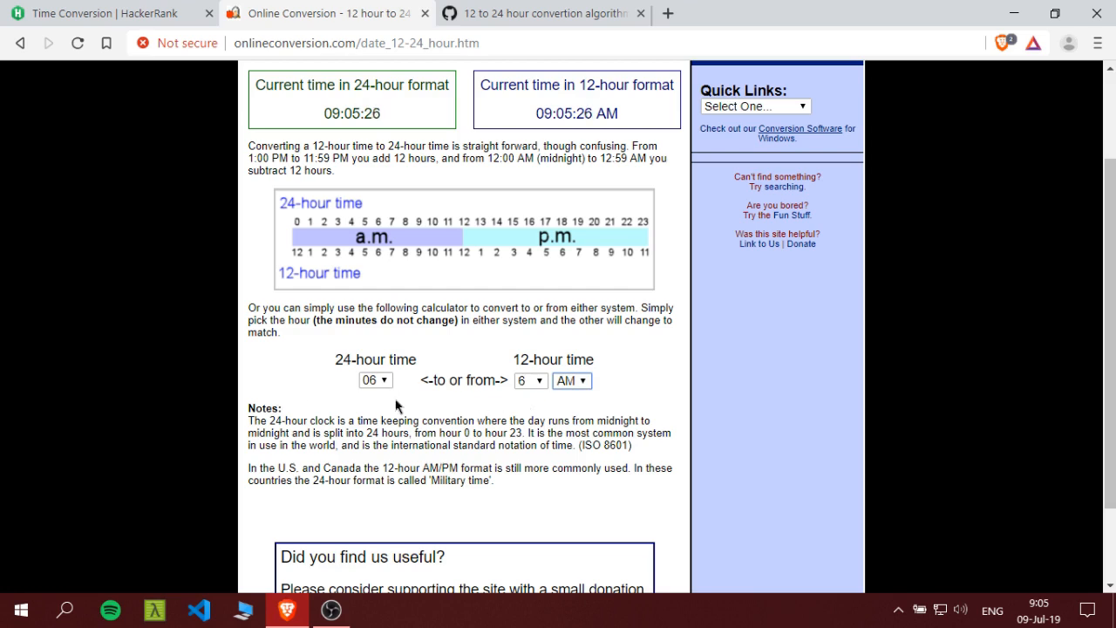
# Convert the edge cases 12 AM (gives 00) and 12 PM (gives 12) in the calculator
pyautogui.click(531, 380)
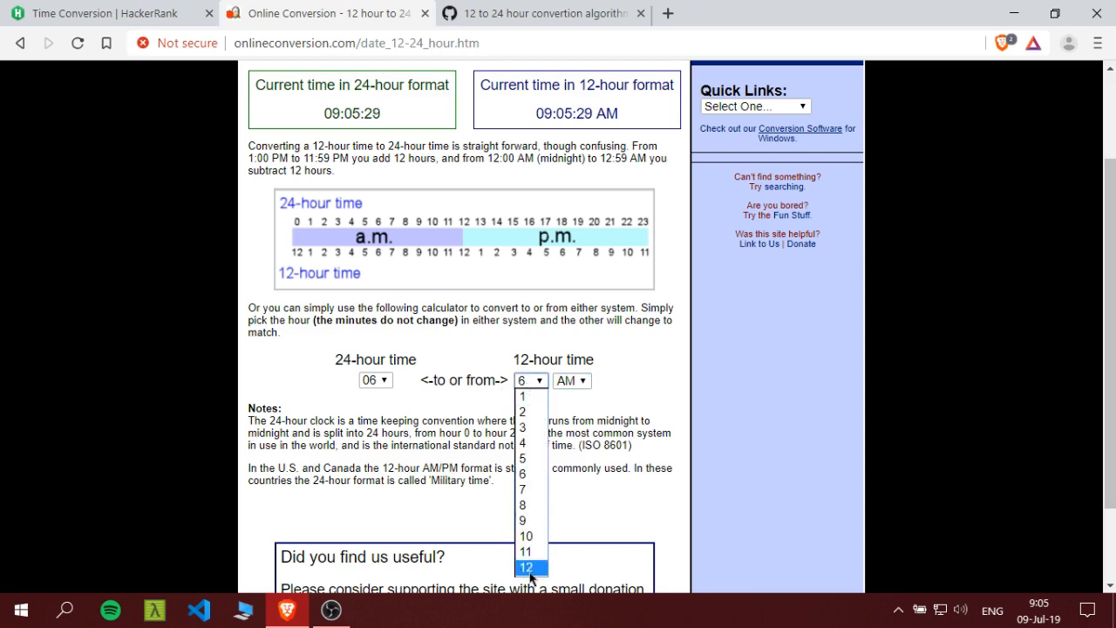
pyautogui.click(530, 569)
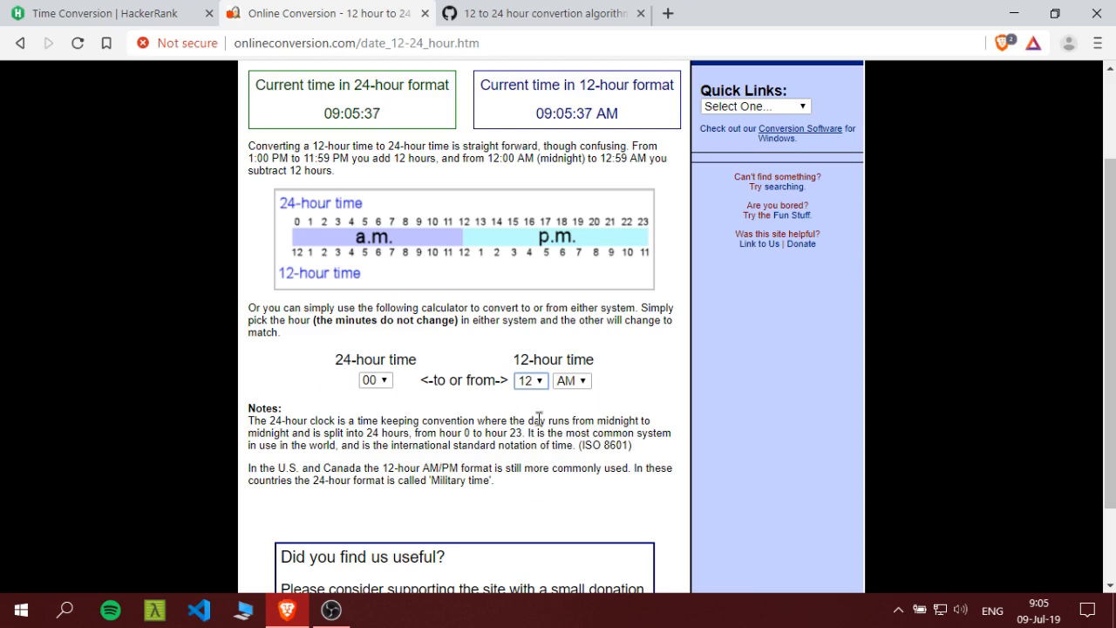
pyautogui.click(572, 380)
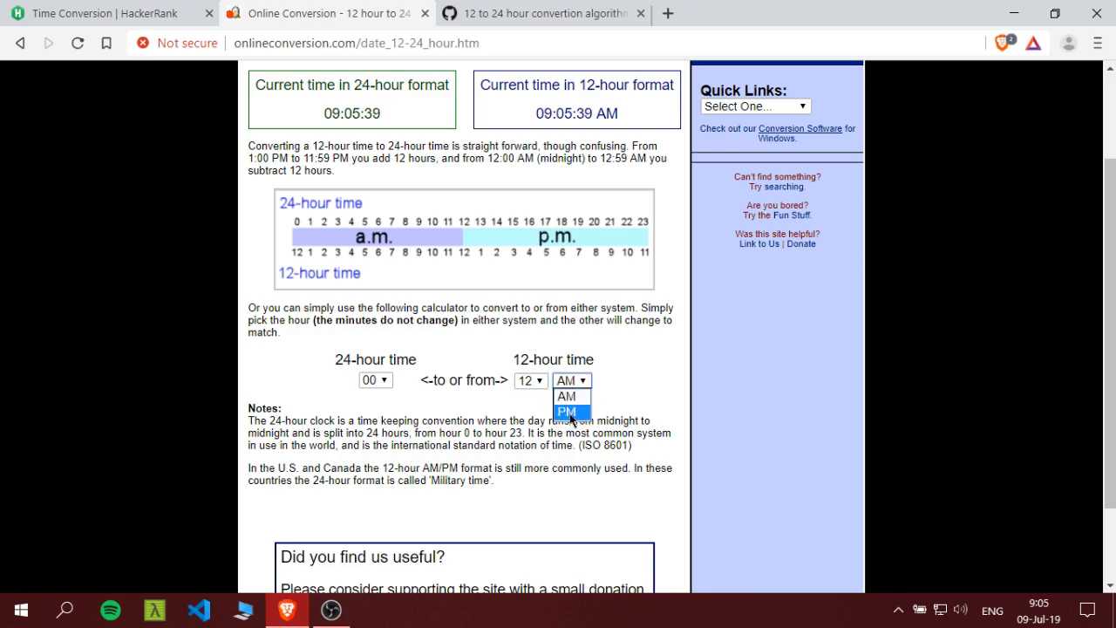
pyautogui.click(567, 411)
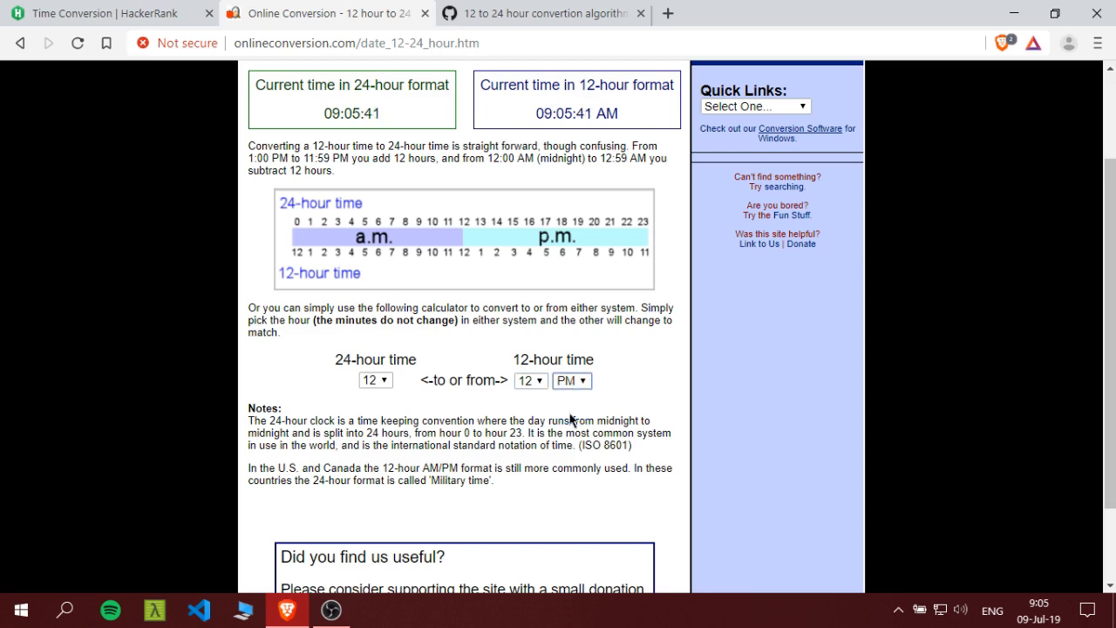
pyautogui.moveTo(380, 400)
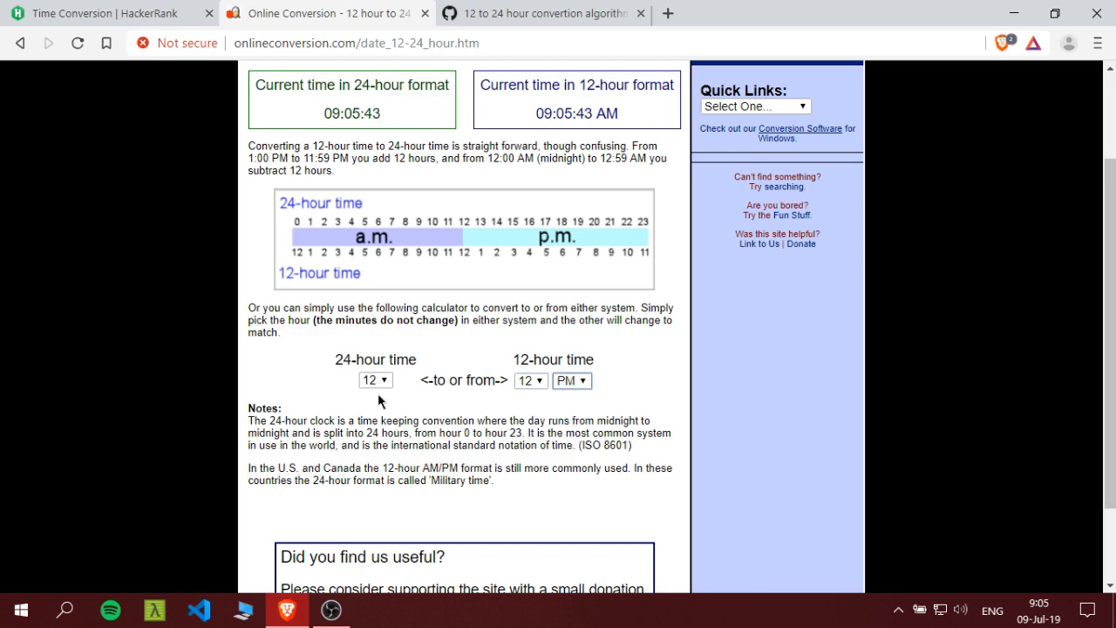
pyautogui.moveTo(415, 398)
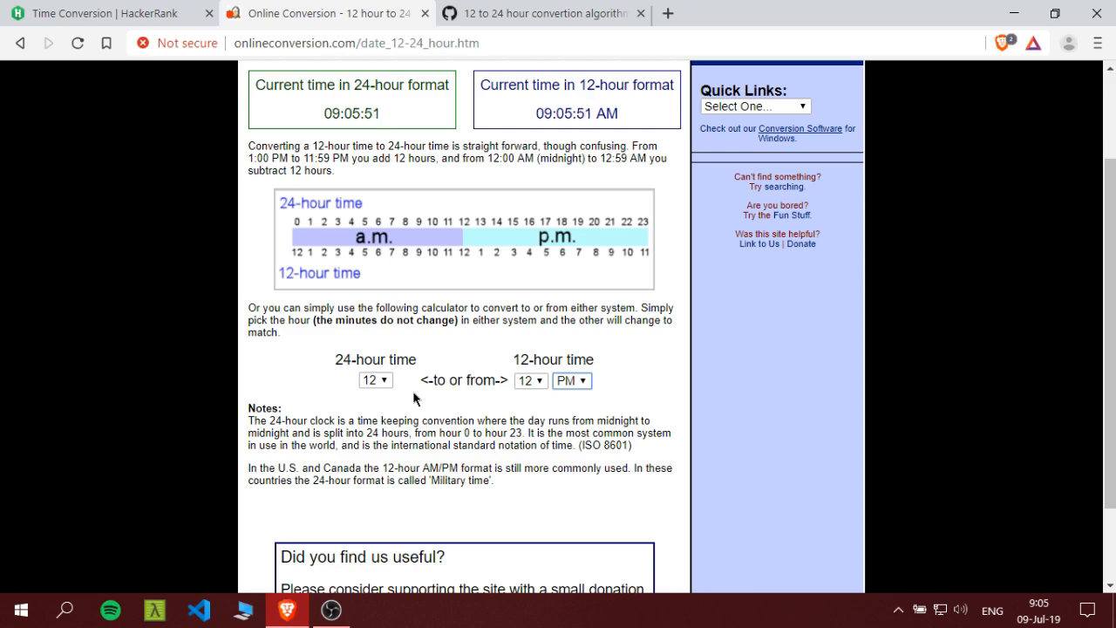
pyautogui.click(531, 380)
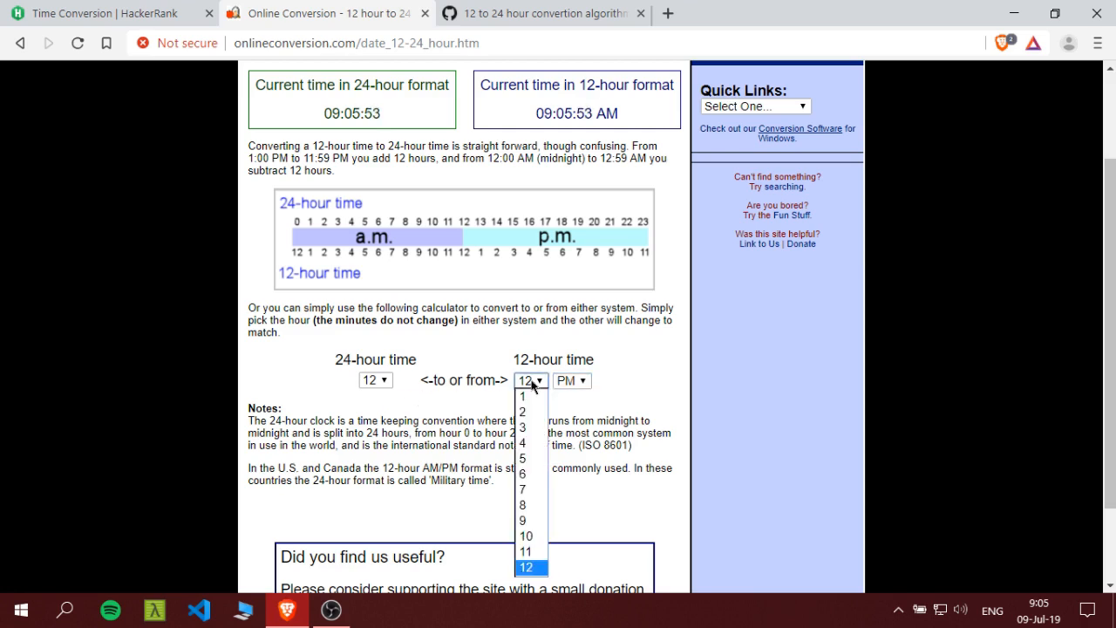
pyautogui.click(531, 567)
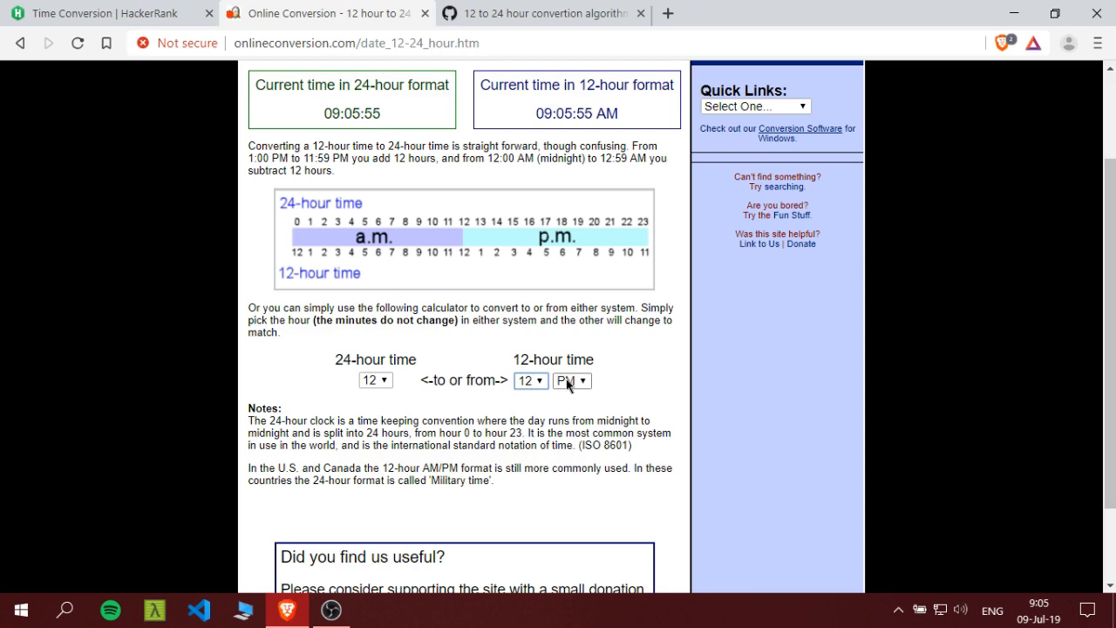
# Step through 1 AM, 5 AM and 12 PM, ending with 3 PM converting to 15
pyautogui.click(572, 380)
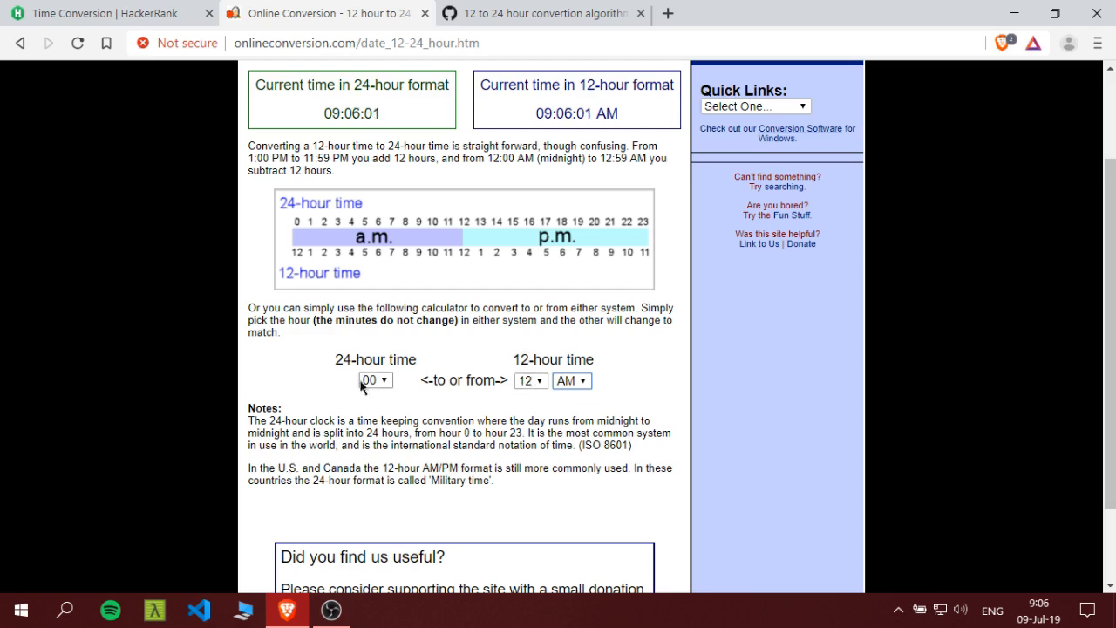
pyautogui.moveTo(352, 395)
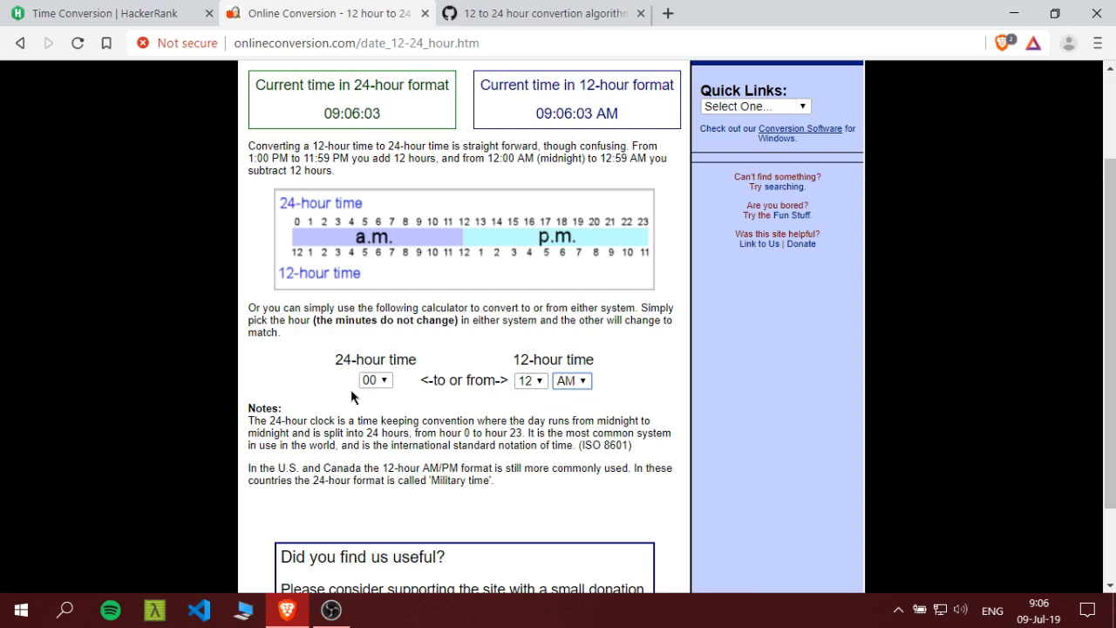
pyautogui.click(530, 380)
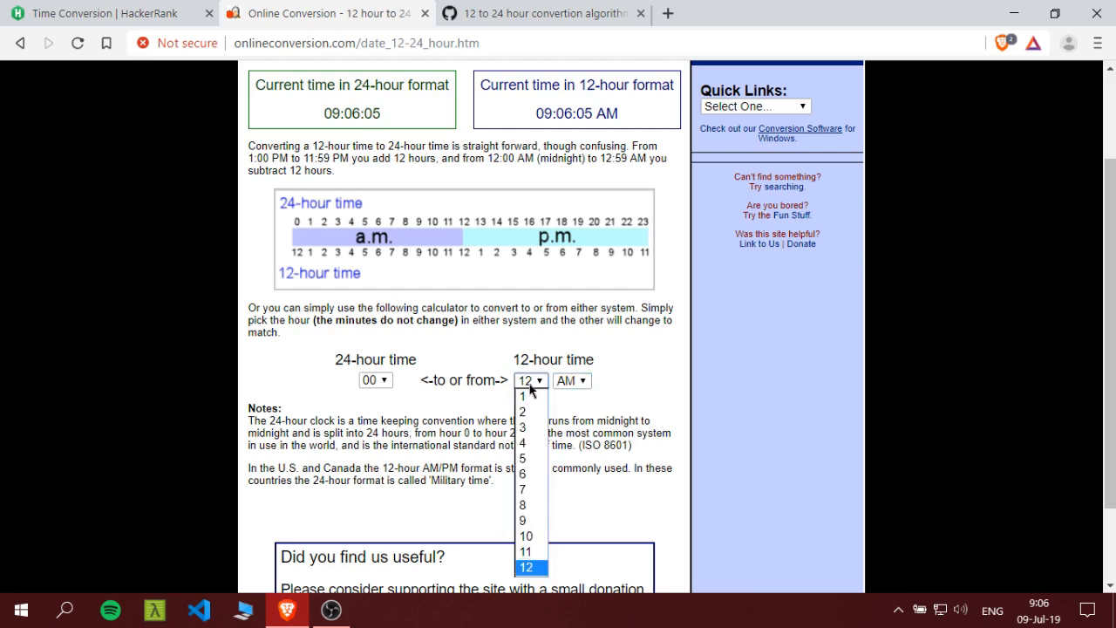
pyautogui.click(521, 396)
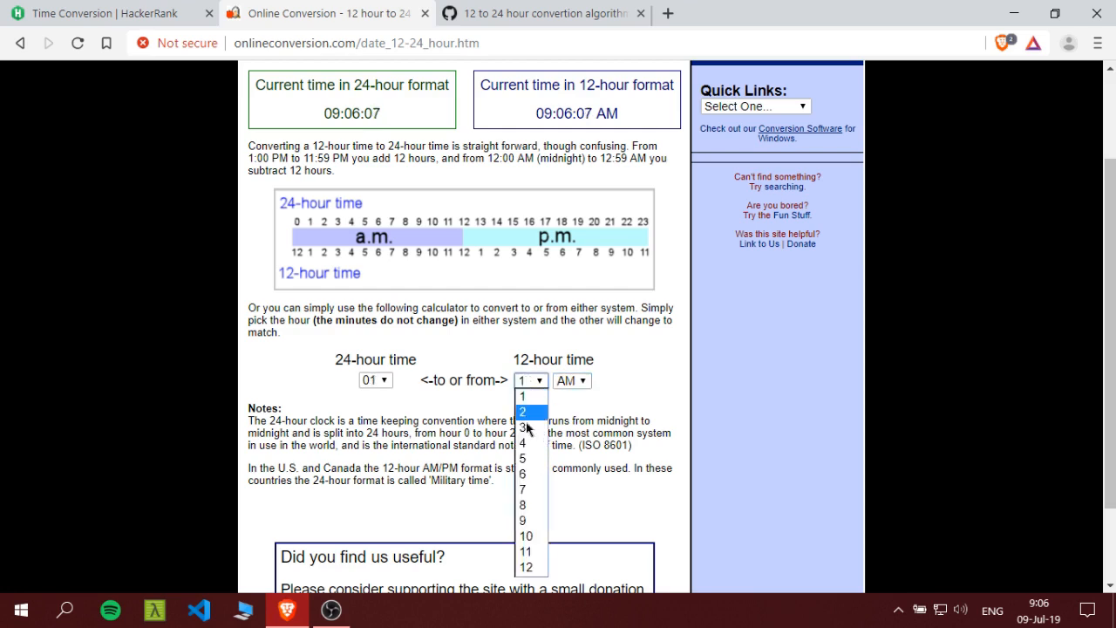
pyautogui.click(523, 427)
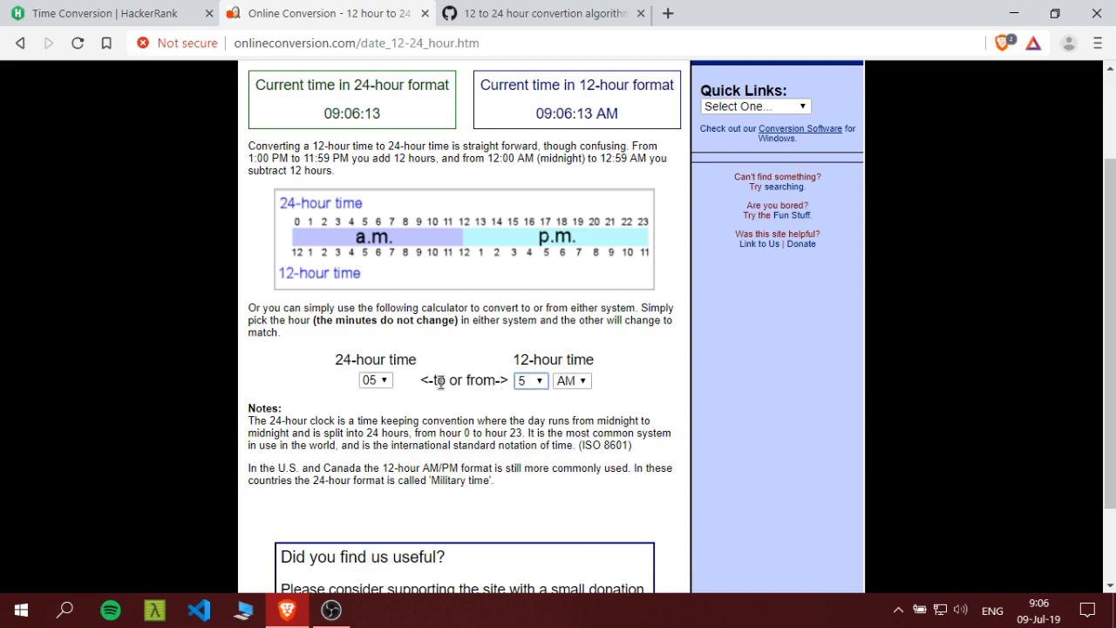
pyautogui.moveTo(544, 408)
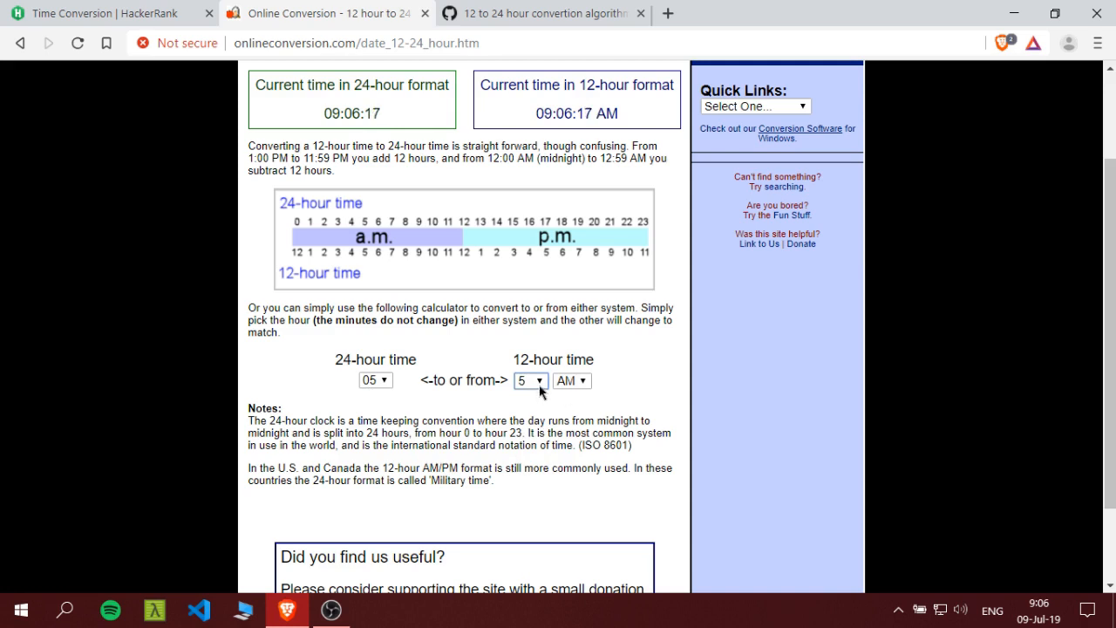
pyautogui.click(571, 380)
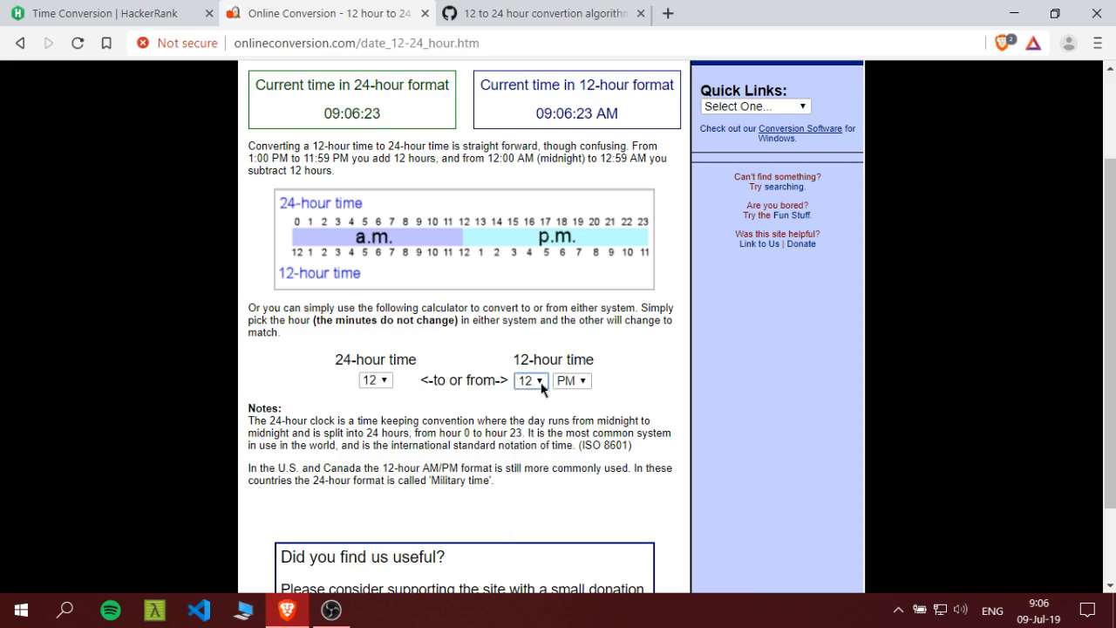
pyautogui.click(530, 380)
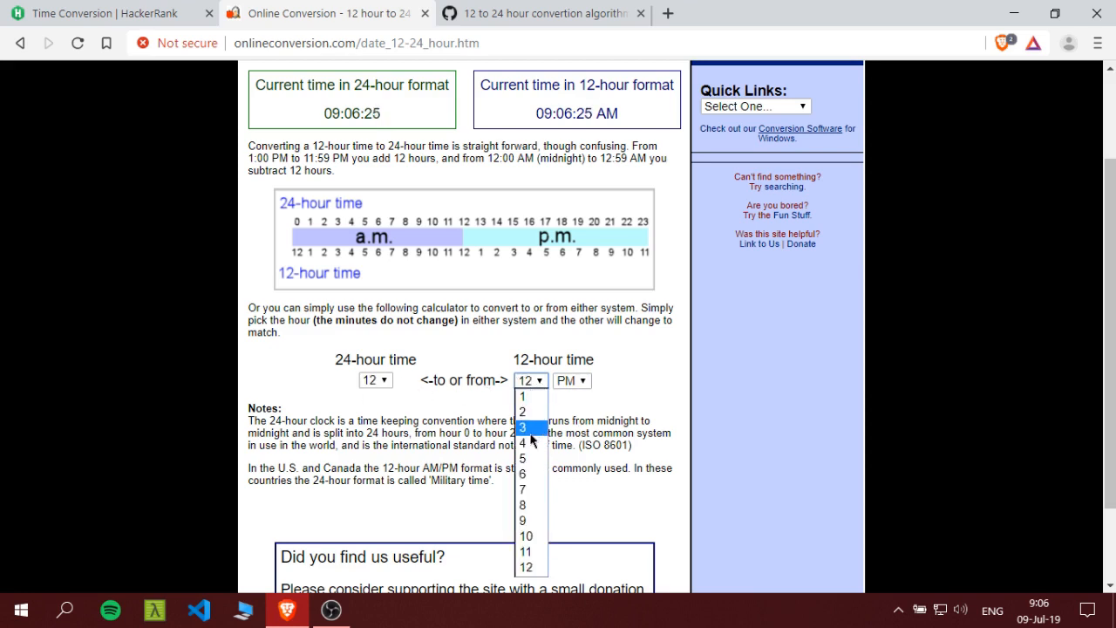
pyautogui.click(519, 427)
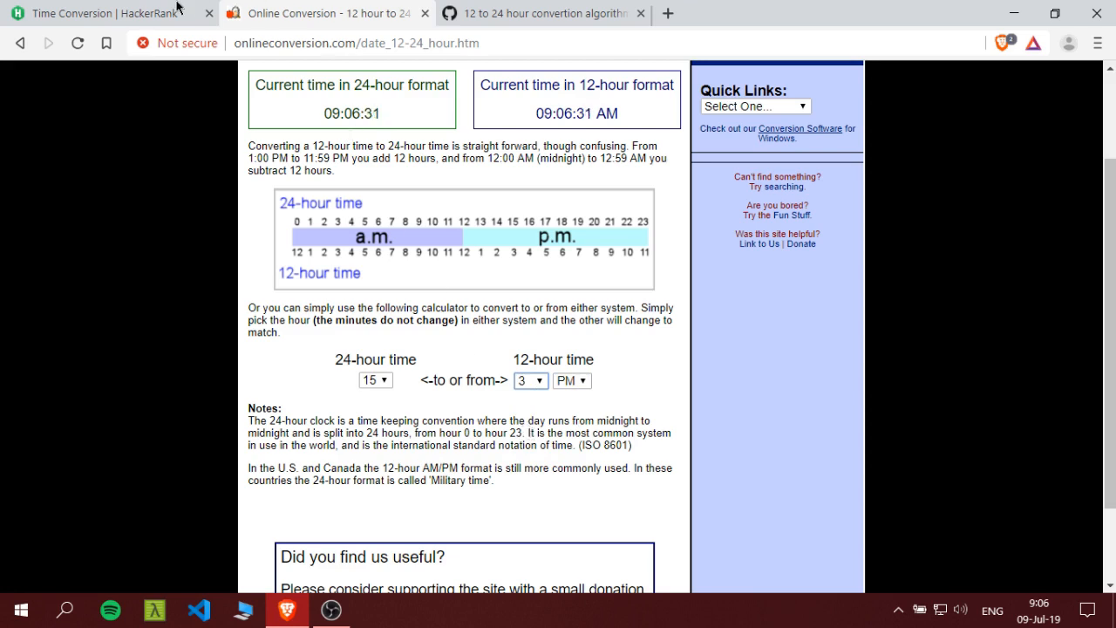
# Review Sample Input 07:05:45PM against Sample Output 19:05:45, then return to the editor
pyautogui.click(105, 14)
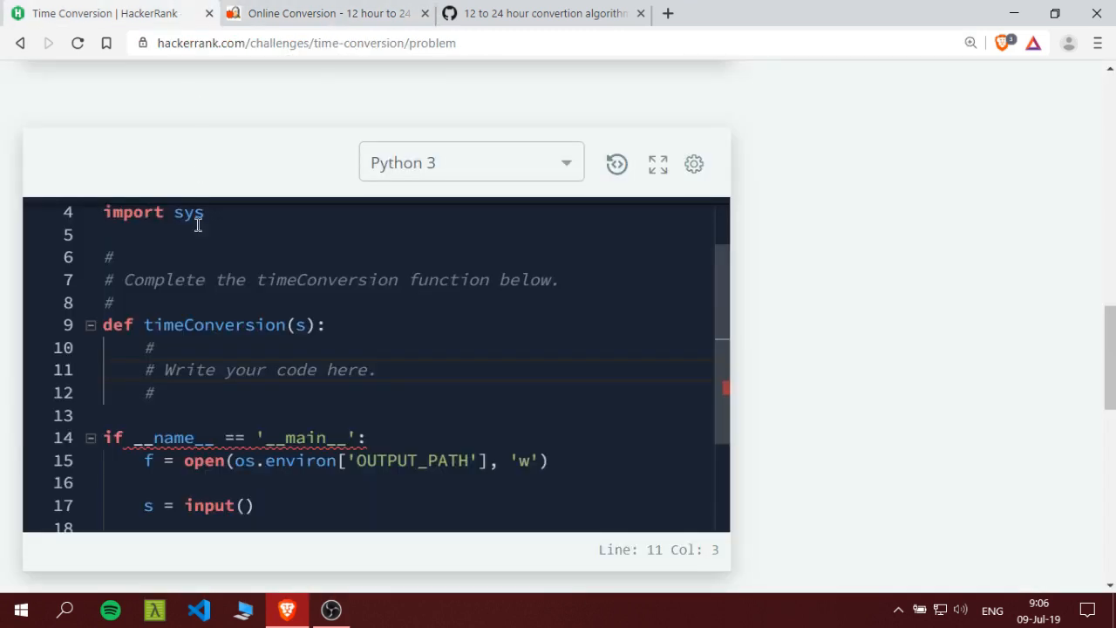
pyautogui.moveTo(450, 415)
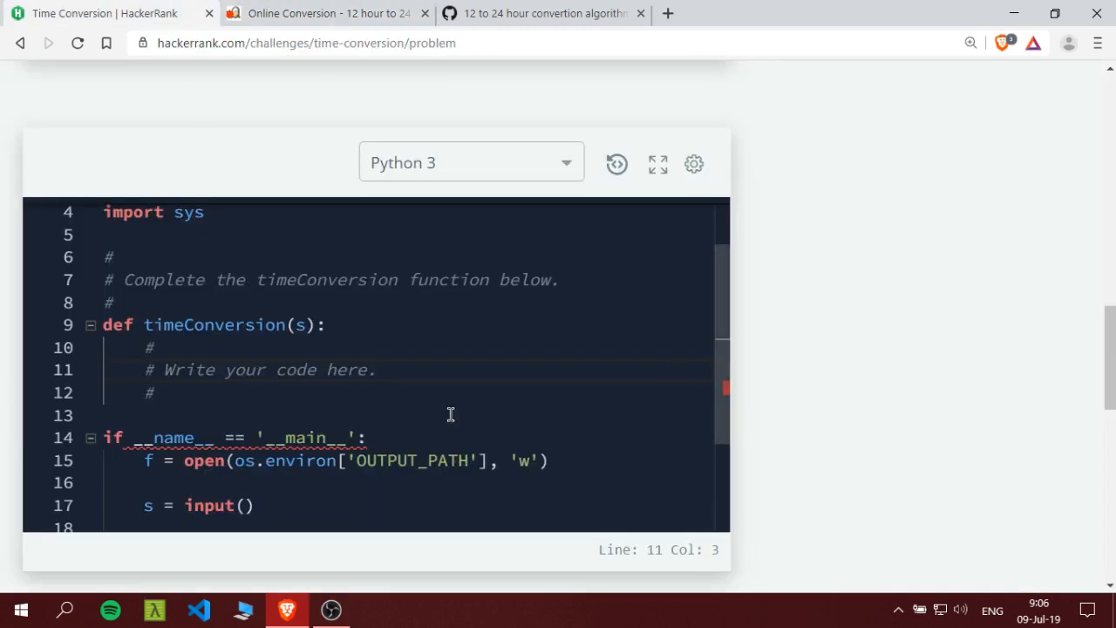
pyautogui.moveTo(625, 387)
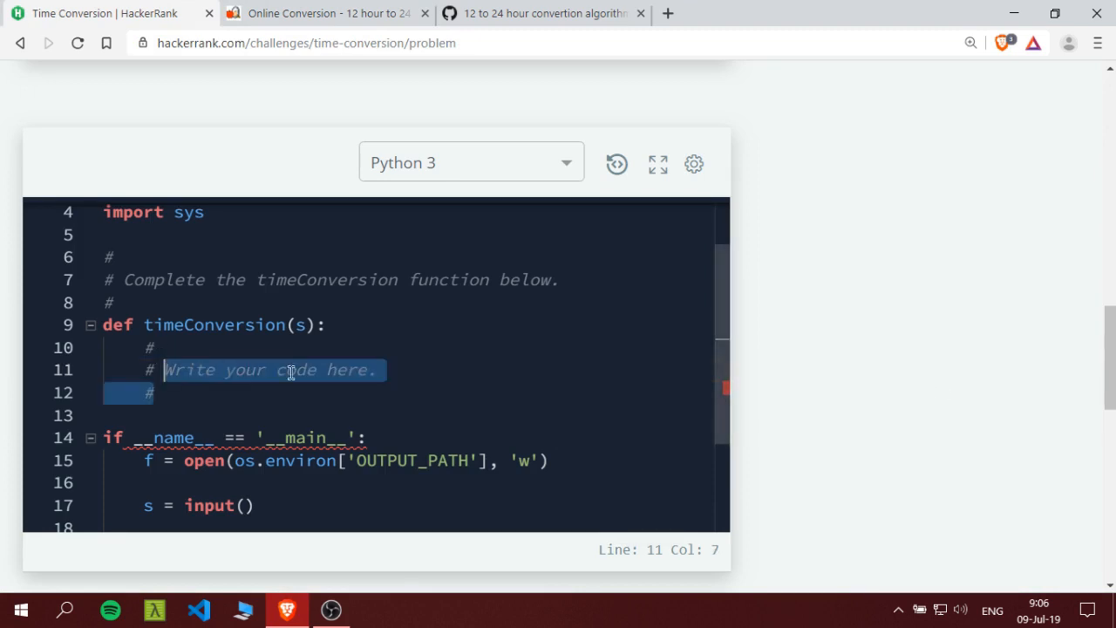
pyautogui.scroll(3)
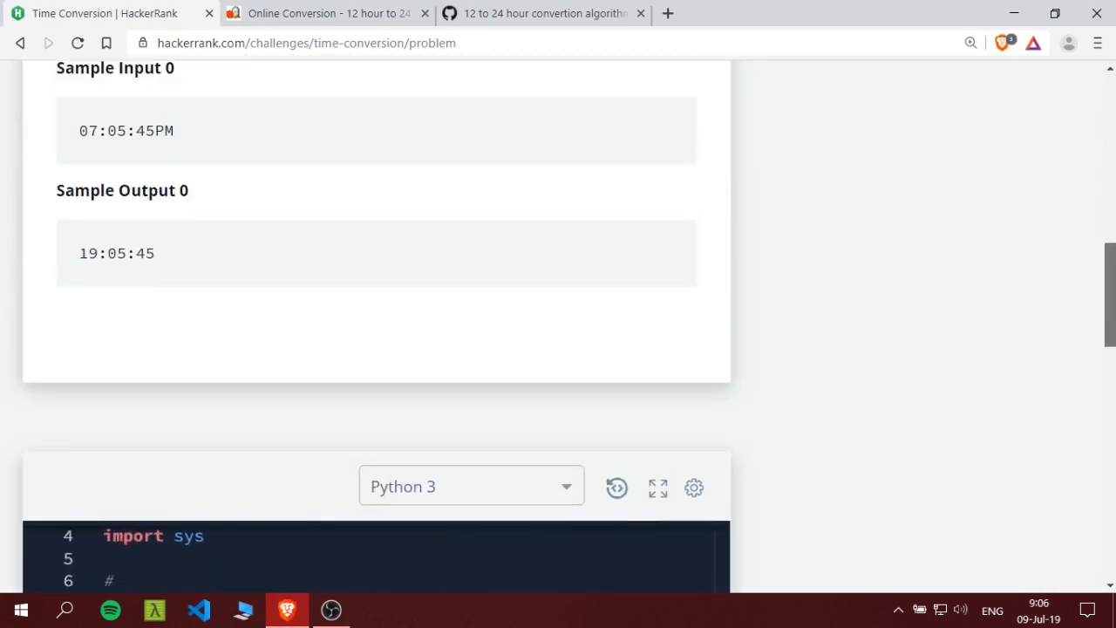
pyautogui.scroll(3)
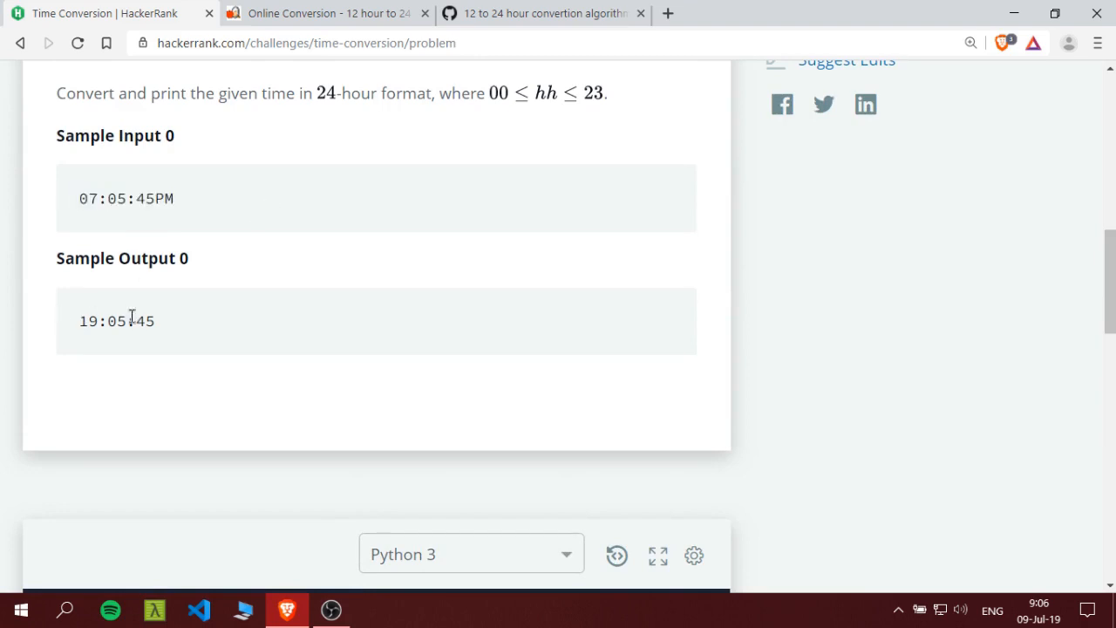
pyautogui.moveTo(243, 300)
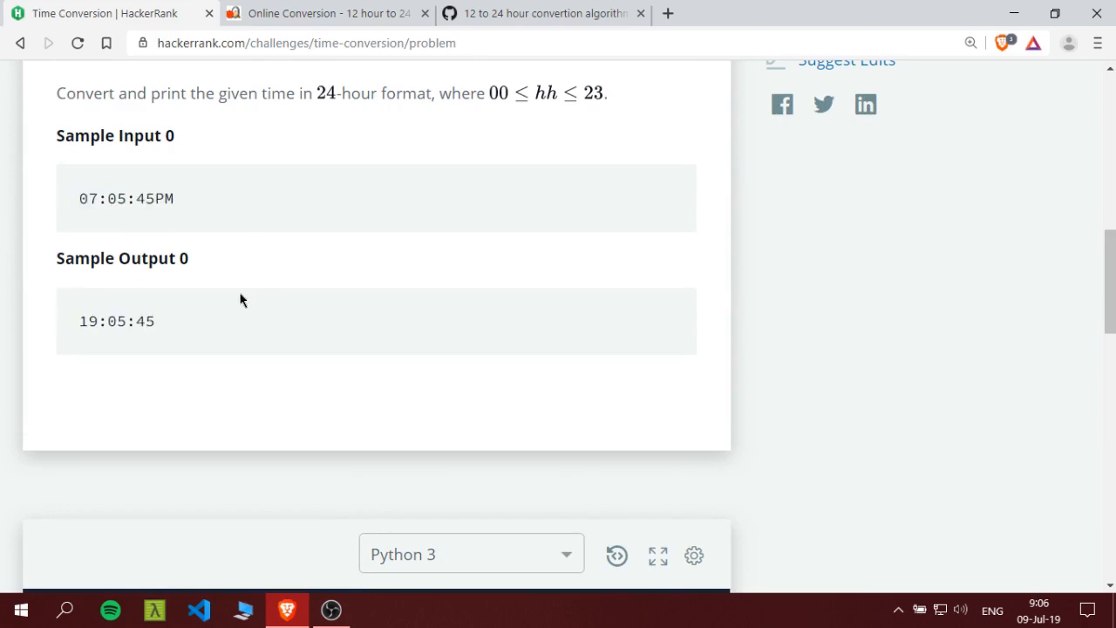
pyautogui.moveTo(223, 307)
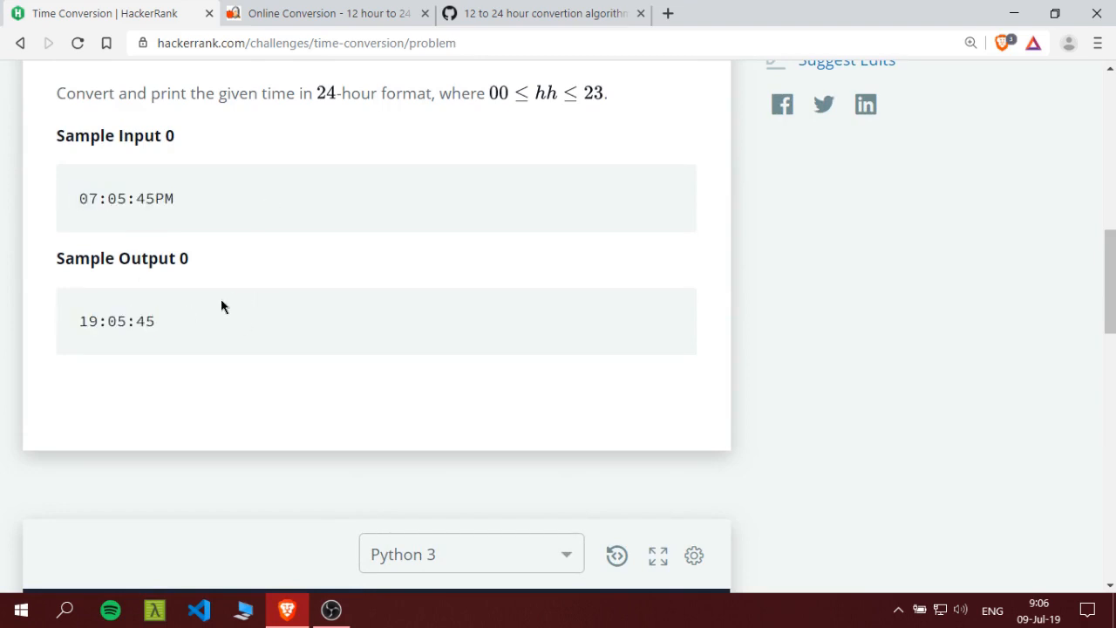
pyautogui.doubleClick(161, 199)
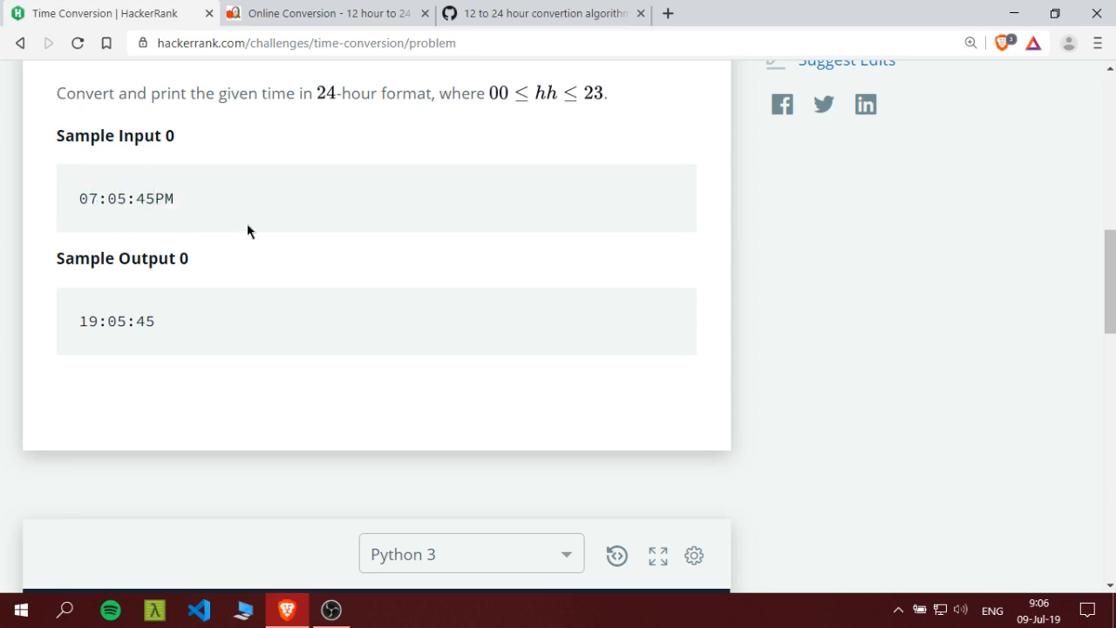
pyautogui.scroll(-3)
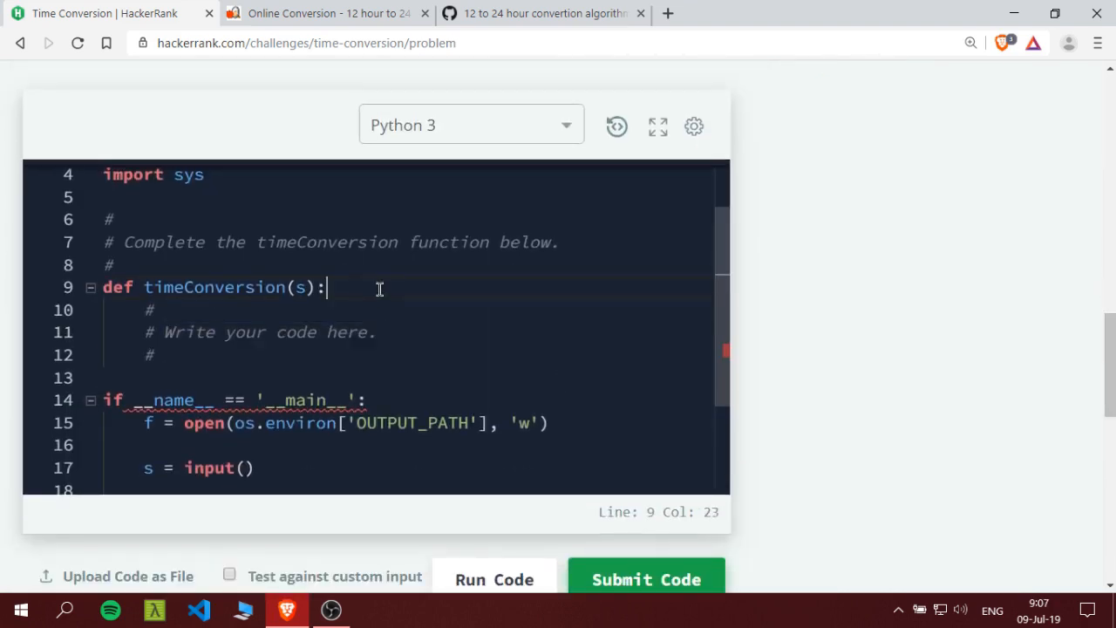
# Add hour = s[0:2] as the first line of timeConversion
pyautogui.press('Enter')
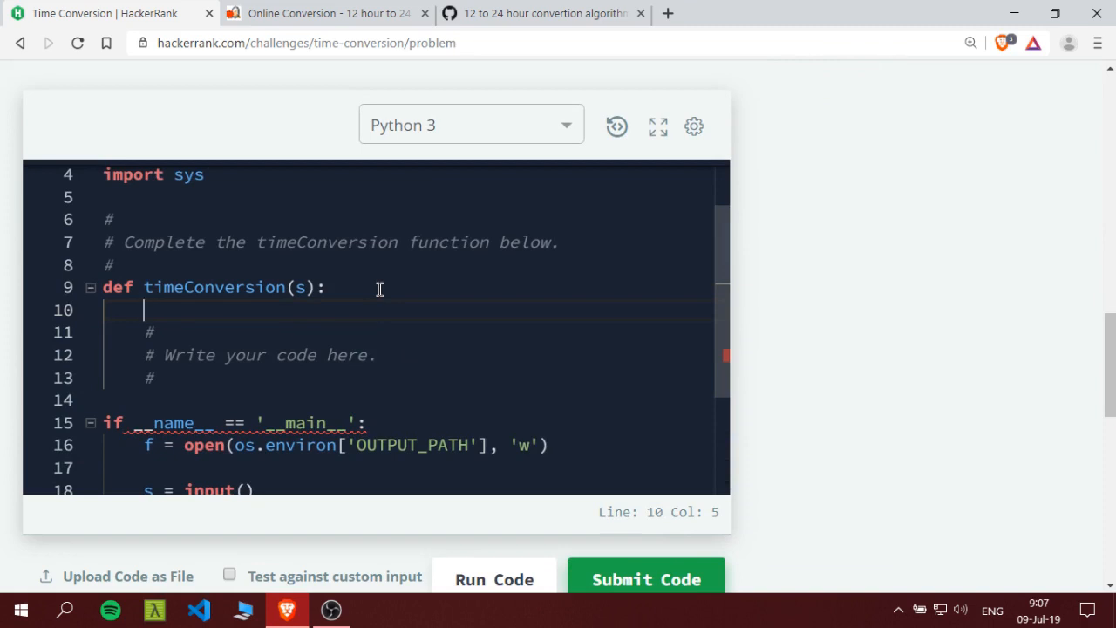
pyautogui.scroll(3)
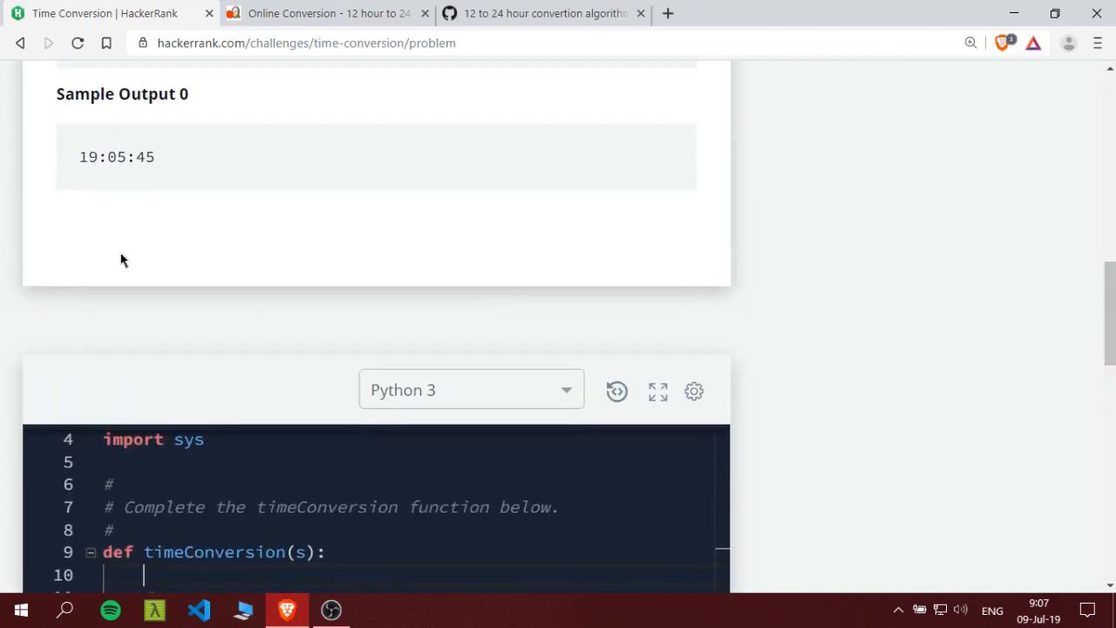
pyautogui.scroll(3)
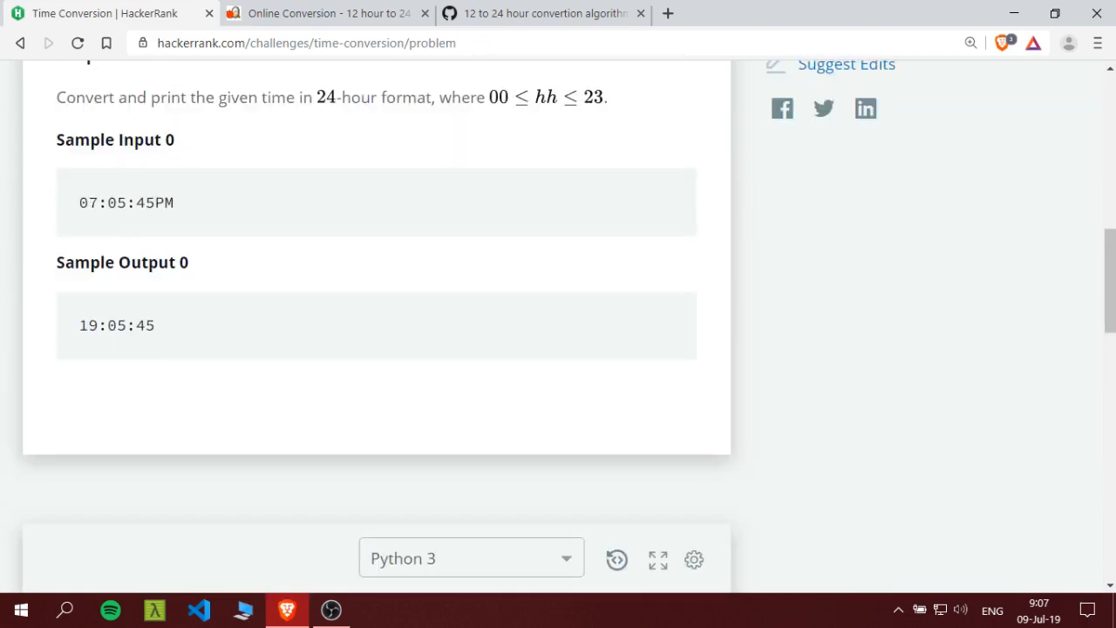
pyautogui.scroll(-3)
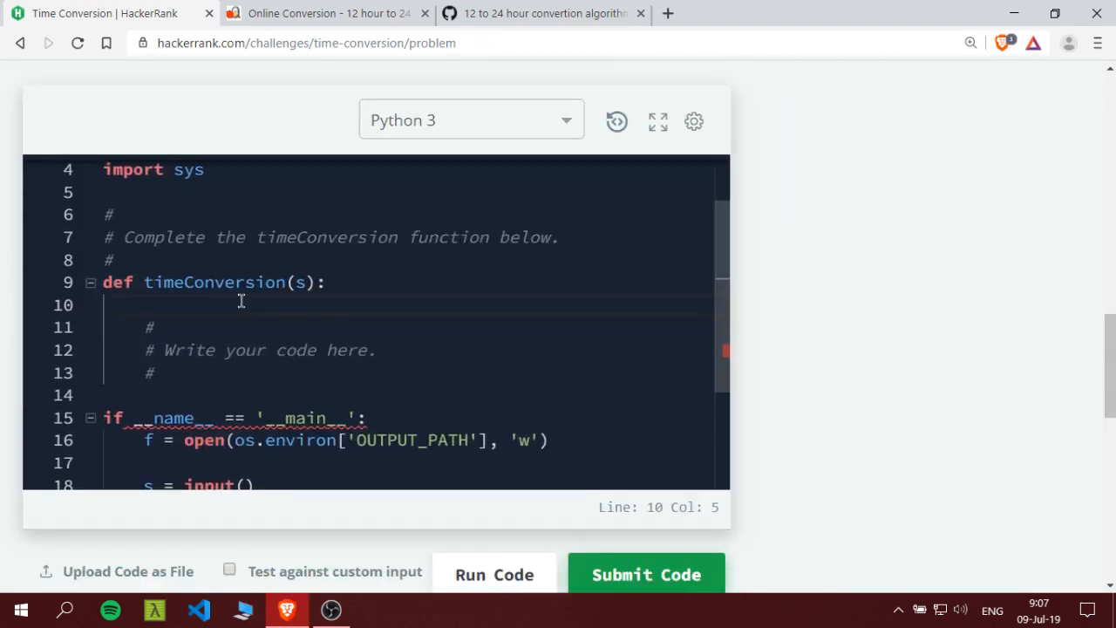
pyautogui.write('hour')
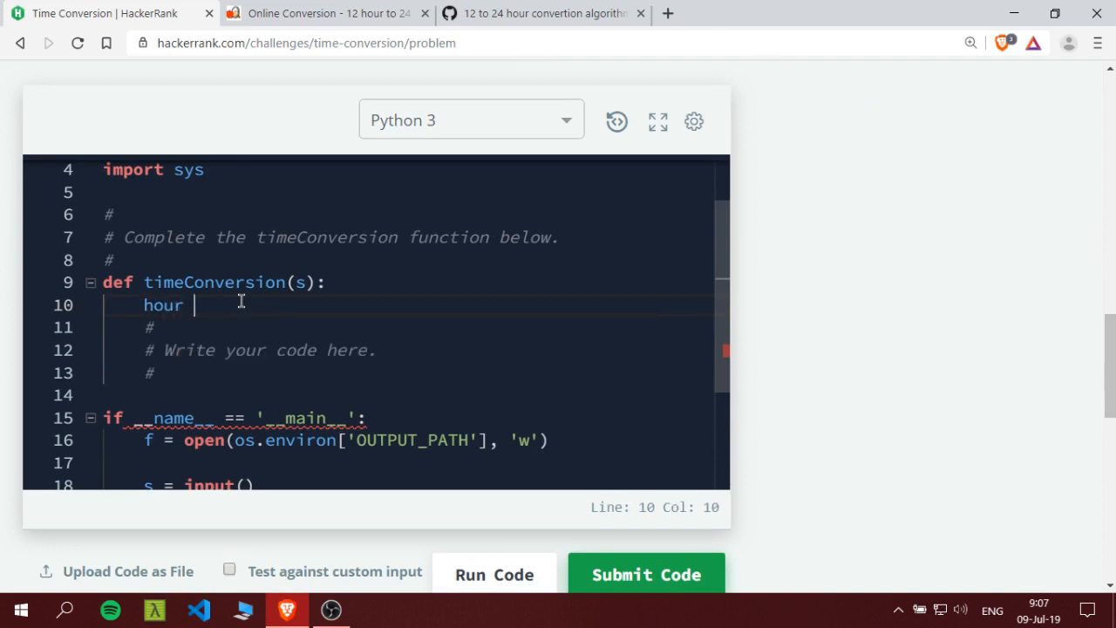
pyautogui.write('=')
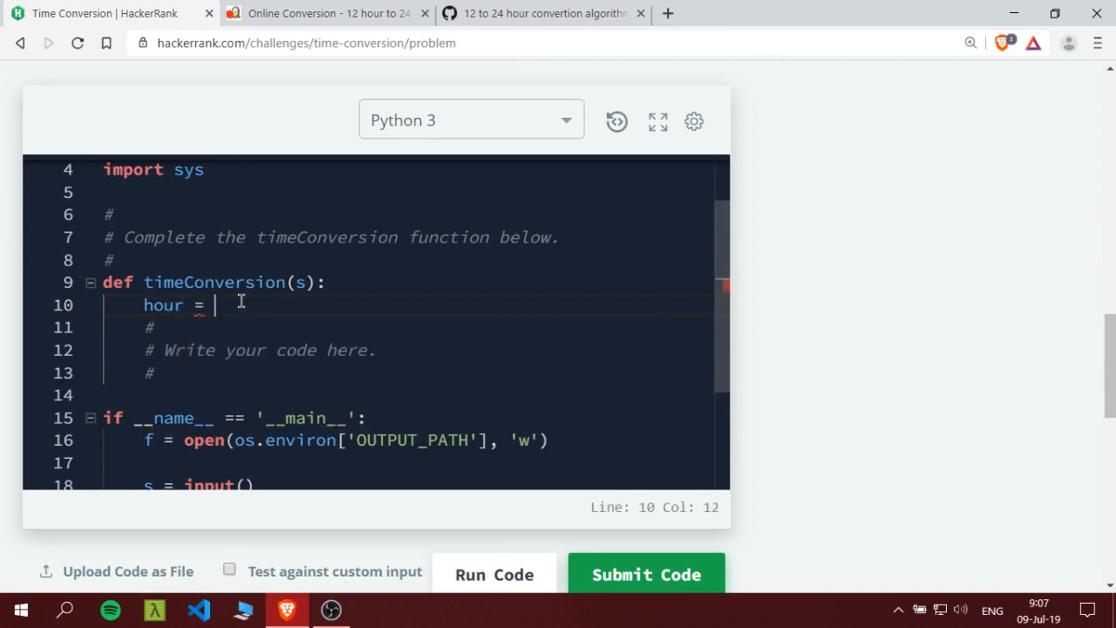
pyautogui.write('[]')
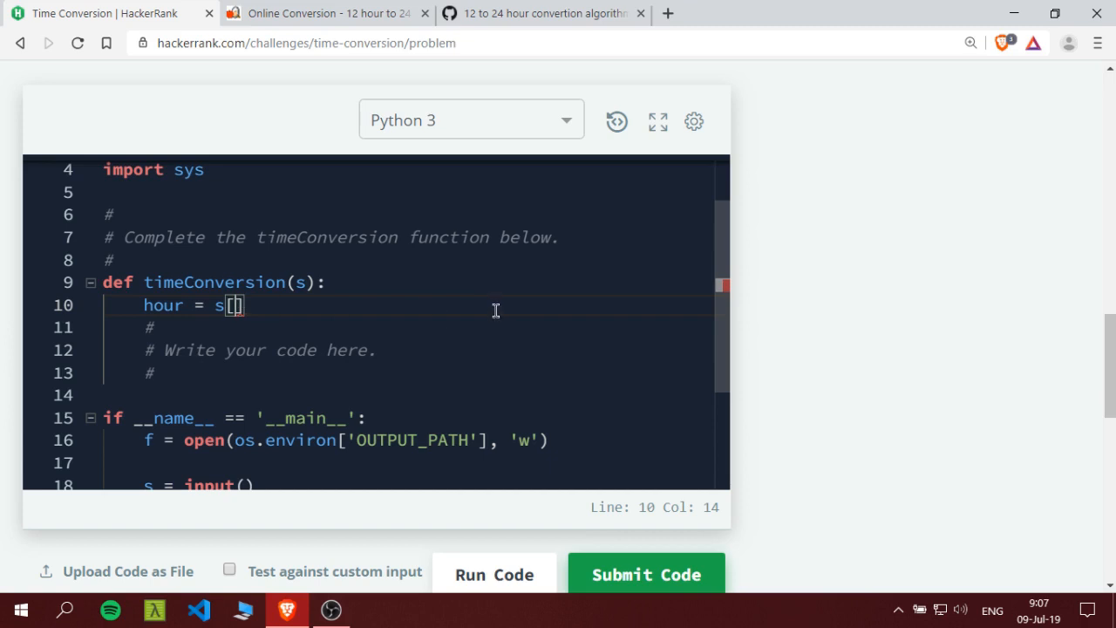
pyautogui.write('0:2')
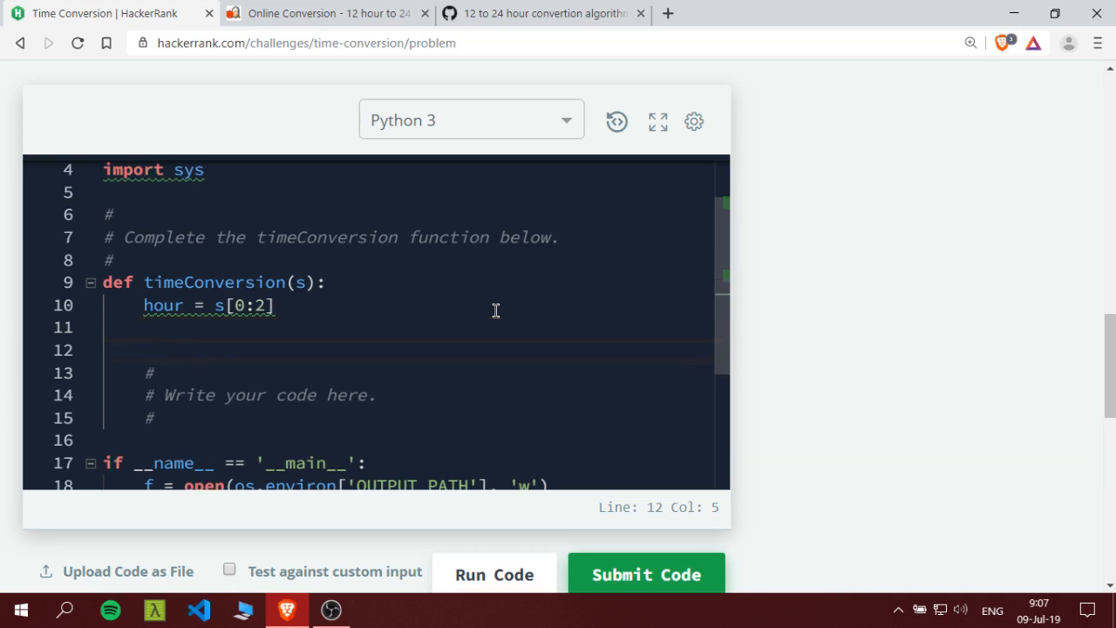
# Start an if "AM" in s: branch with an empty else: after it
pyautogui.write('if')
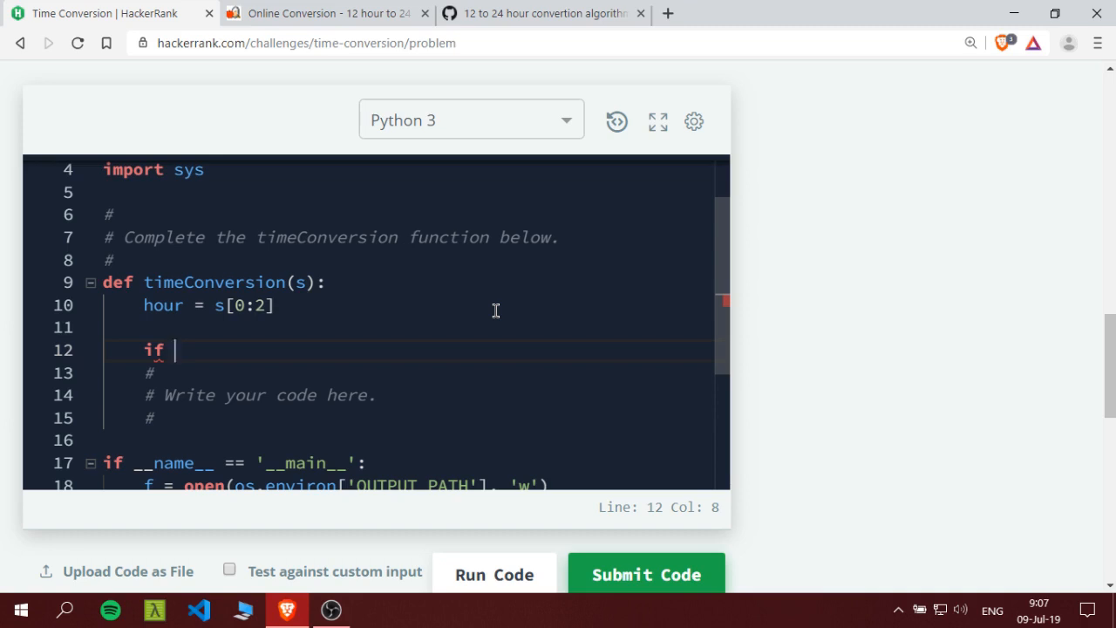
pyautogui.write('"AM"')
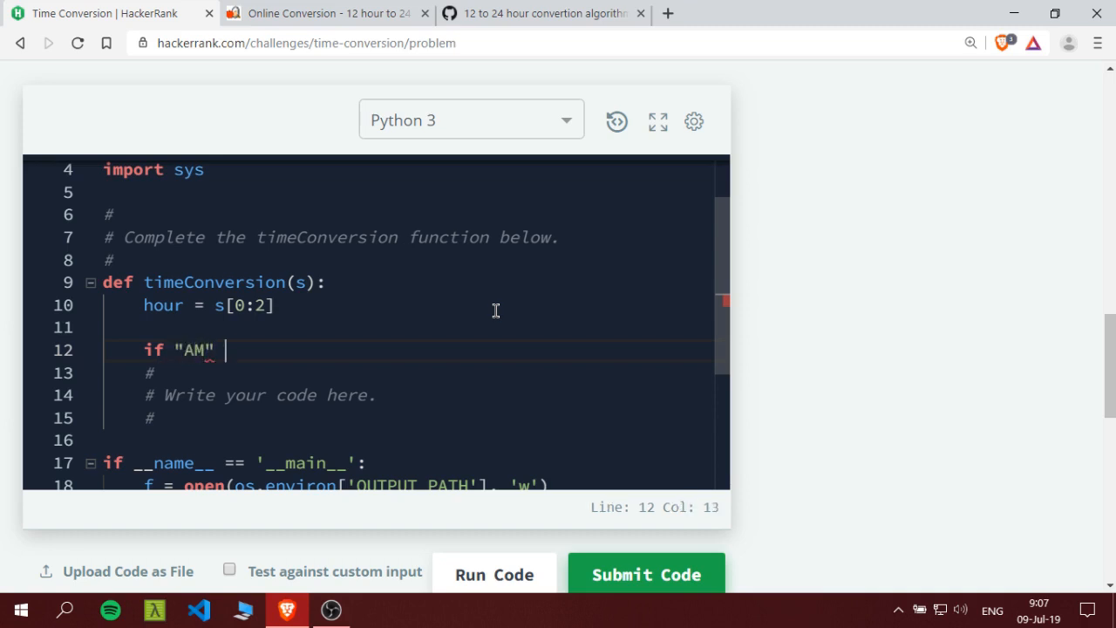
pyautogui.write('in s:')
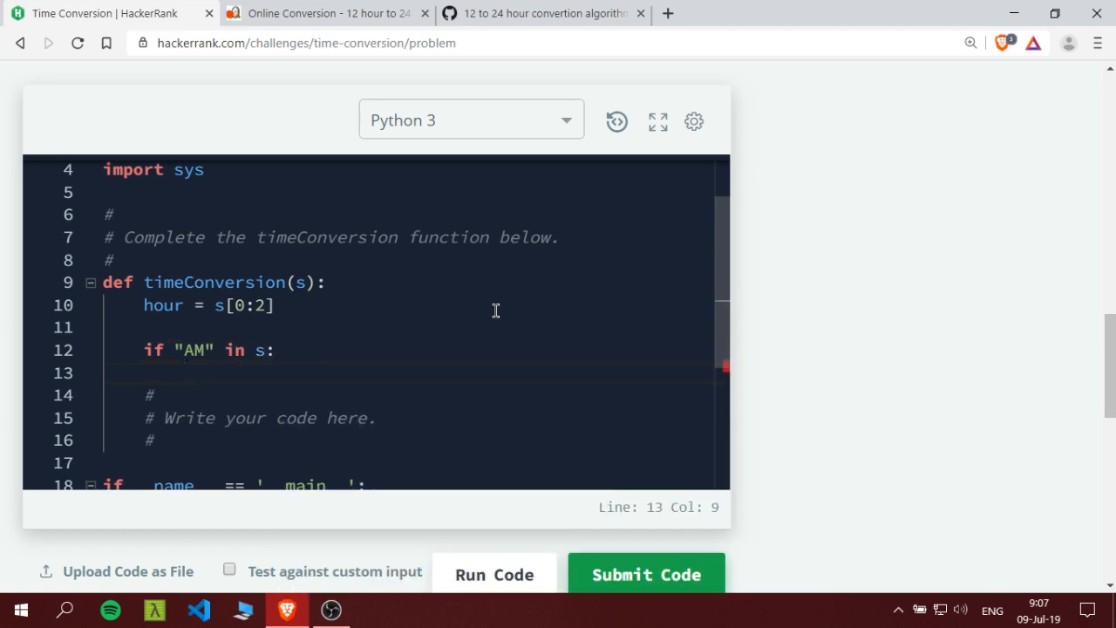
pyautogui.write('else:')
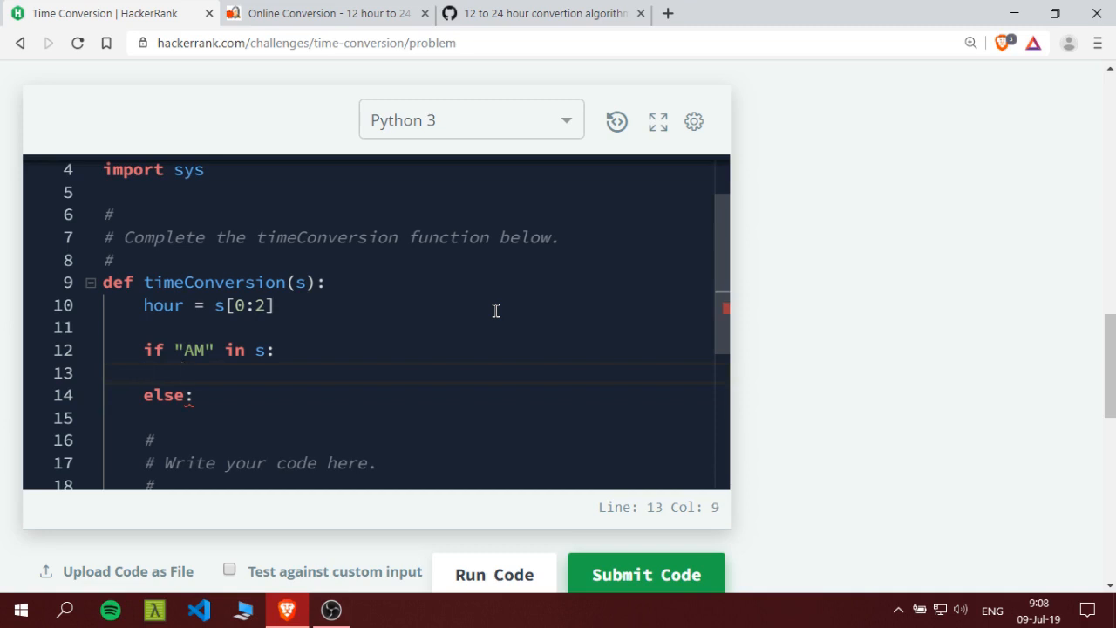
# Check a morning time in the calculator, showing 3 AM as 03
pyautogui.click(328, 14)
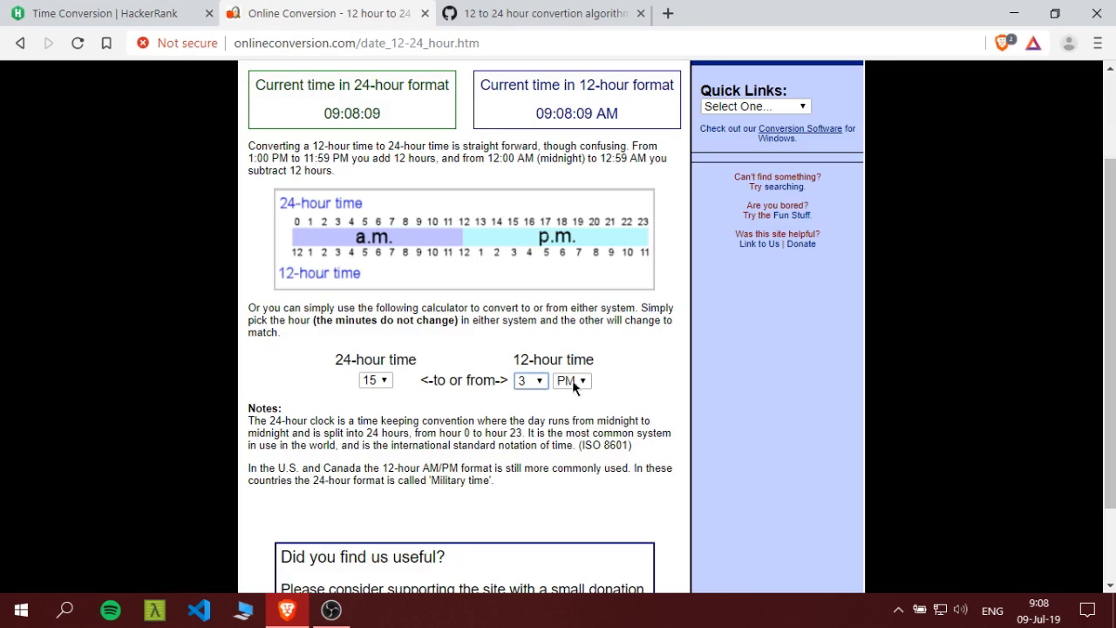
pyautogui.click(530, 380)
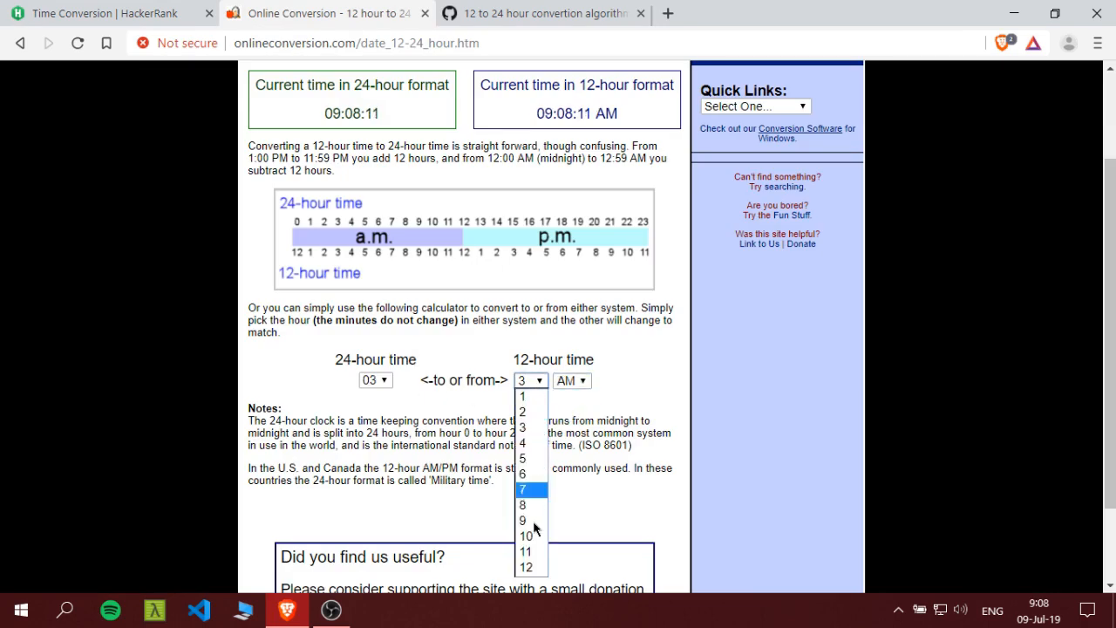
pyautogui.click(527, 566)
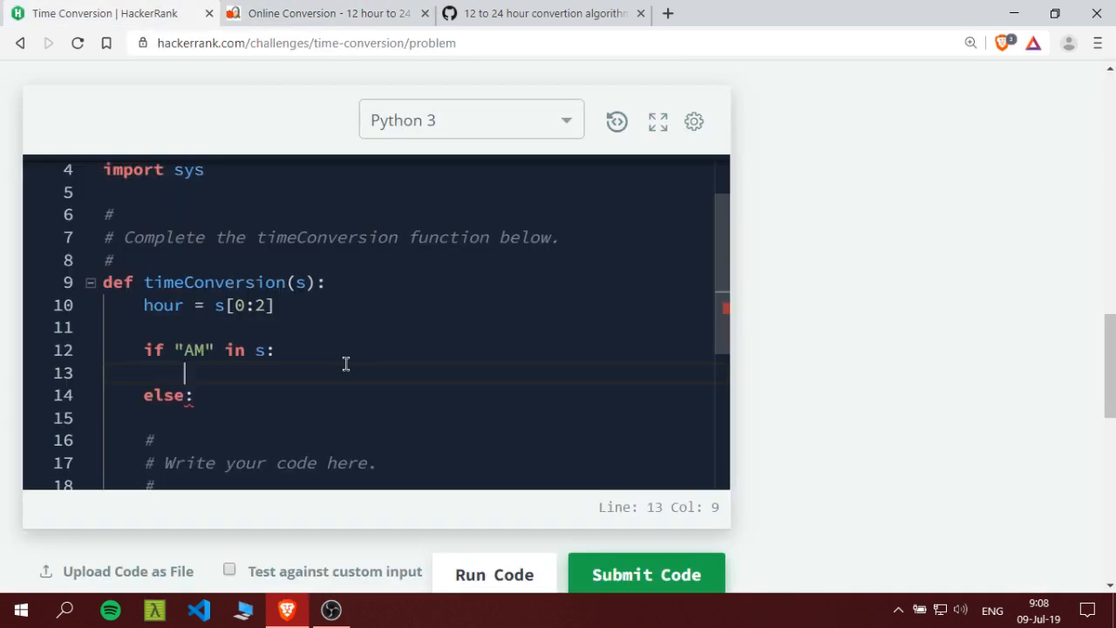
# Begin the check if hour == 12 inside the AM branch
pyautogui.write('if')
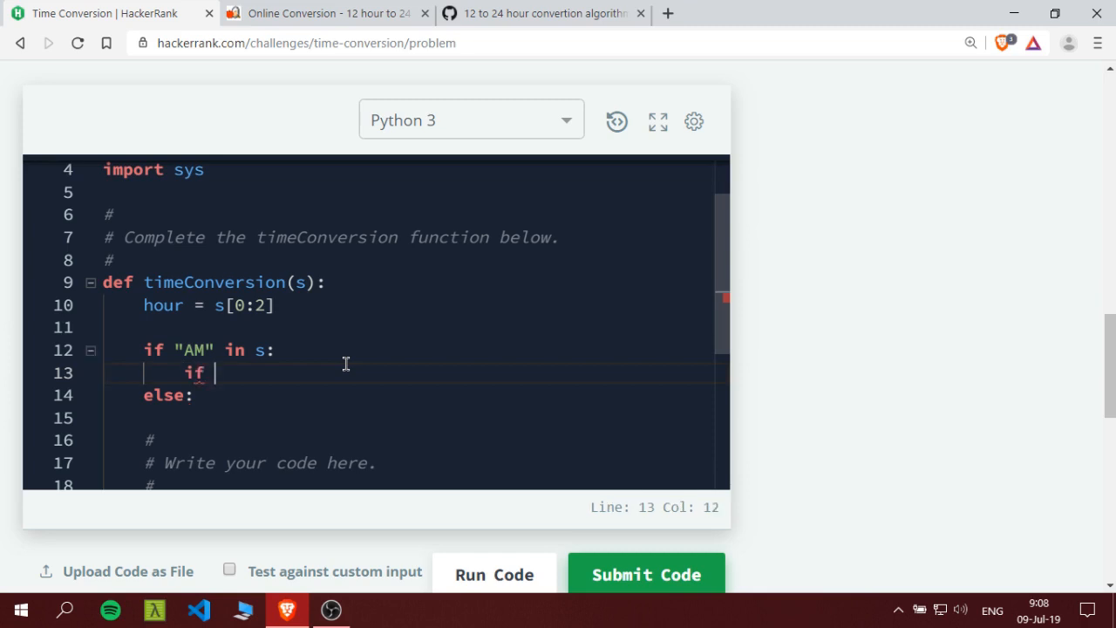
pyautogui.write('ho')
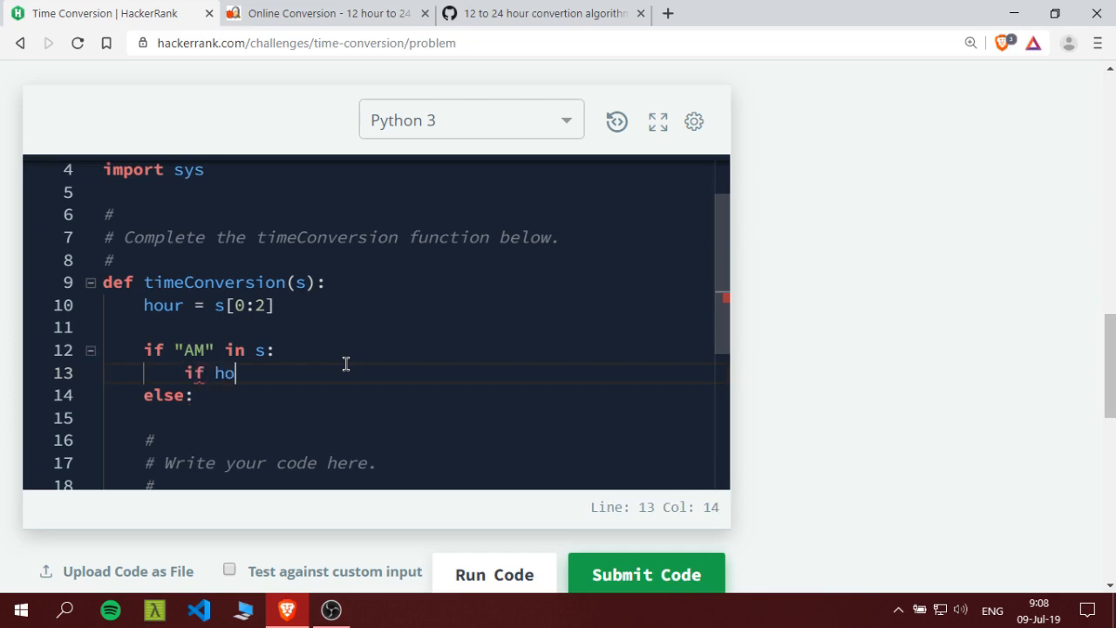
pyautogui.write('ur ==')
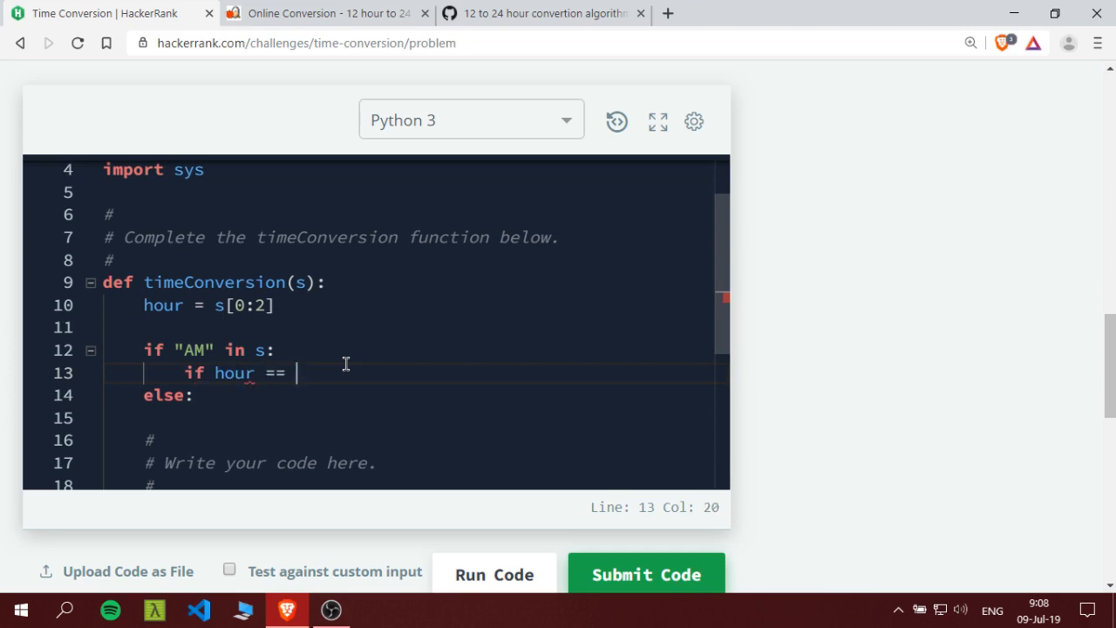
pyautogui.write('12')
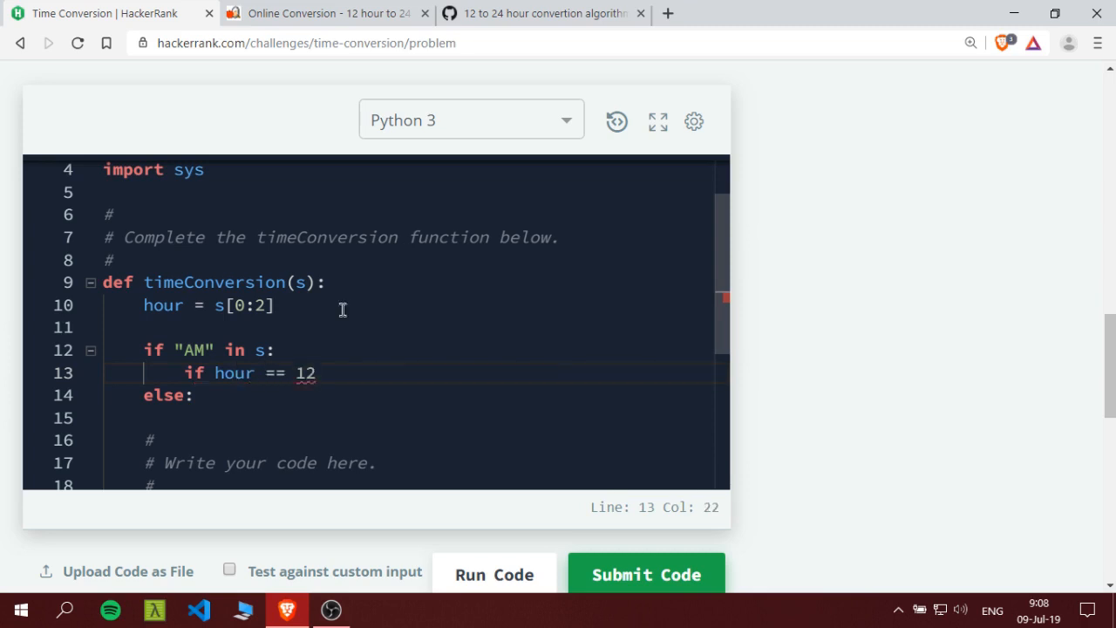
# Confirm in the calculator that 12 AM is hour 00, then return to the code
pyautogui.click(328, 14)
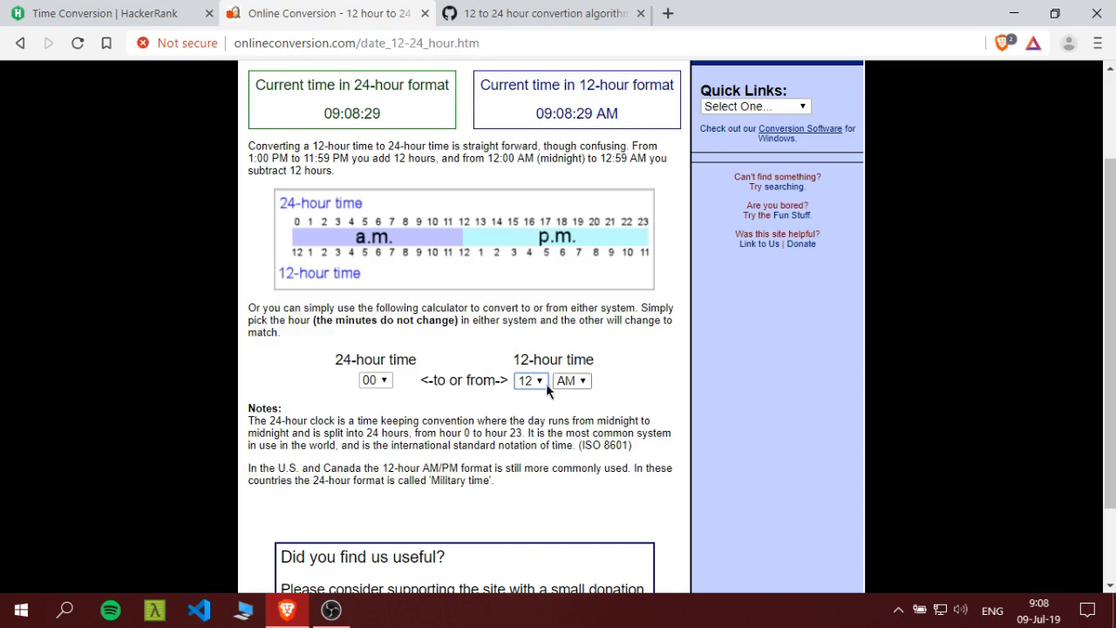
pyautogui.moveTo(569, 394)
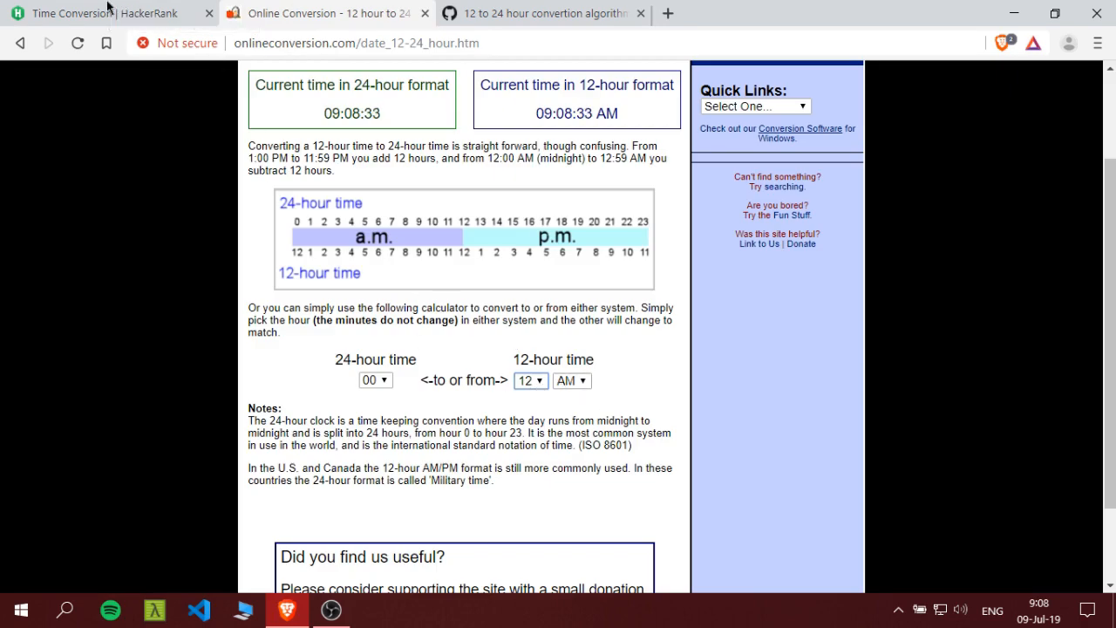
pyautogui.click(104, 14)
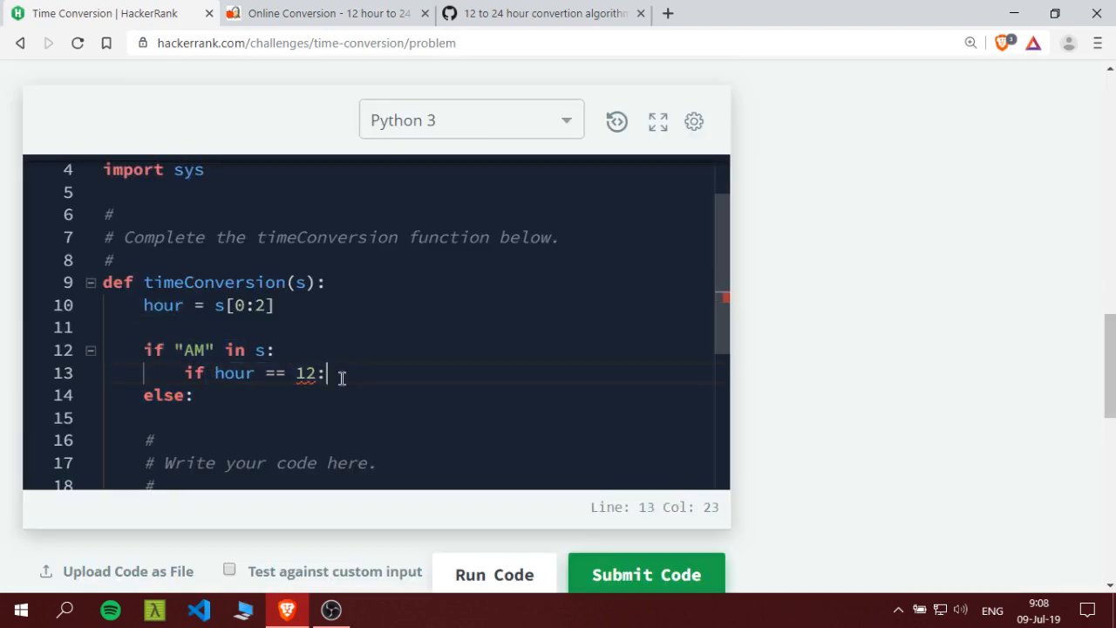
# For 12 AM, set hour = "00" and rebuild s = hour + s[2:-2]
pyautogui.press('Return')
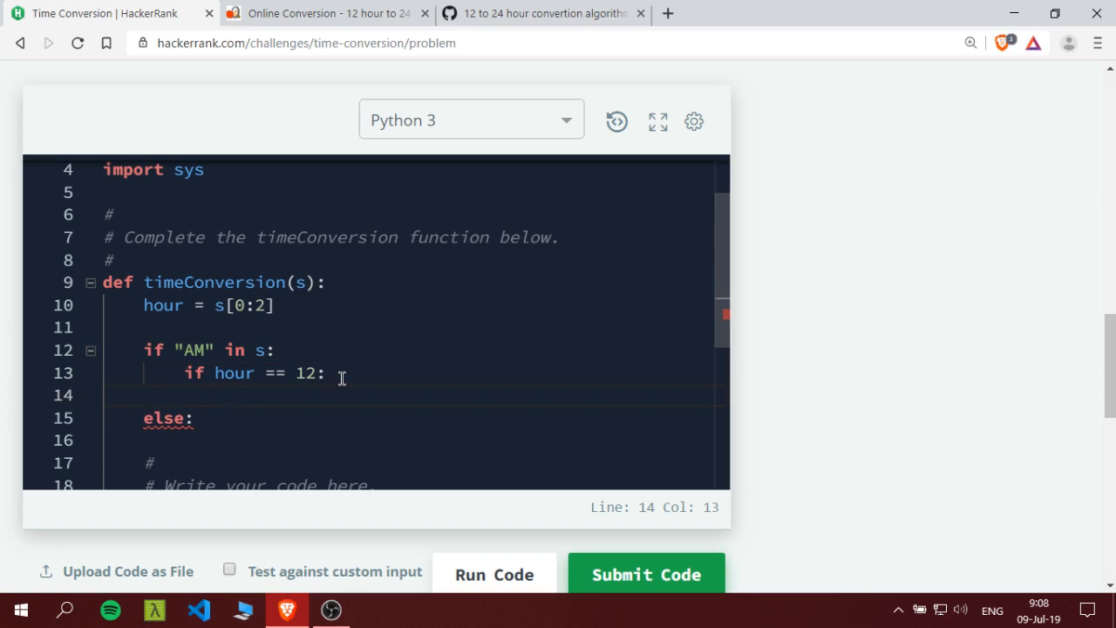
pyautogui.write('hou')
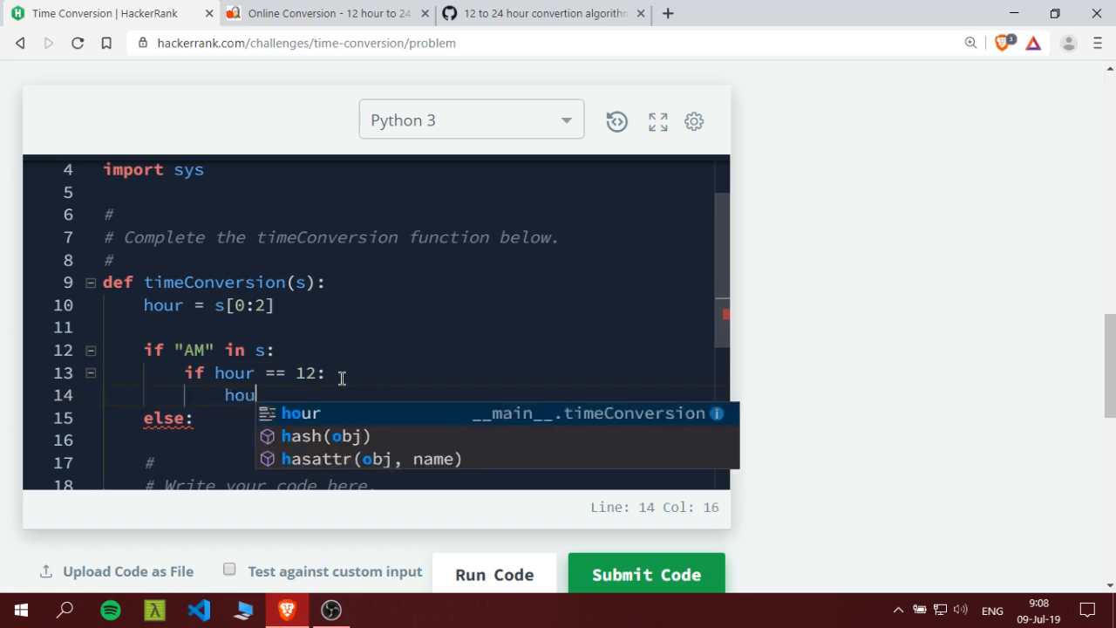
pyautogui.write('= ""')
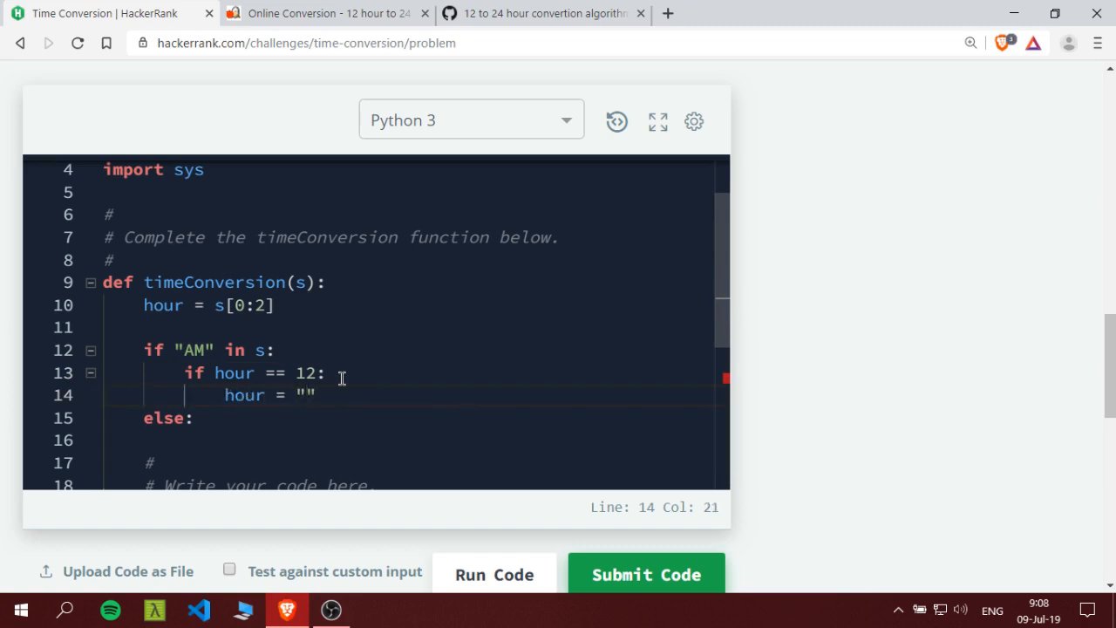
pyautogui.write('00')
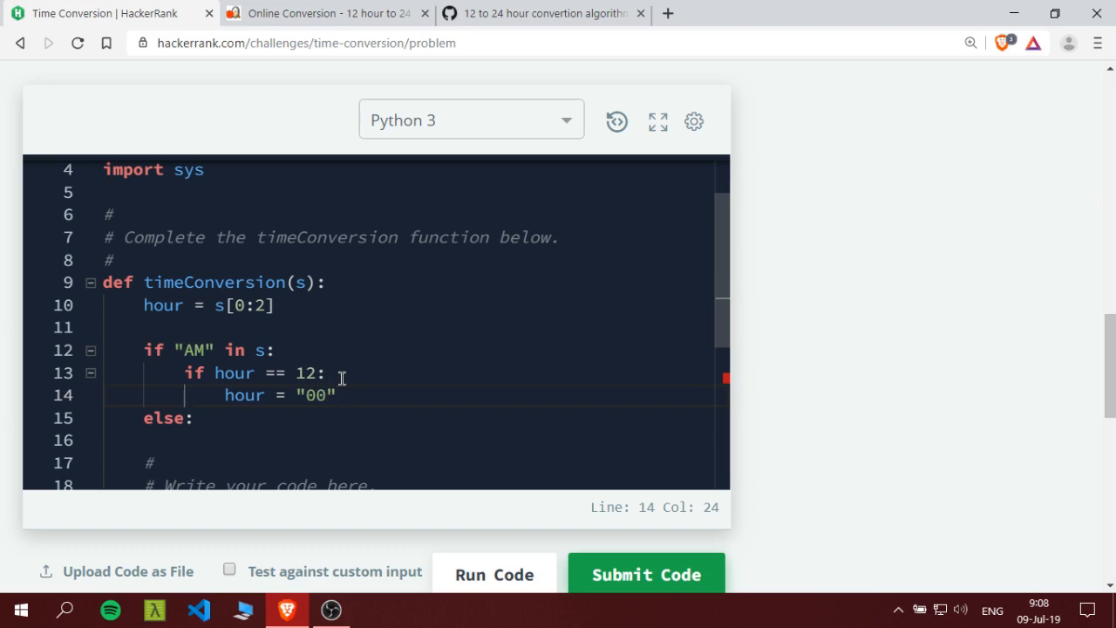
pyautogui.write('s =')
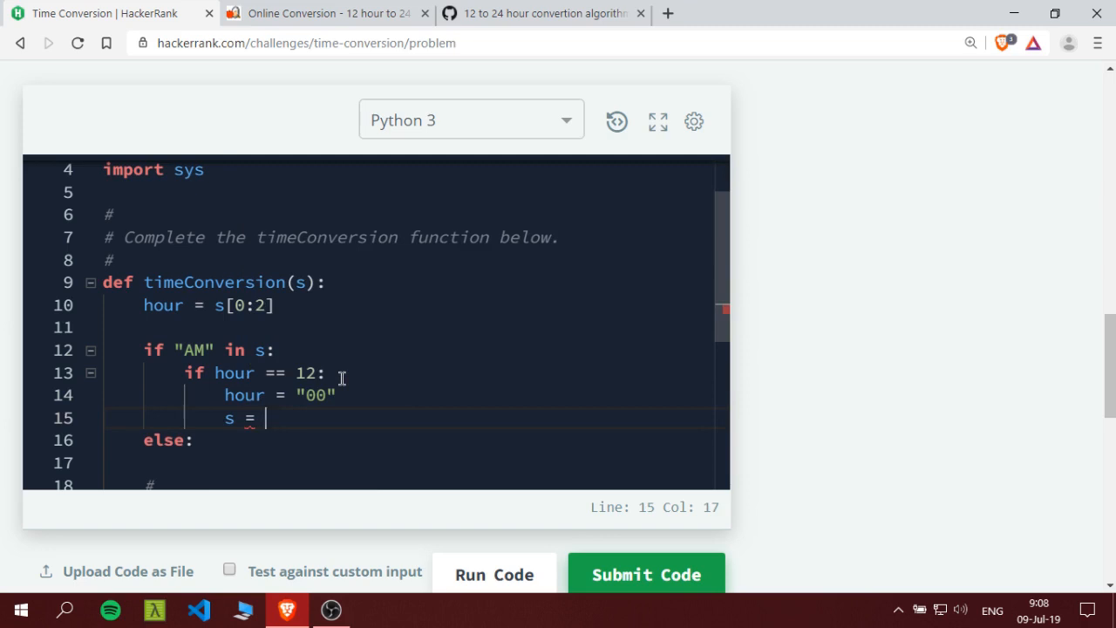
pyautogui.write('hour')
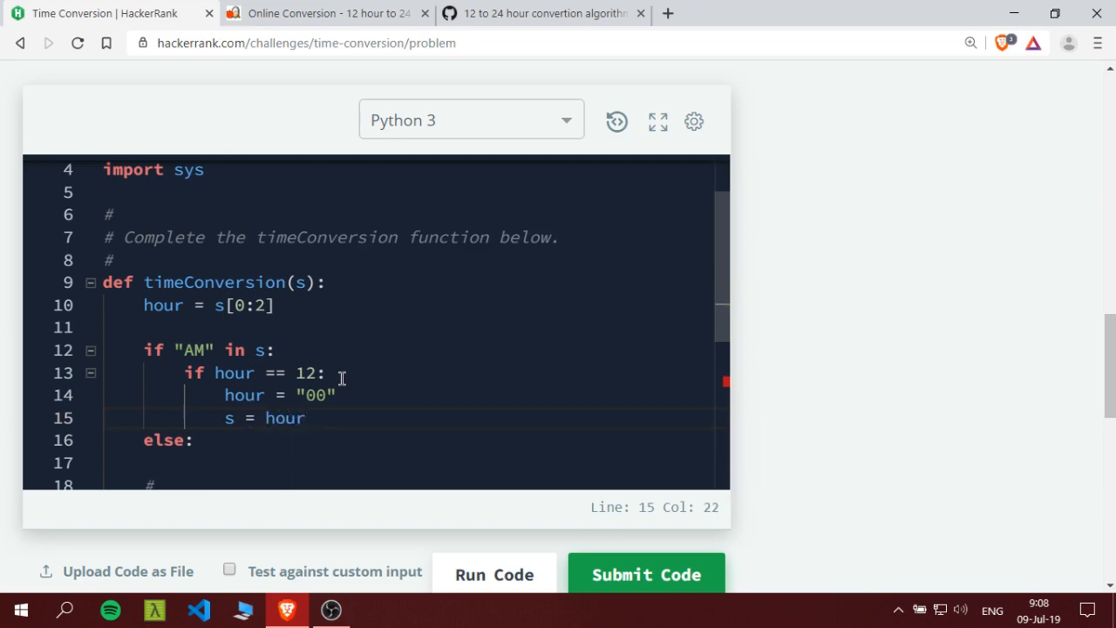
pyautogui.write('+ s')
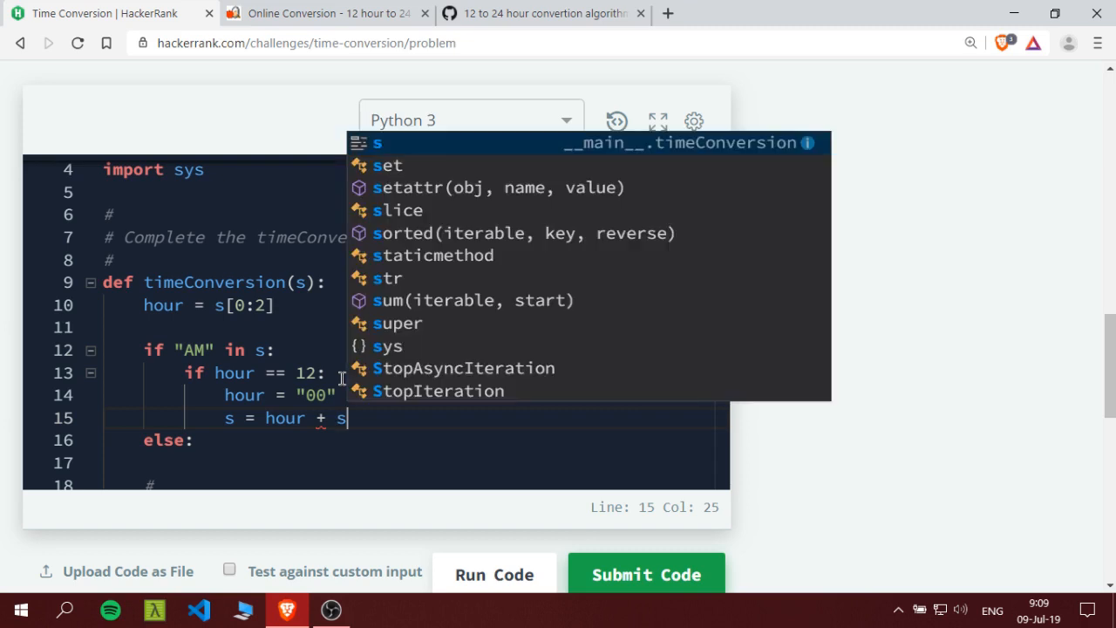
pyautogui.write('[')
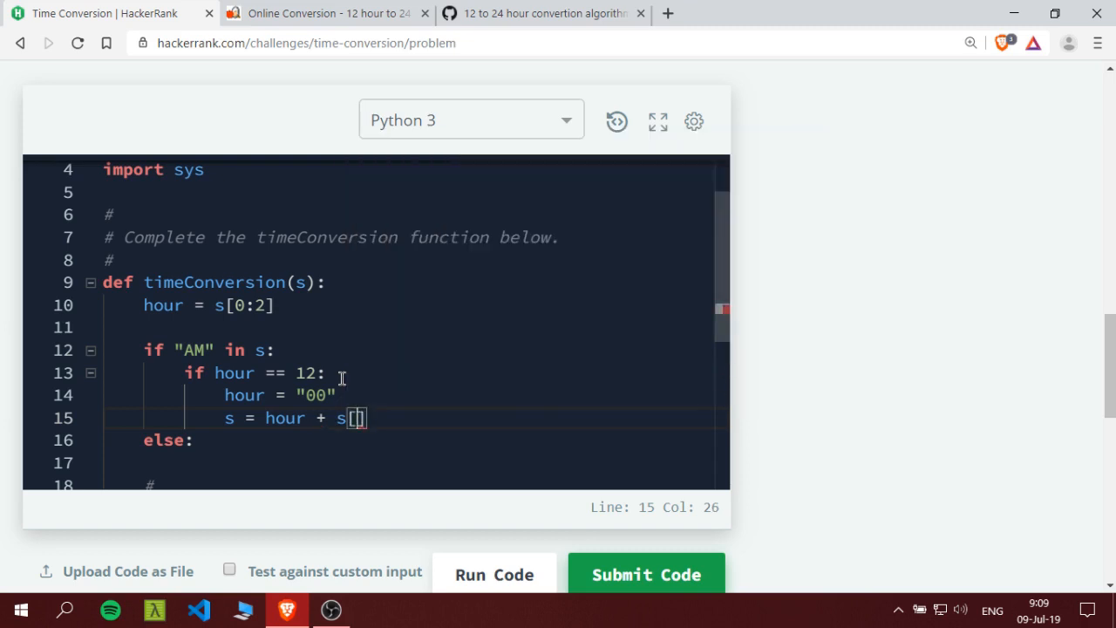
pyautogui.write('2')
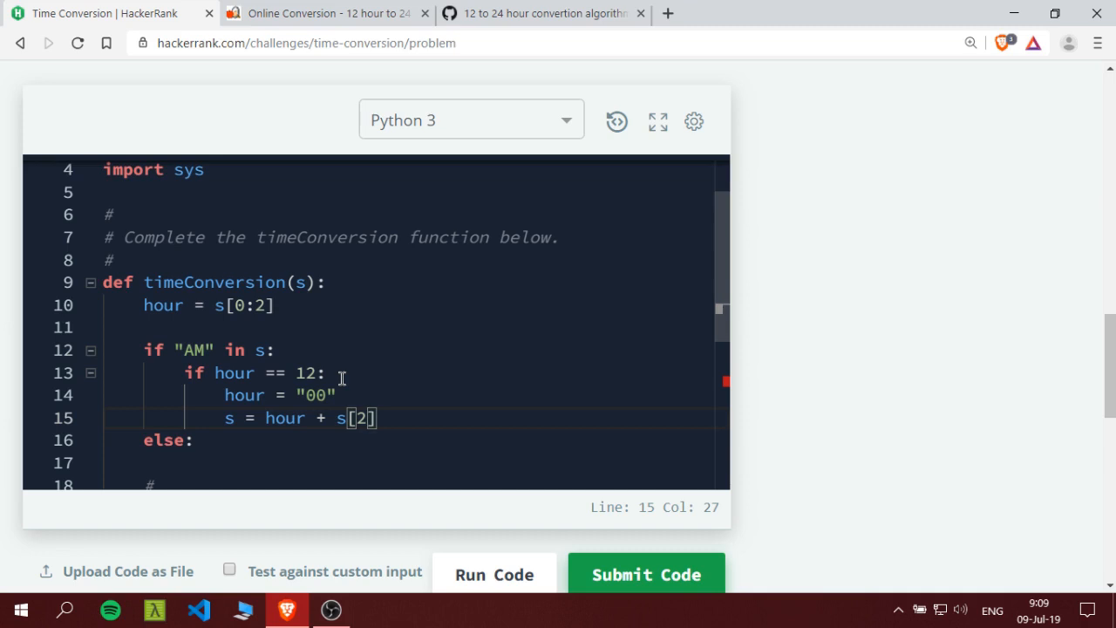
pyautogui.write(':-2')
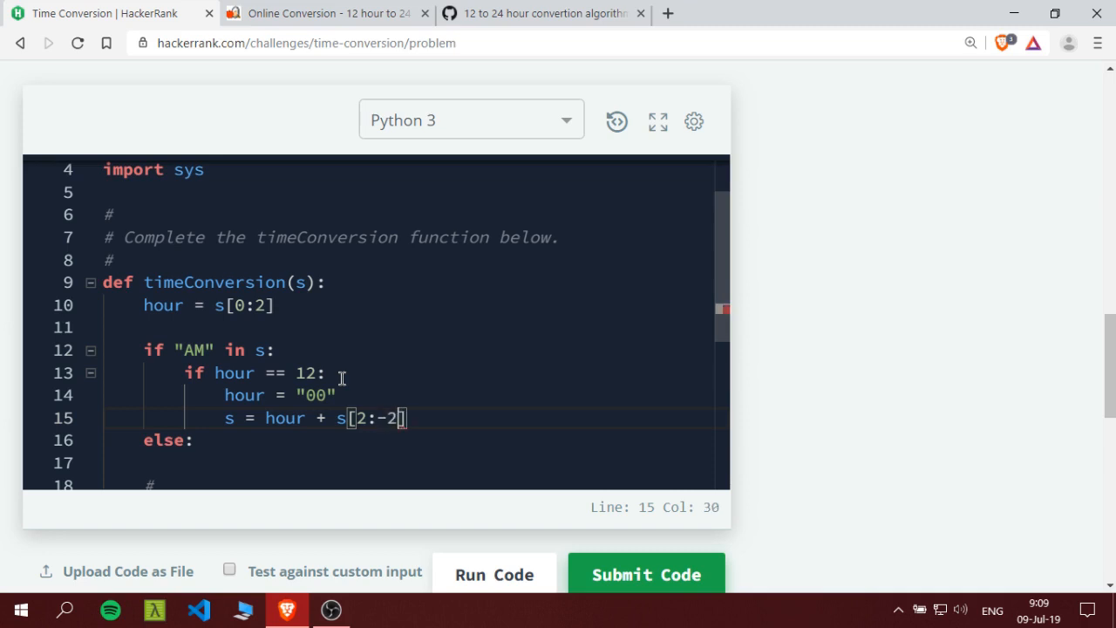
# Return s for 12 AM, and otherwise return s.replace("AM","")
pyautogui.press('Right')
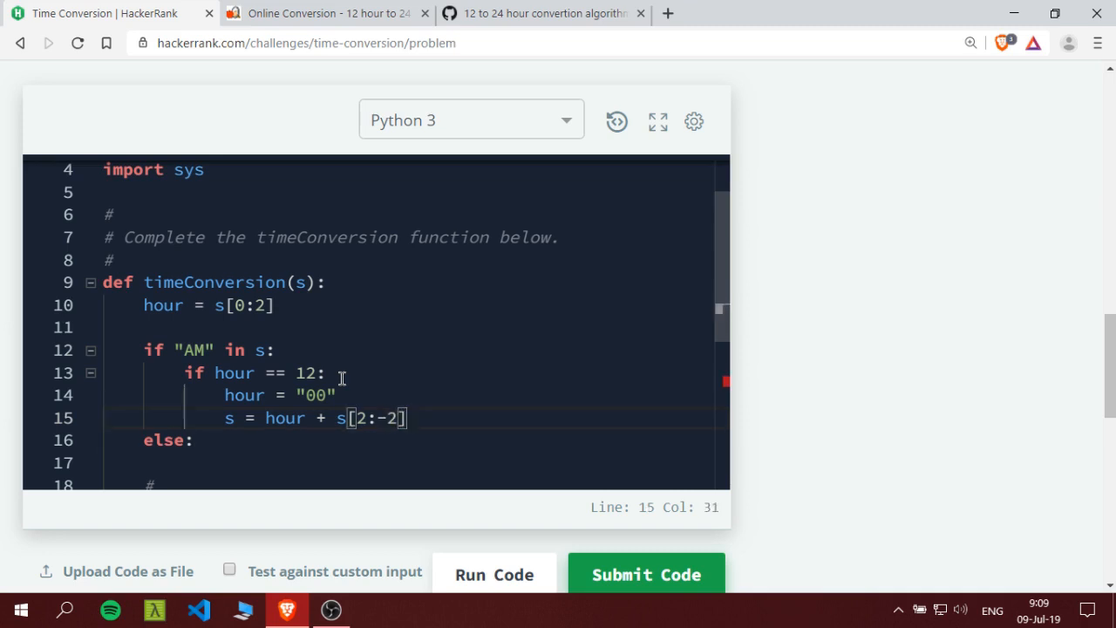
pyautogui.write('else:')
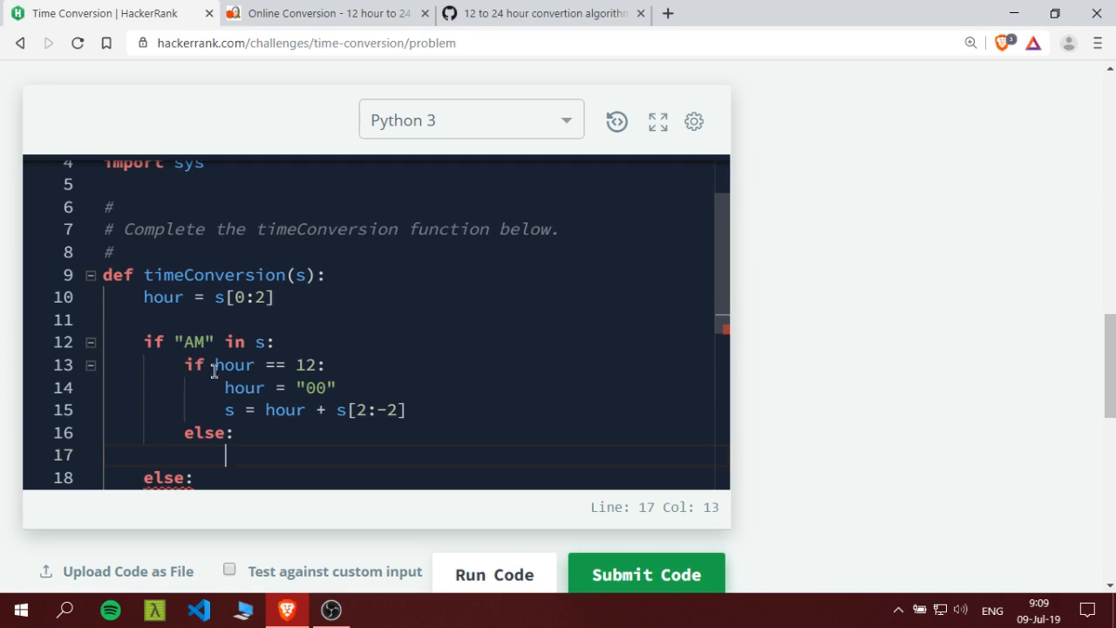
pyautogui.moveTo(352, 370)
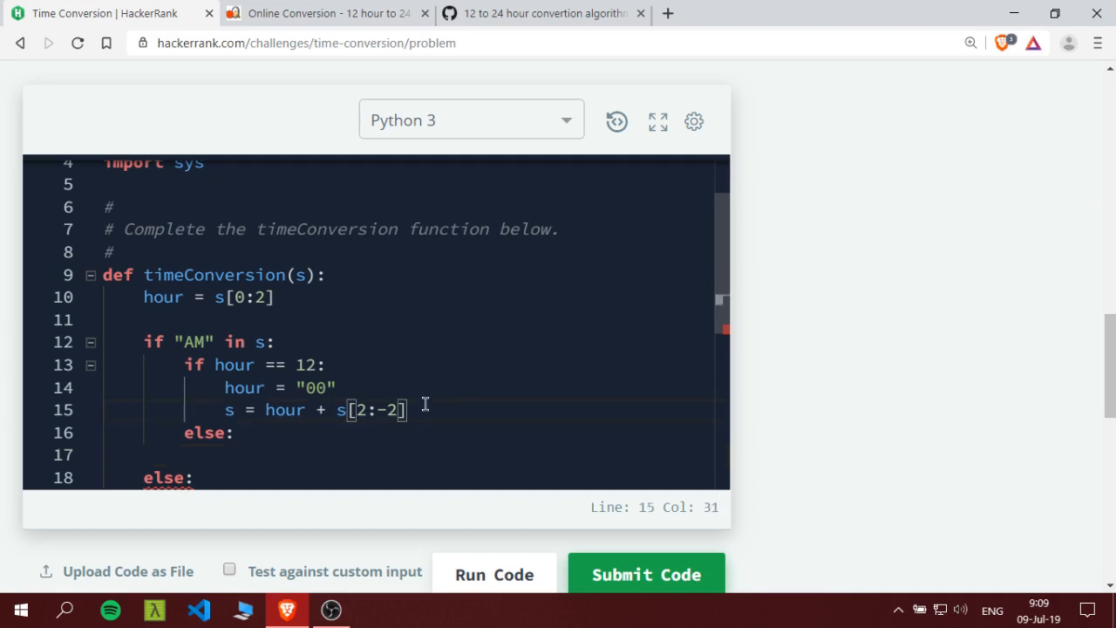
pyautogui.write('r')
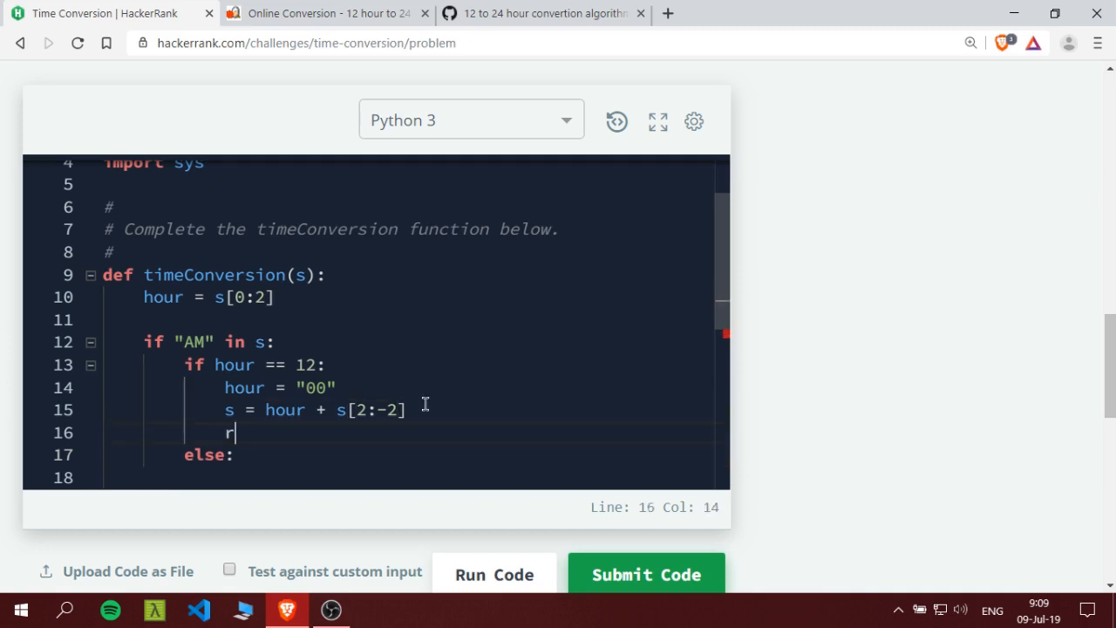
pyautogui.write('eturn s')
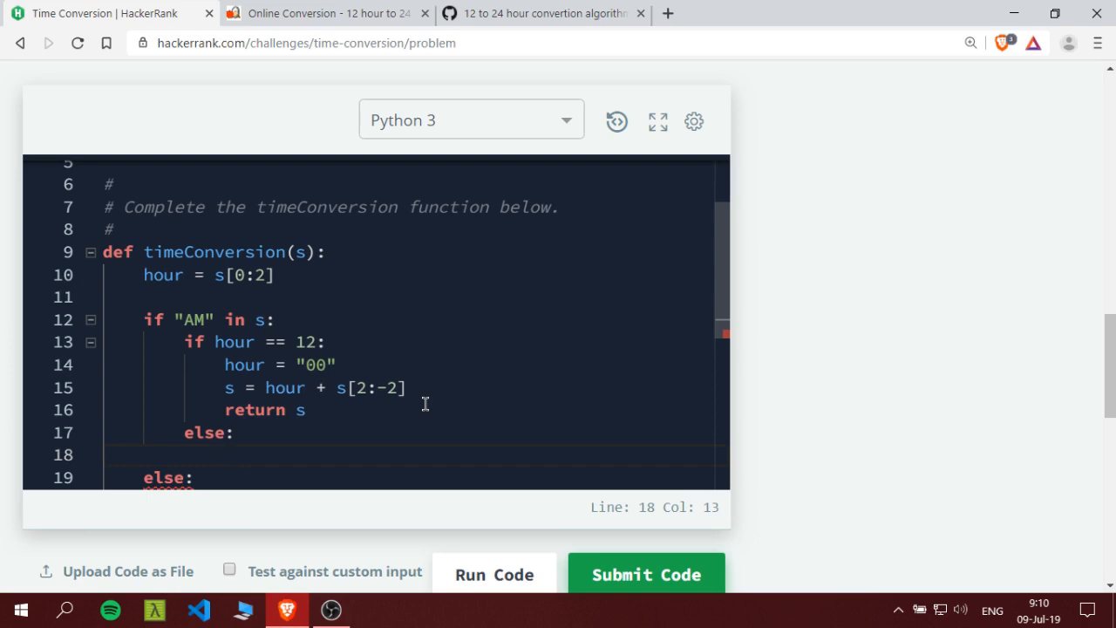
pyautogui.write('r')
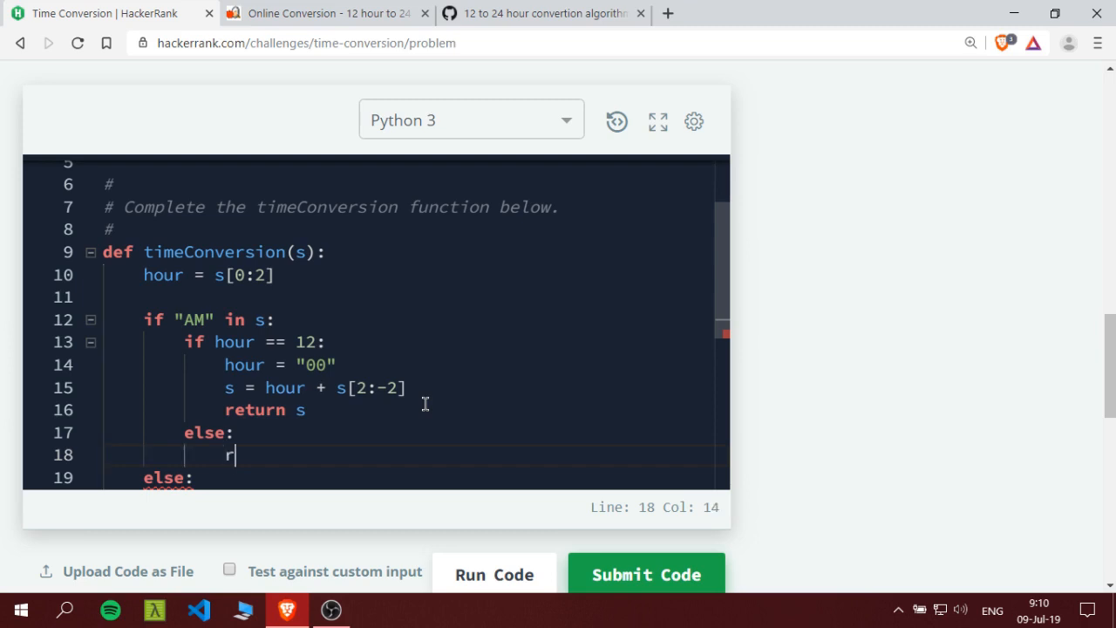
pyautogui.write('eturn s.replace("AM')
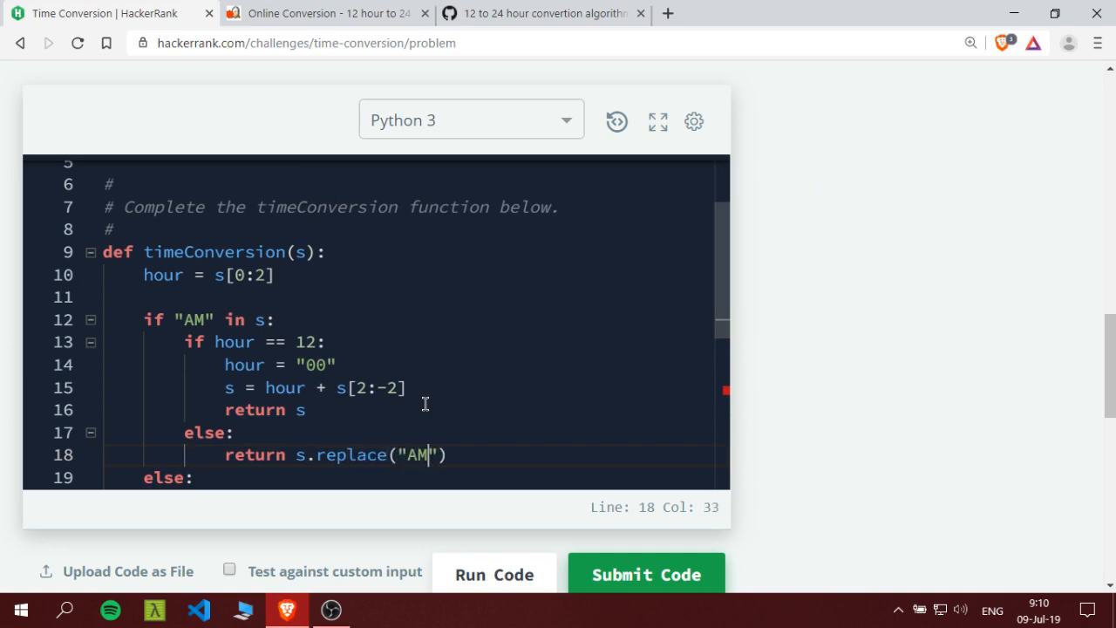
pyautogui.write(',""')
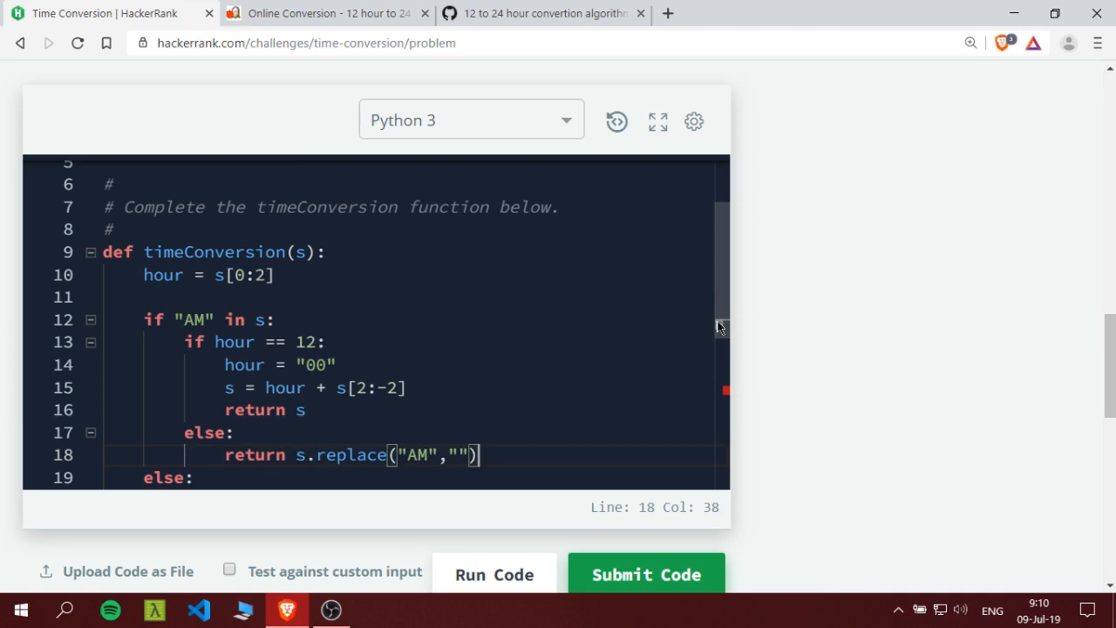
# Scroll to Sample Input 0 and select the sample time 07:05:45PM next to output 19:05:45
pyautogui.scroll(-3)
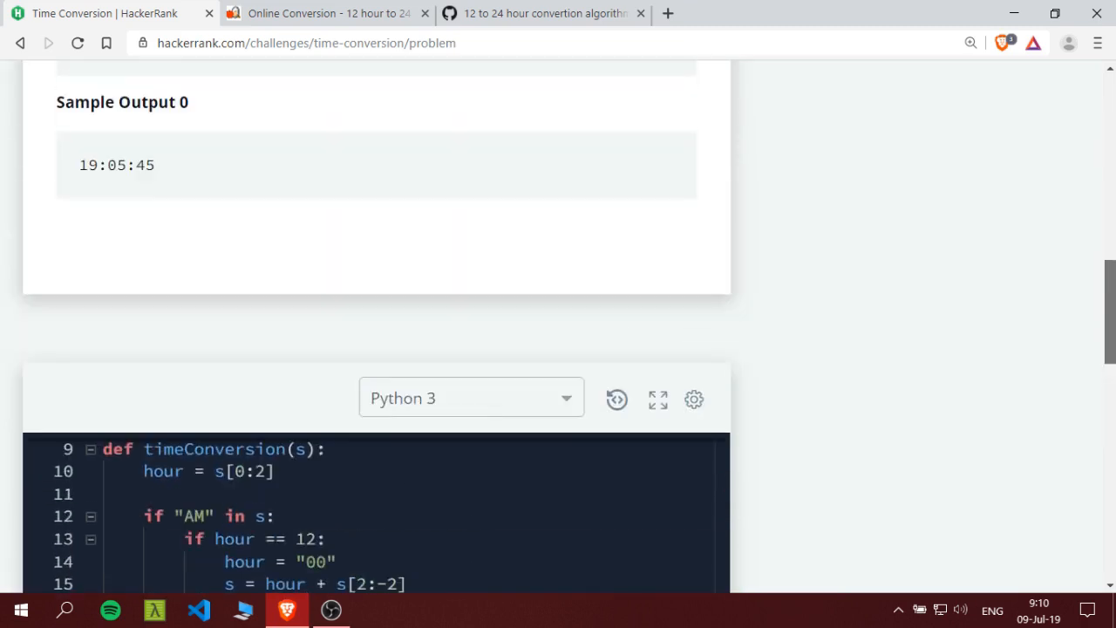
pyautogui.scroll(3)
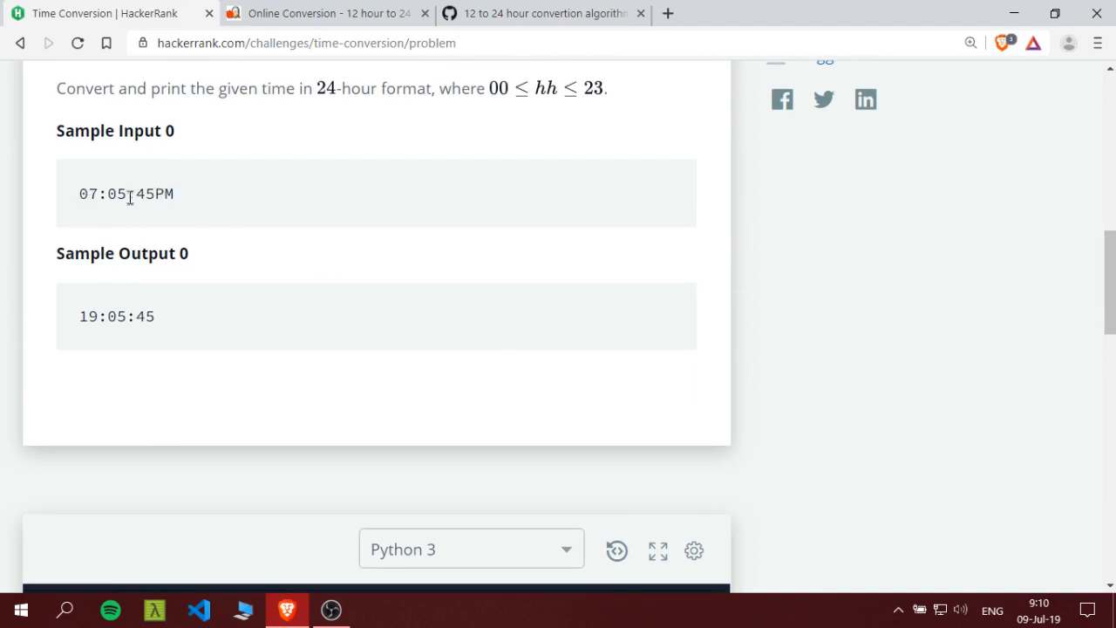
pyautogui.moveTo(173, 194)
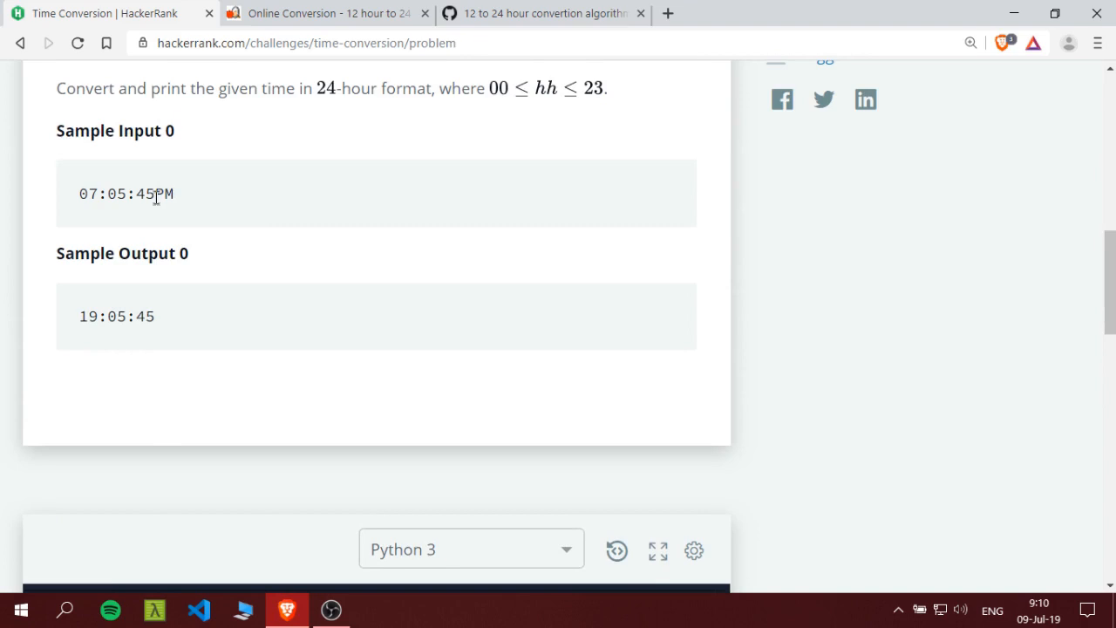
pyautogui.doubleClick(164, 194)
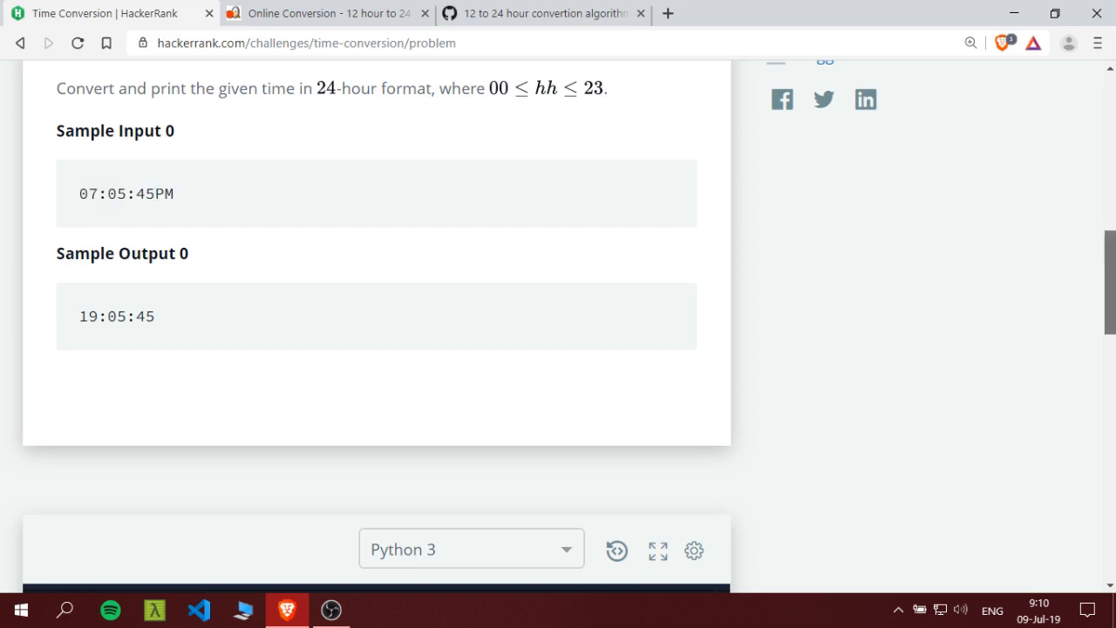
# Add the line if hour == 12: inside the outer else block of timeConversion
pyautogui.scroll(-3)
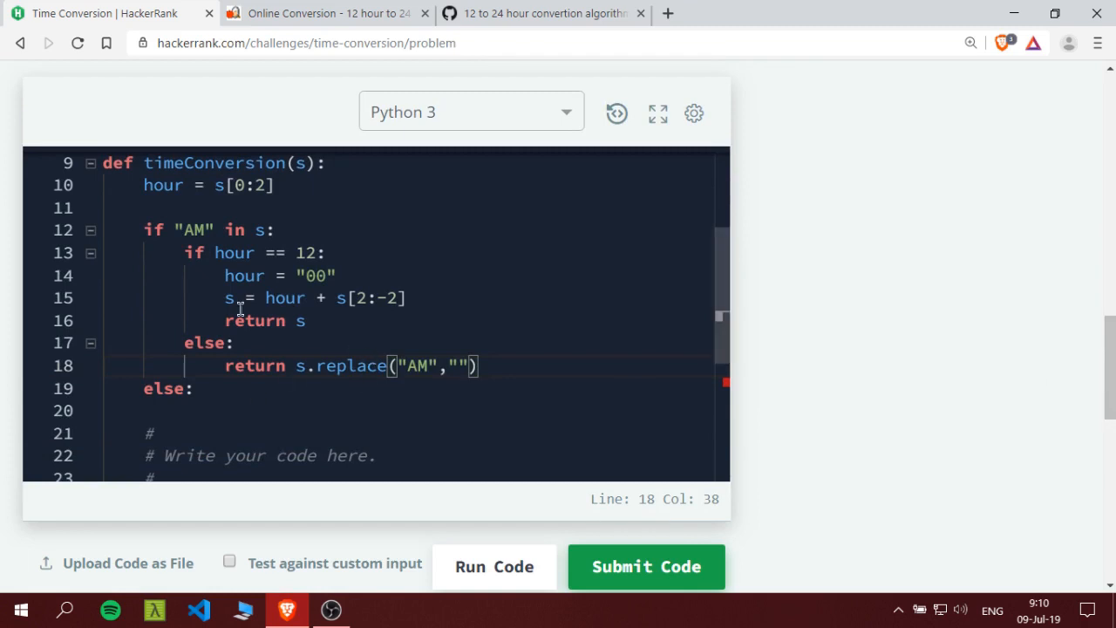
pyautogui.moveTo(722, 314)
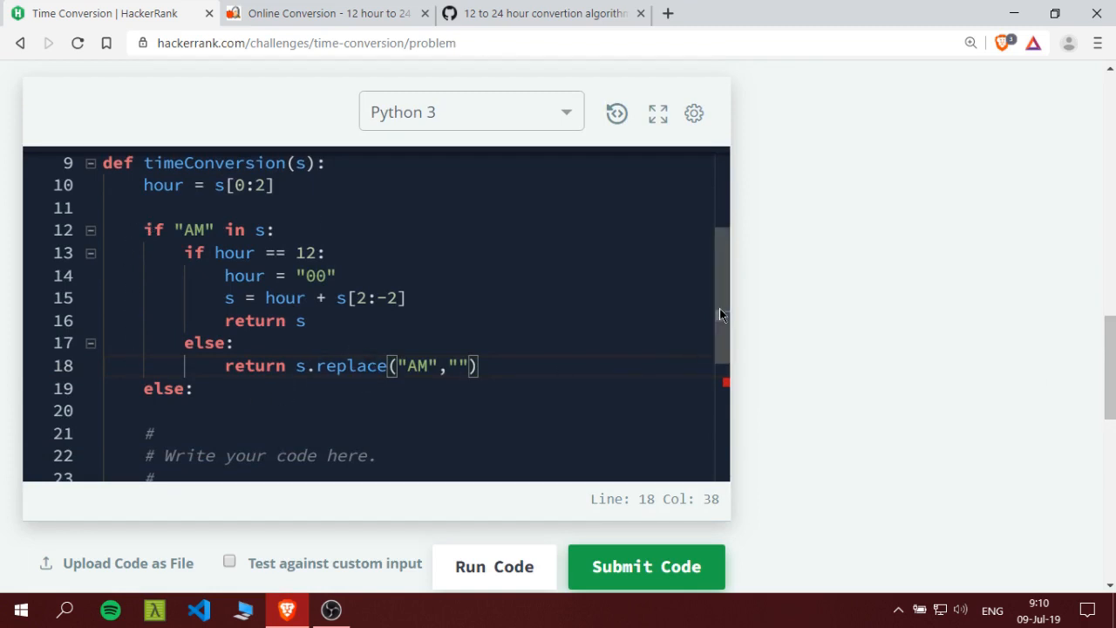
pyautogui.scroll(-3)
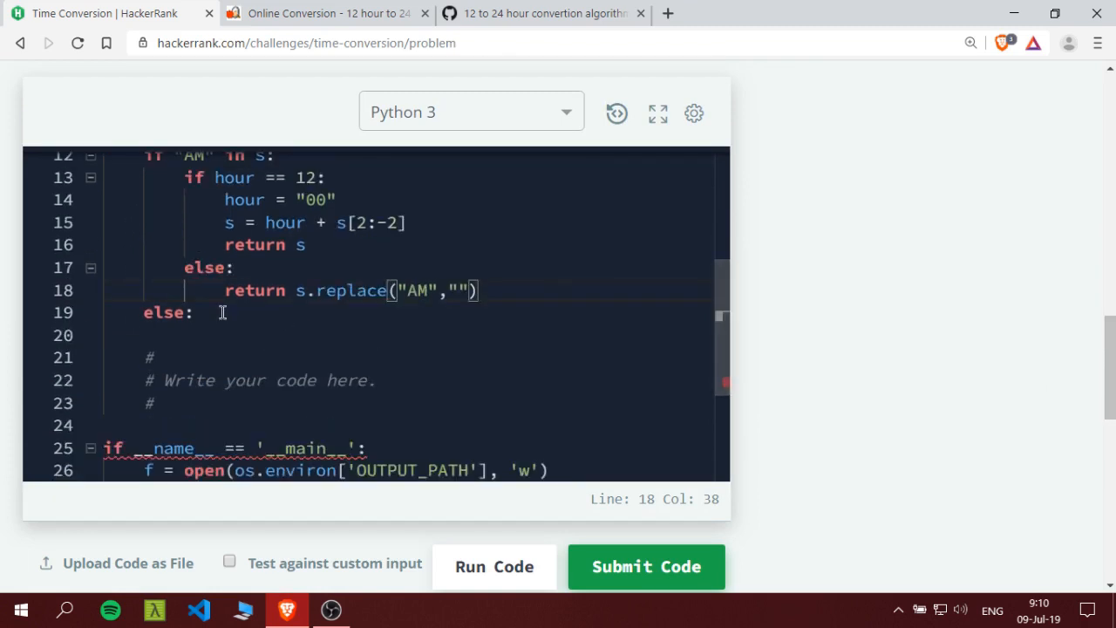
pyautogui.click(223, 312)
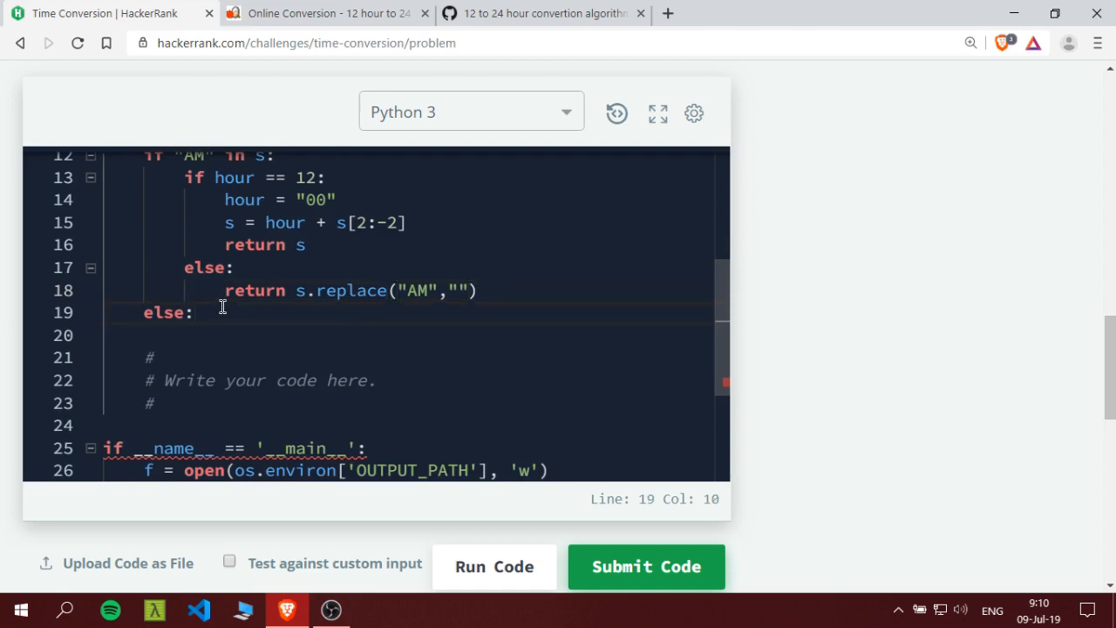
pyautogui.press('Enter')
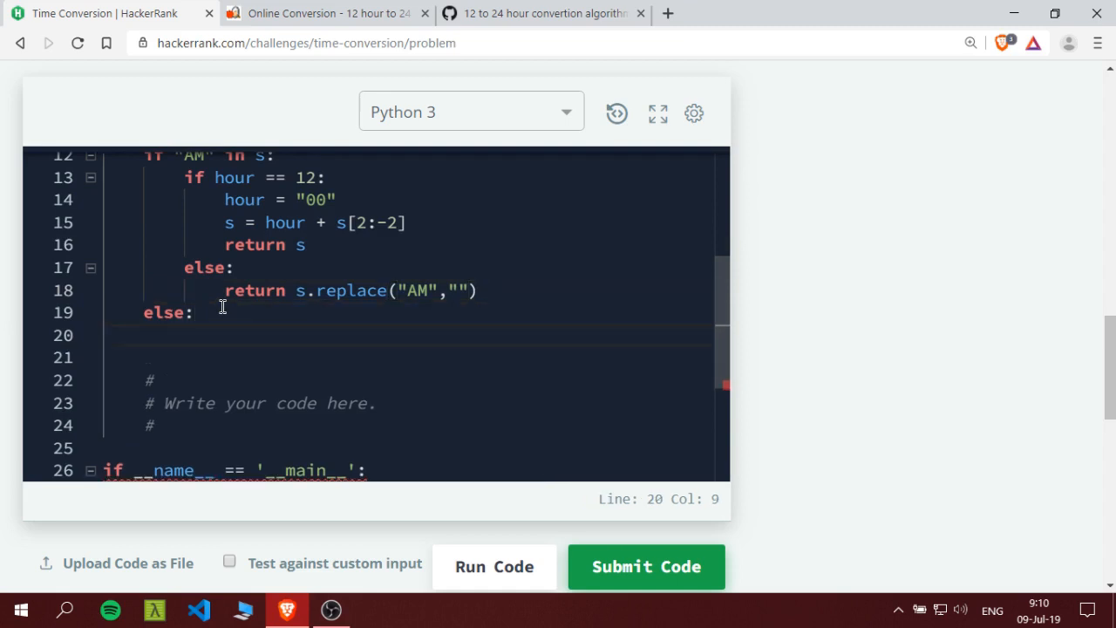
pyautogui.write('if h')
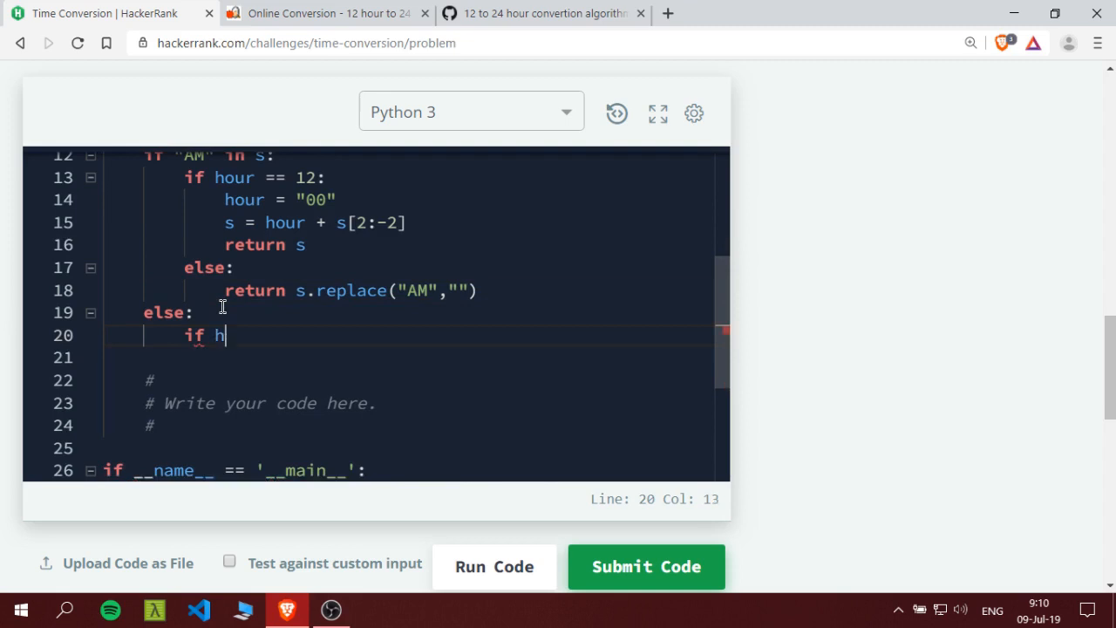
pyautogui.write('our == 1')
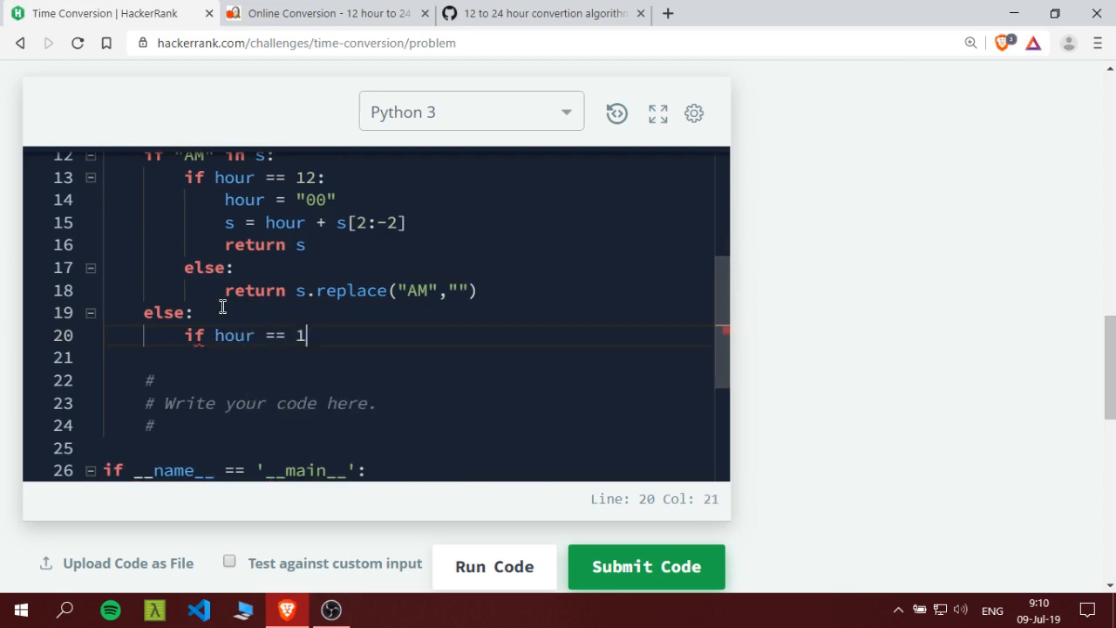
pyautogui.write('2:')
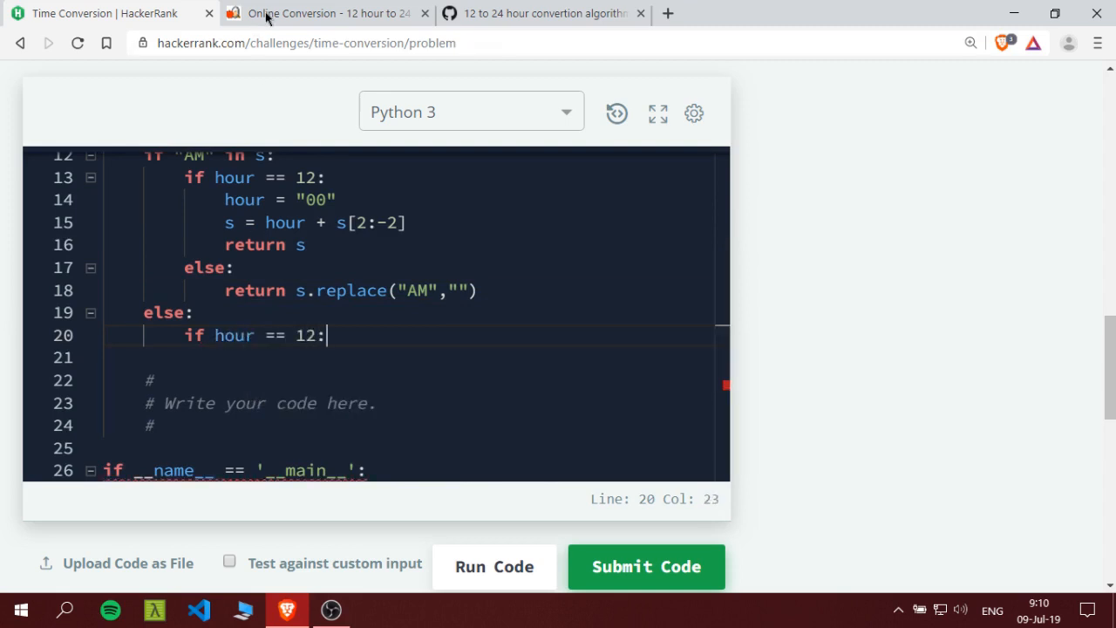
# Check on the conversion page that 12 PM stays 12, then return to the HackerRank tab
pyautogui.click(328, 14)
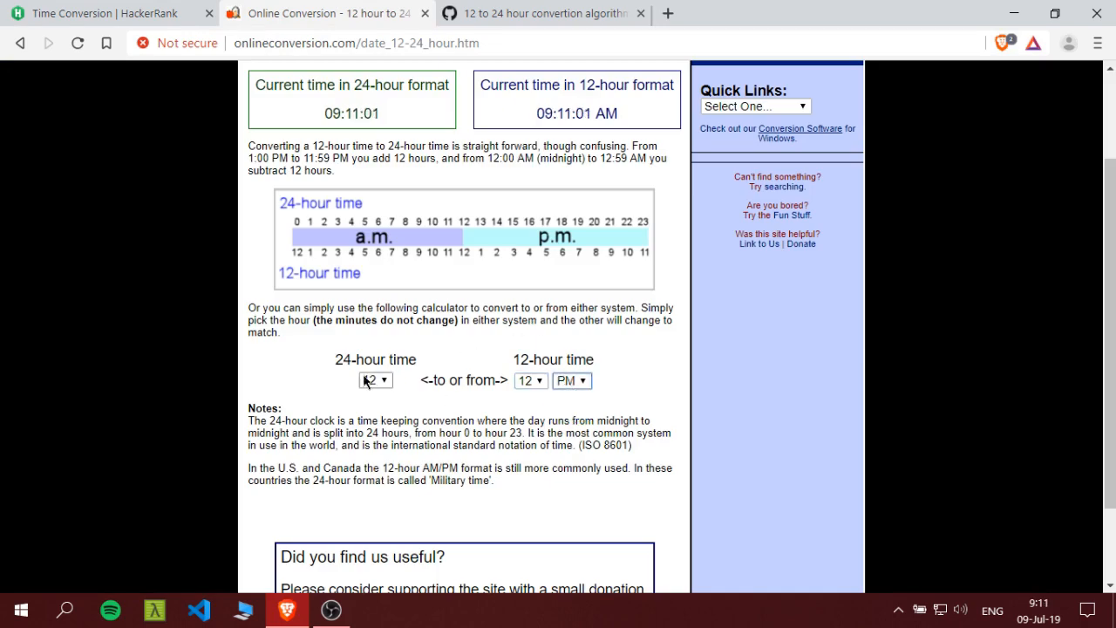
pyautogui.click(104, 14)
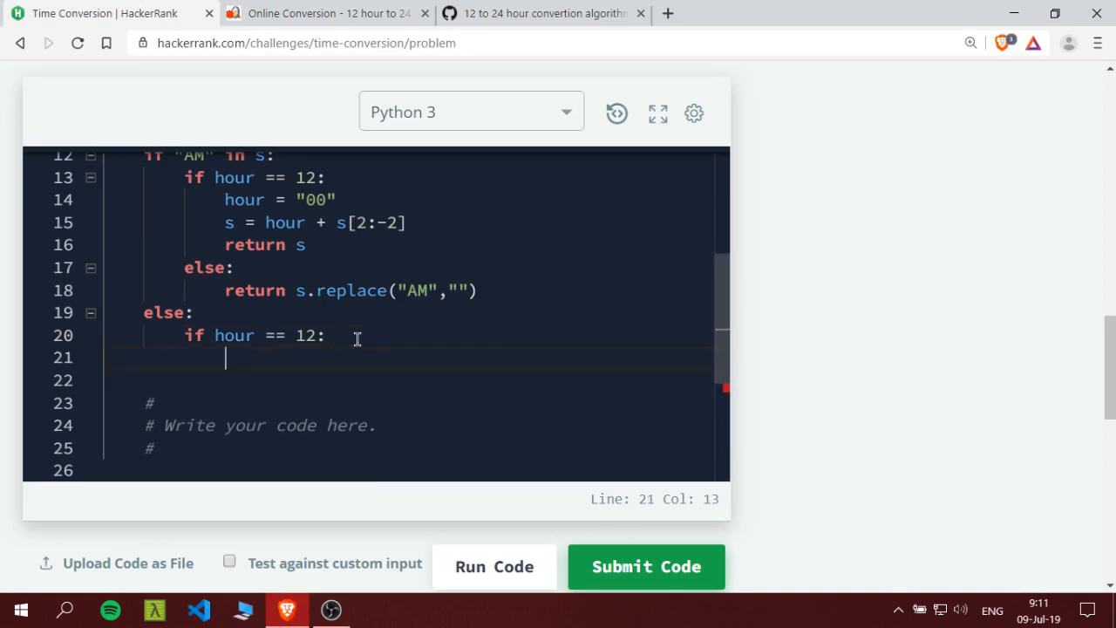
# For hour 12 PM, return s.replace("PM","") to drop the suffix unchanged
pyautogui.write('return')
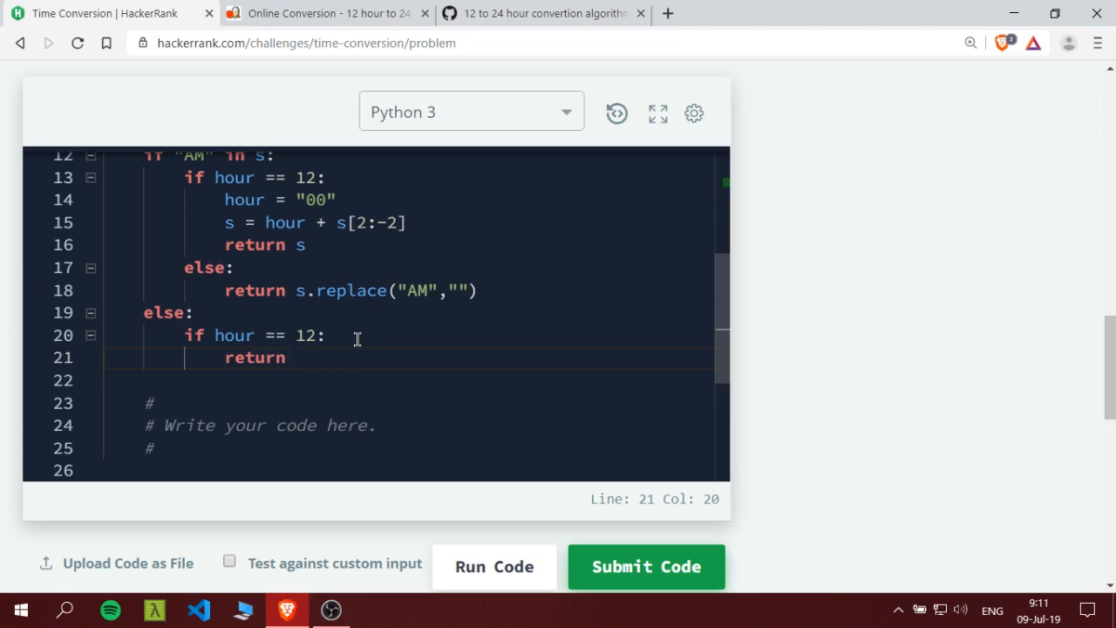
pyautogui.write('s')
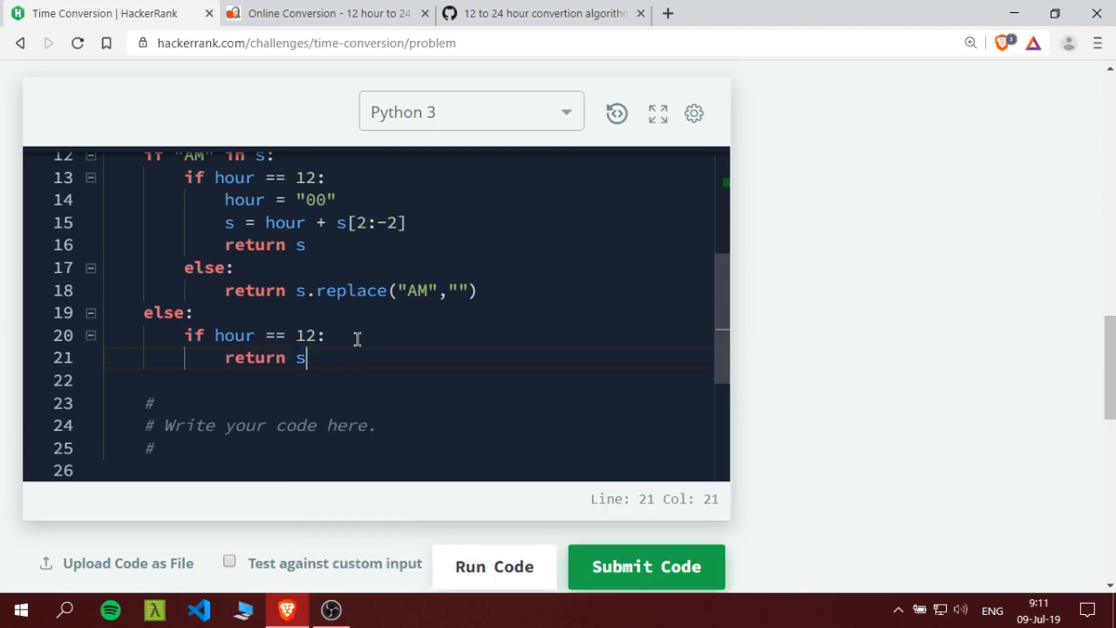
pyautogui.write('.replace(')
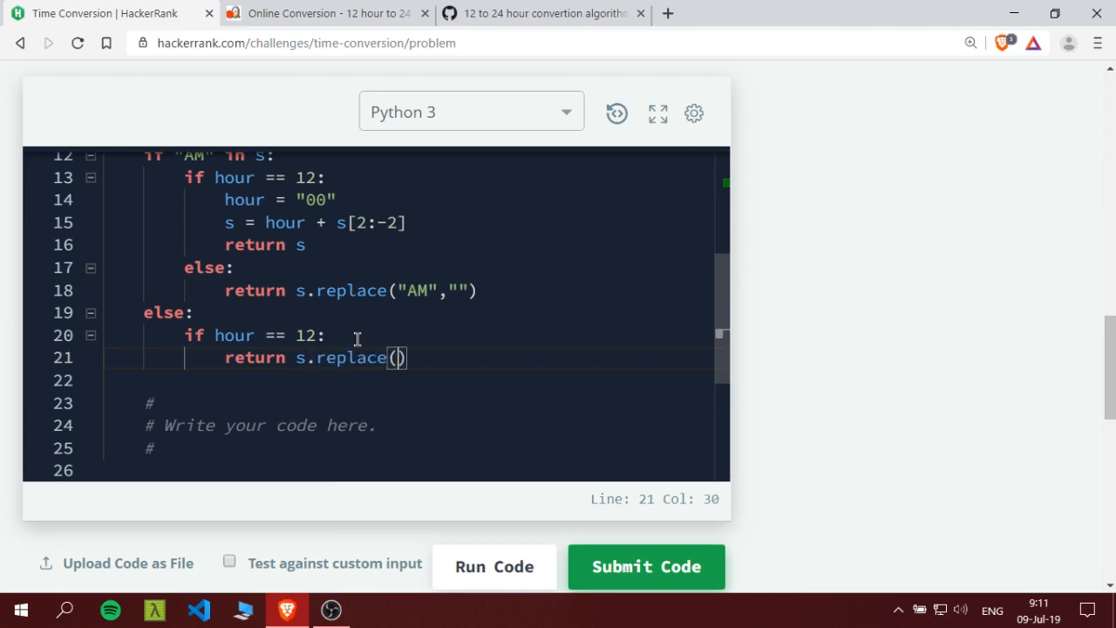
pyautogui.write('""')
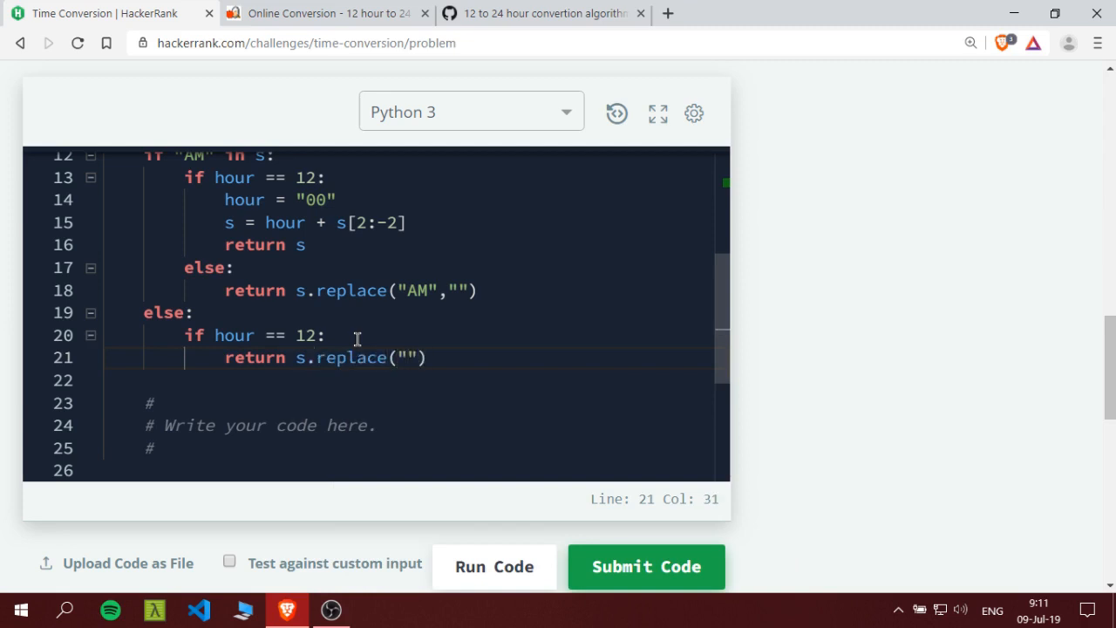
pyautogui.write('PM')
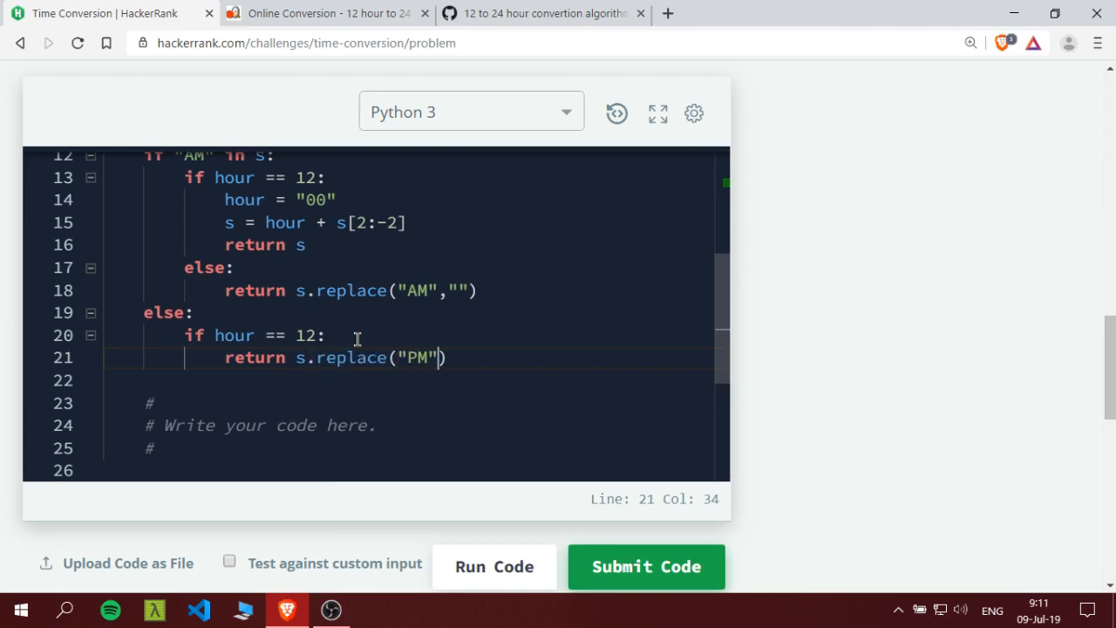
pyautogui.write(',""')
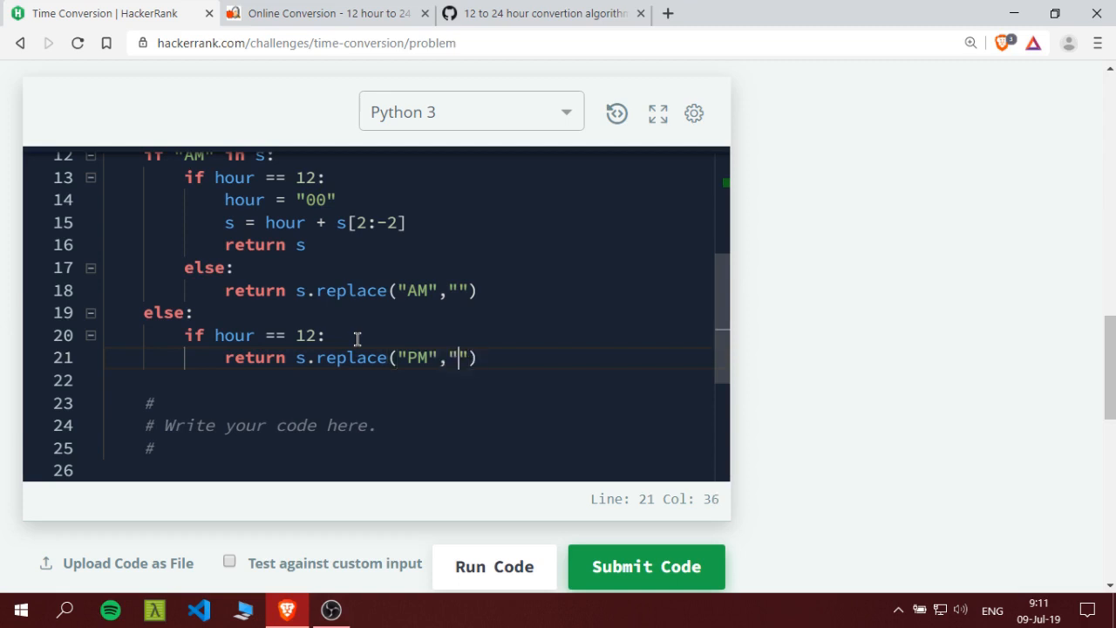
# Add an inner else that increments hour by 12 for other PM times
pyautogui.write('else:')
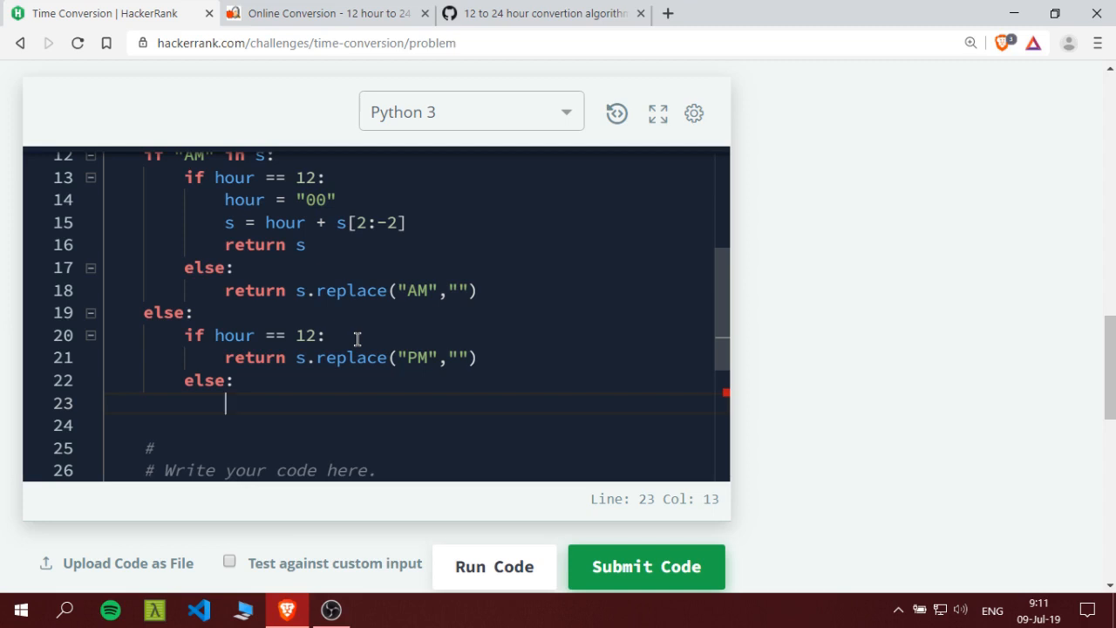
pyautogui.write('return hour')
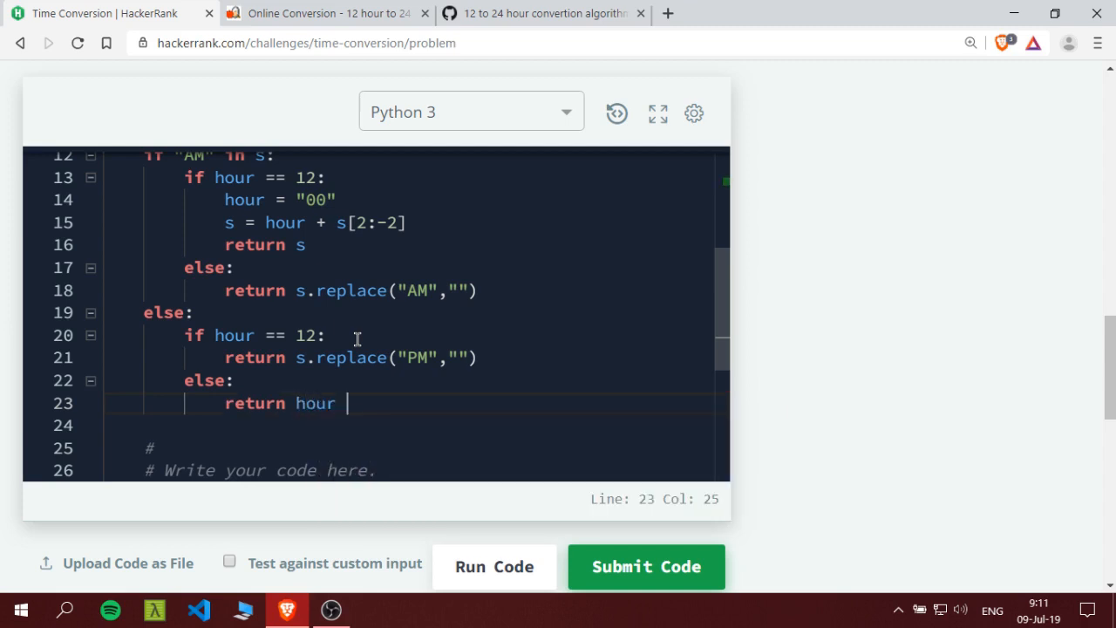
pyautogui.press('Backspace')
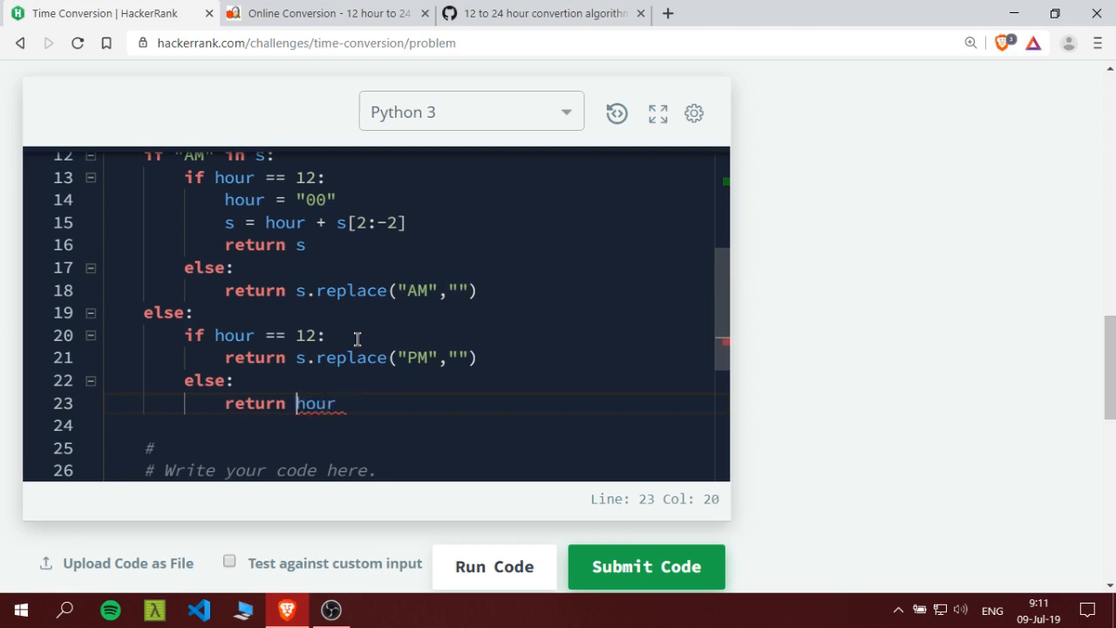
pyautogui.press('Backspace')
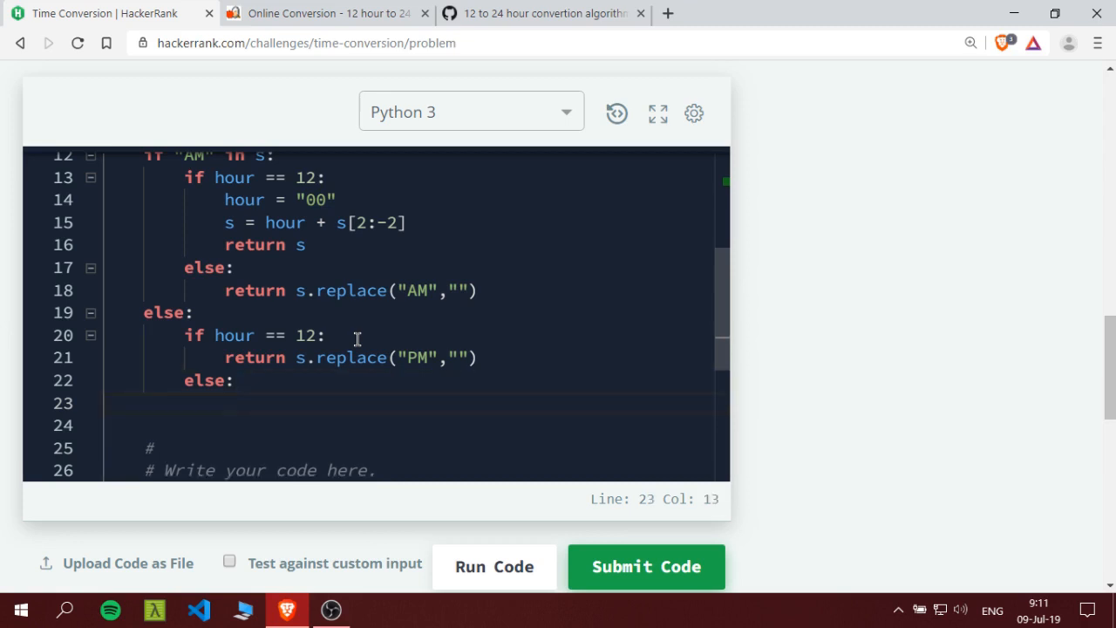
pyautogui.write('hour')
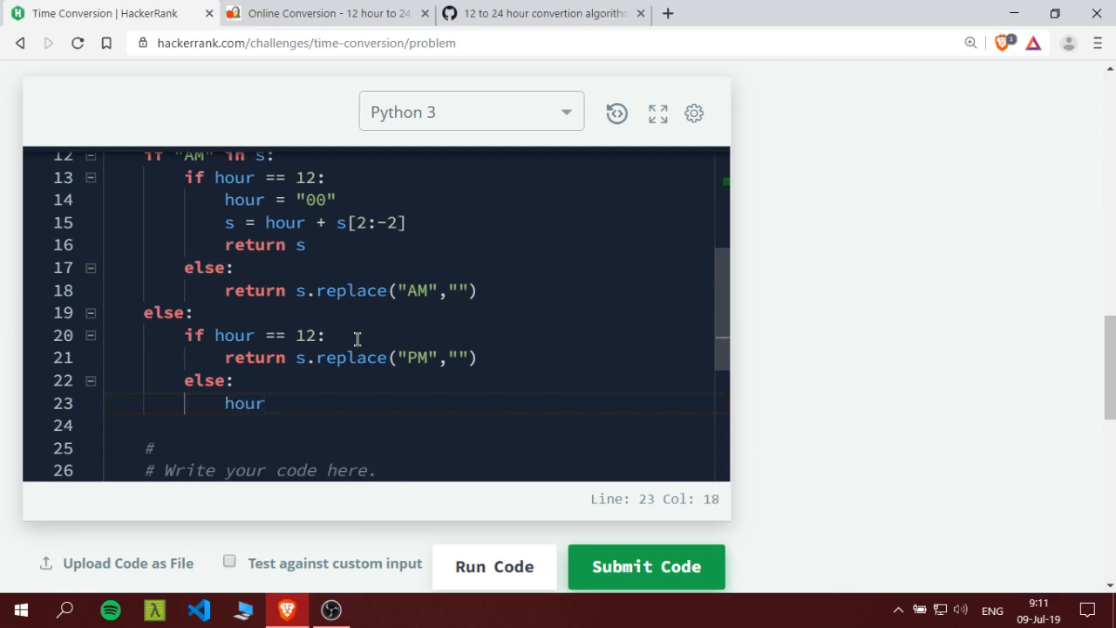
pyautogui.write('+= 12')
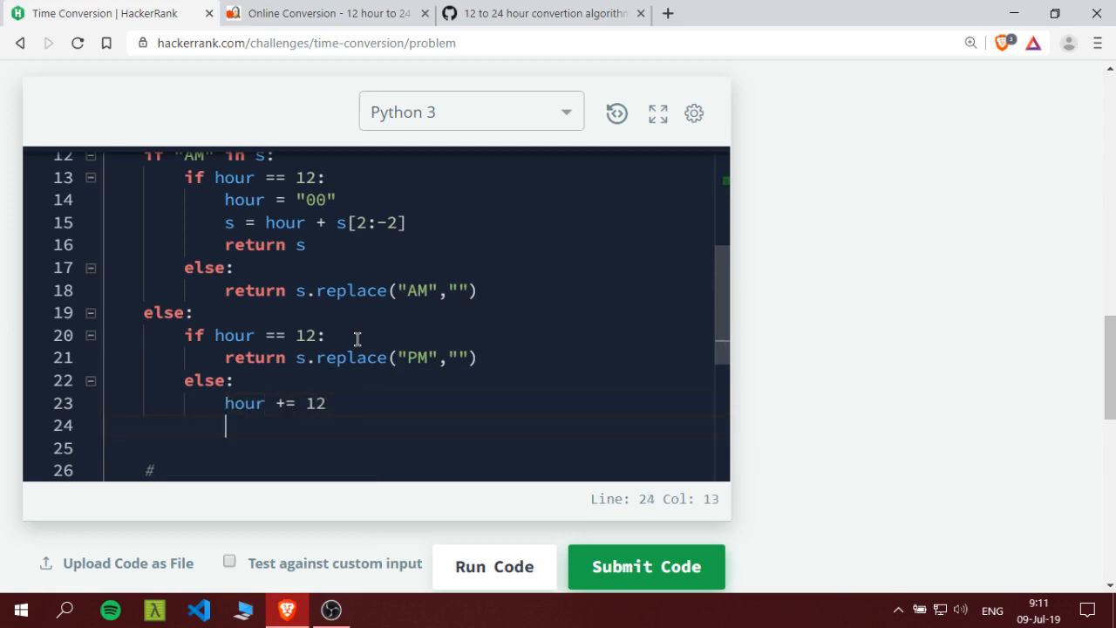
# Return str(hour) + s[2:-2], joining the shifted hour to the rest without the suffix
pyautogui.write('return')
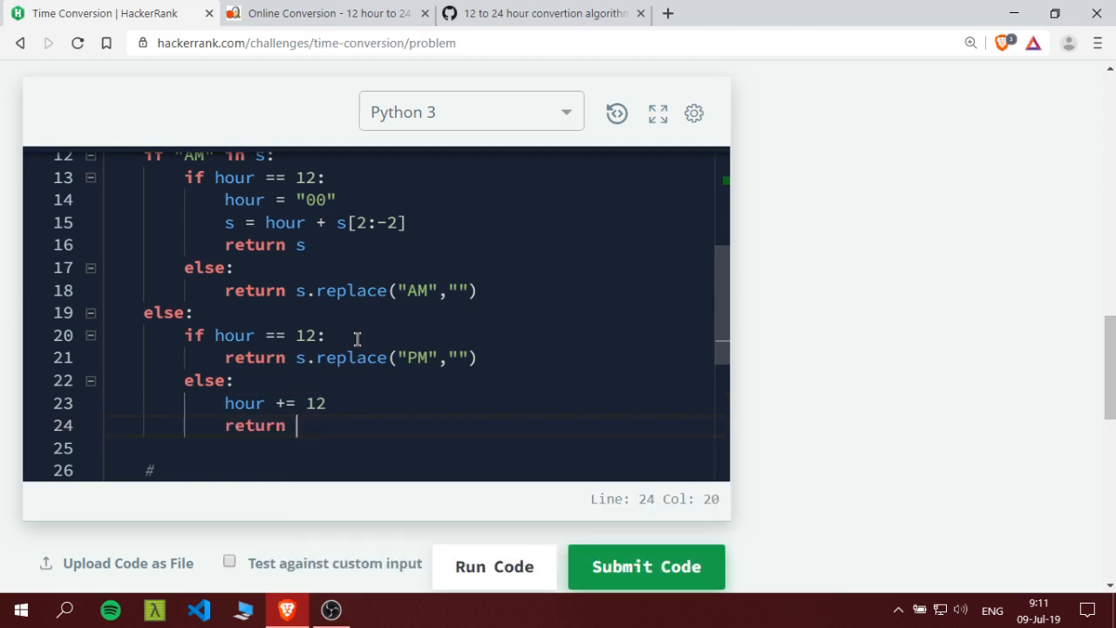
pyautogui.write('hour')
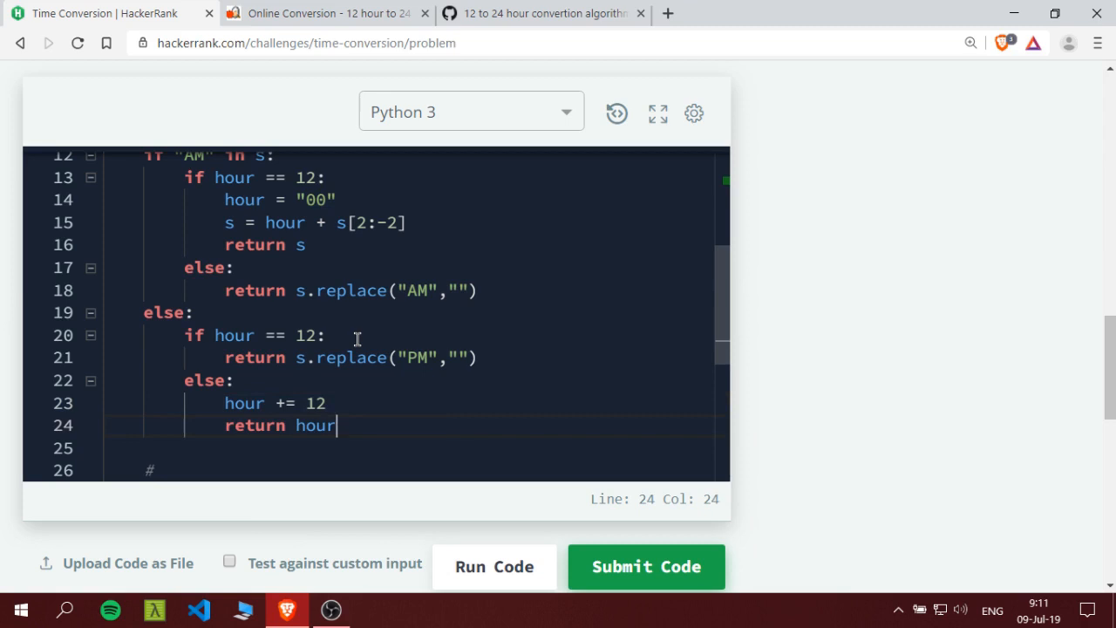
pyautogui.write('strin')
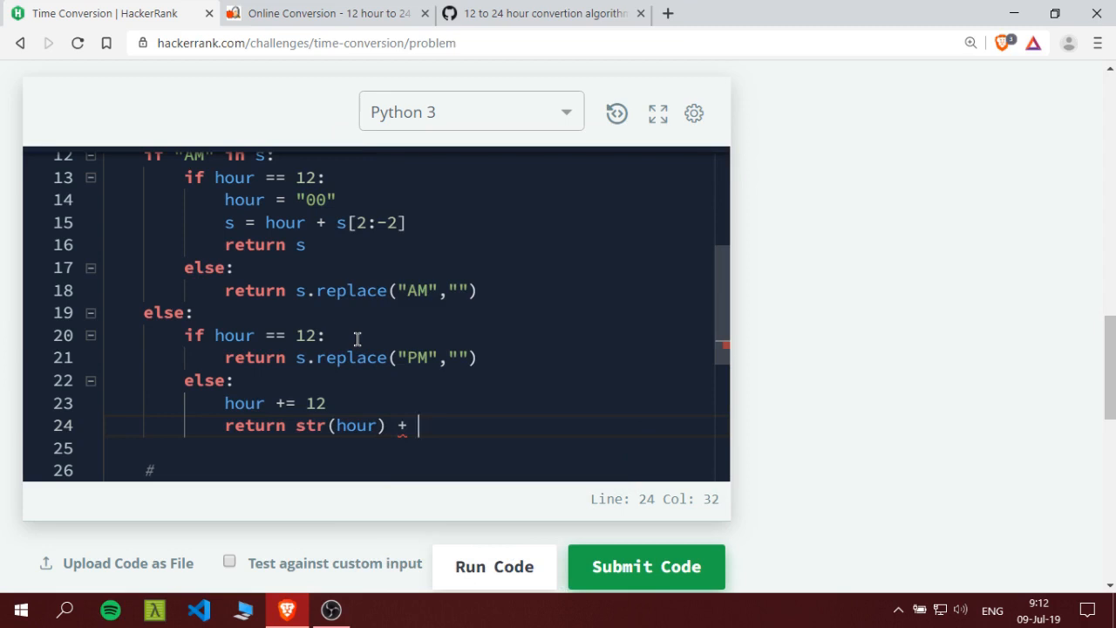
pyautogui.write('s[]')
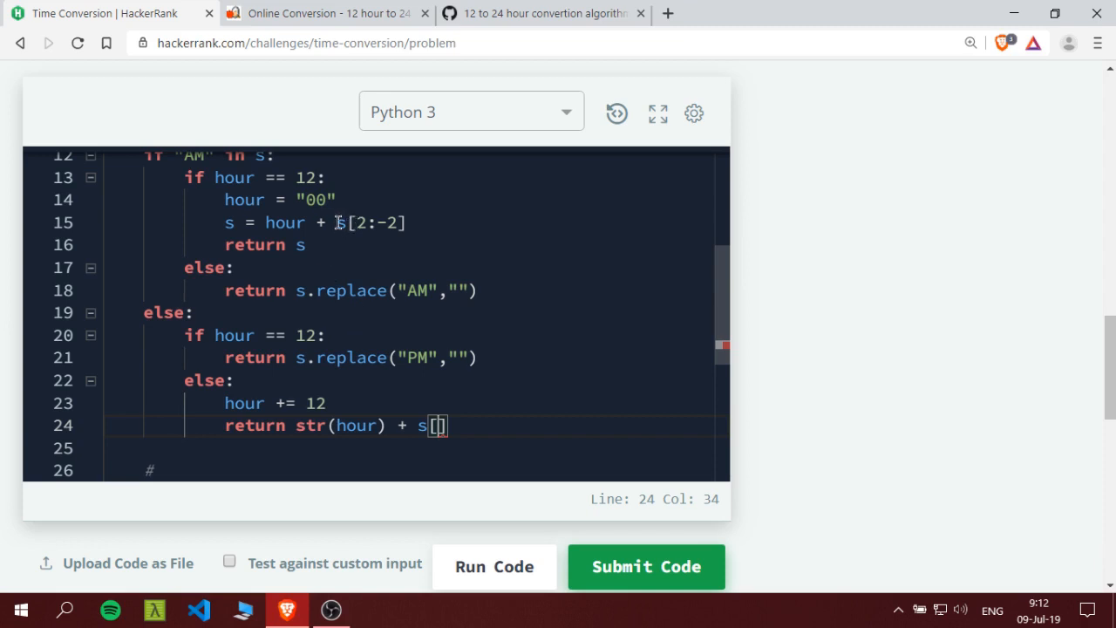
pyautogui.doubleClick(369, 223)
pyautogui.write('2:-2')
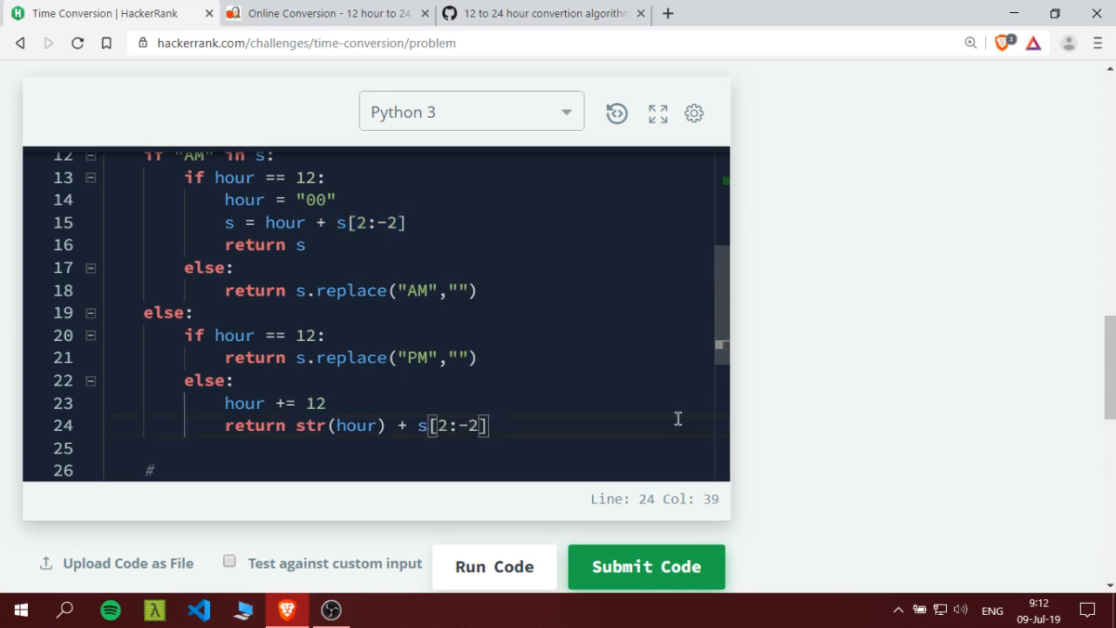
pyautogui.click(494, 565)
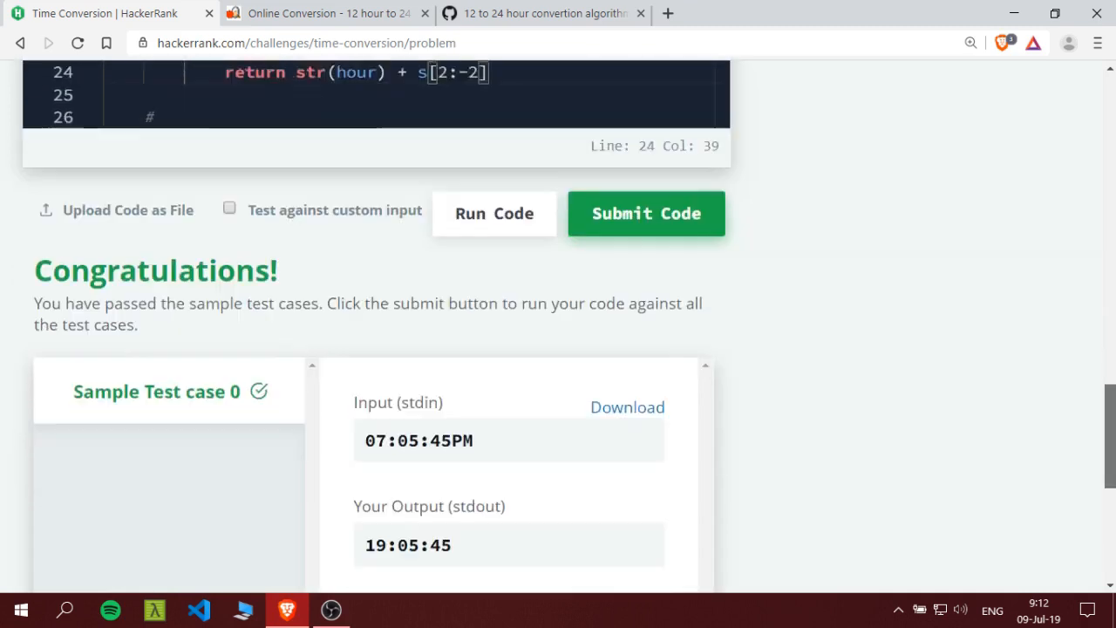
# Run the sample test and read the TypeError traceback at hour += 12
pyautogui.click(645, 213)
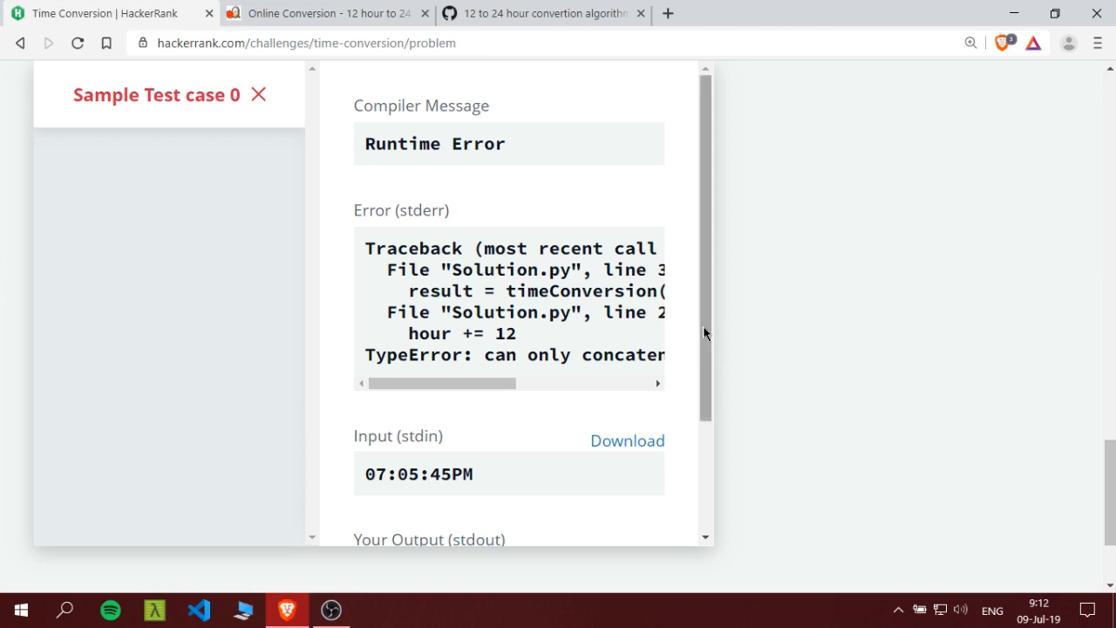
pyautogui.scroll(-3)
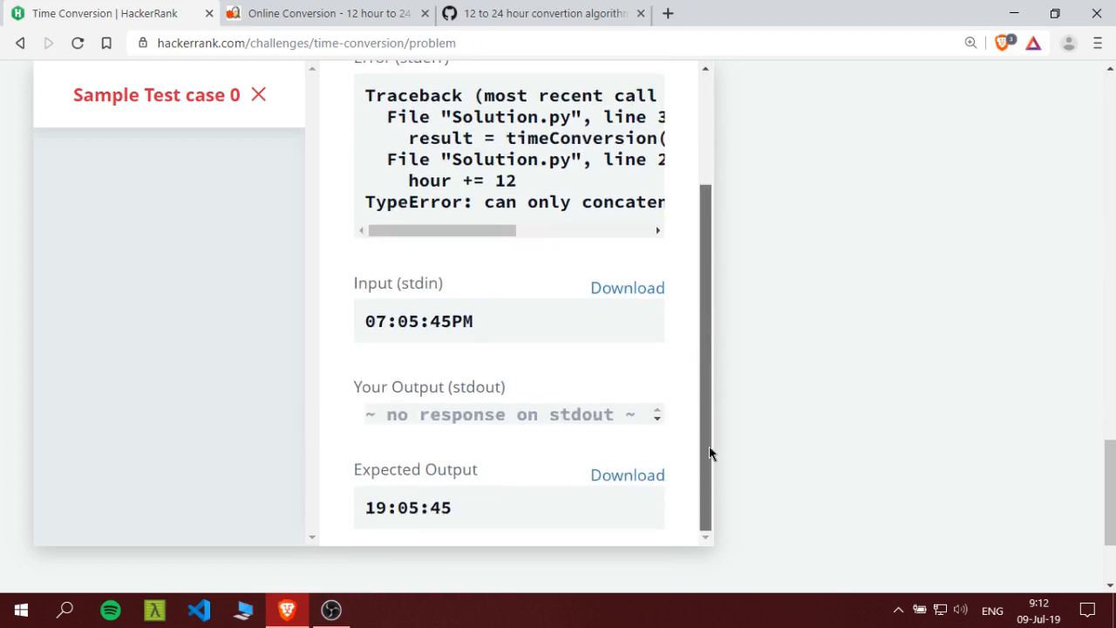
pyautogui.moveTo(771, 453)
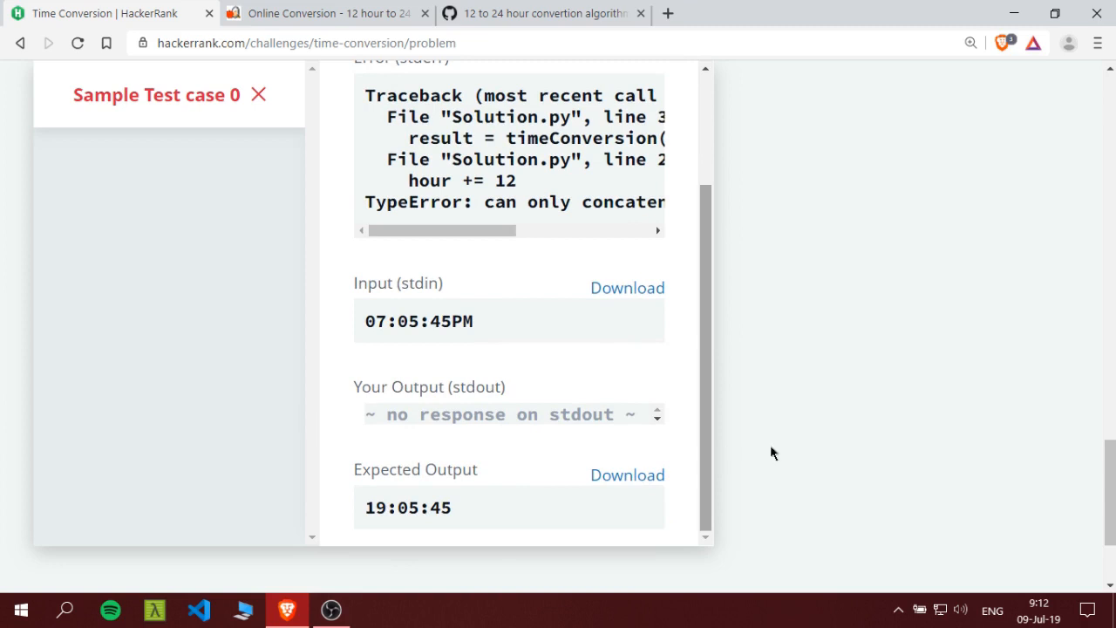
pyautogui.scroll(3)
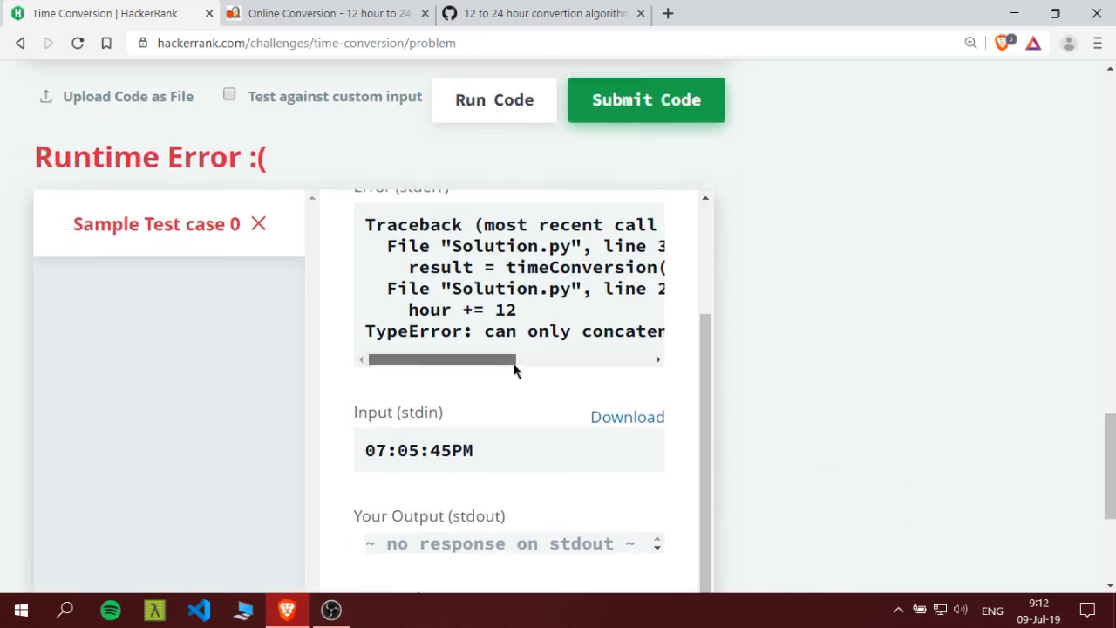
pyautogui.scroll(3)
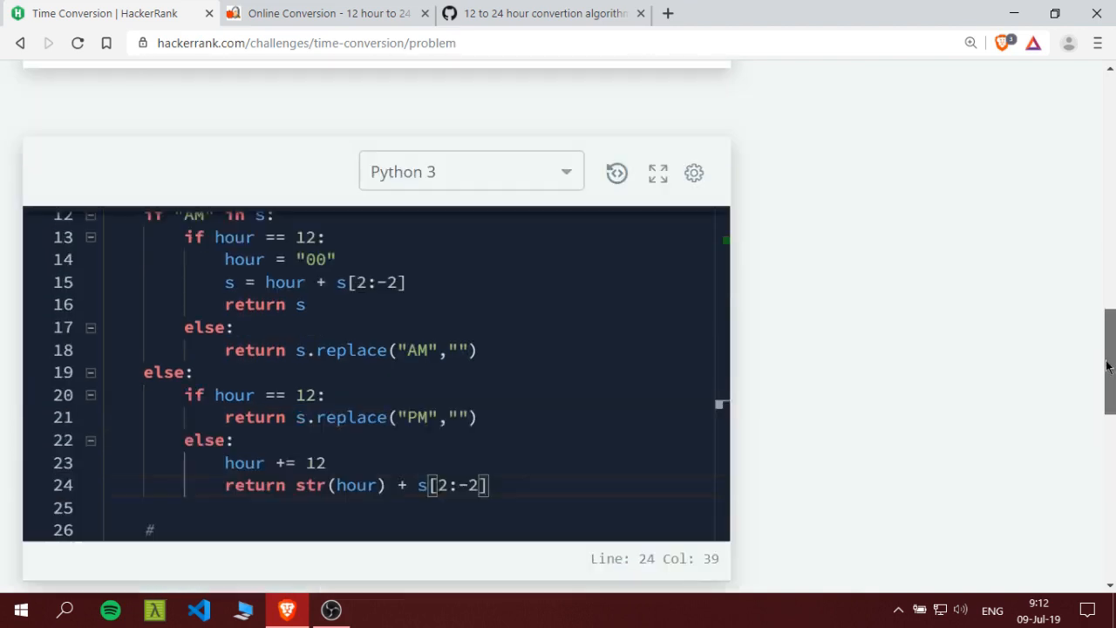
# Wrap the hour extraction in int() so line 10 reads hour = int(s[0:2])
pyautogui.scroll(3)
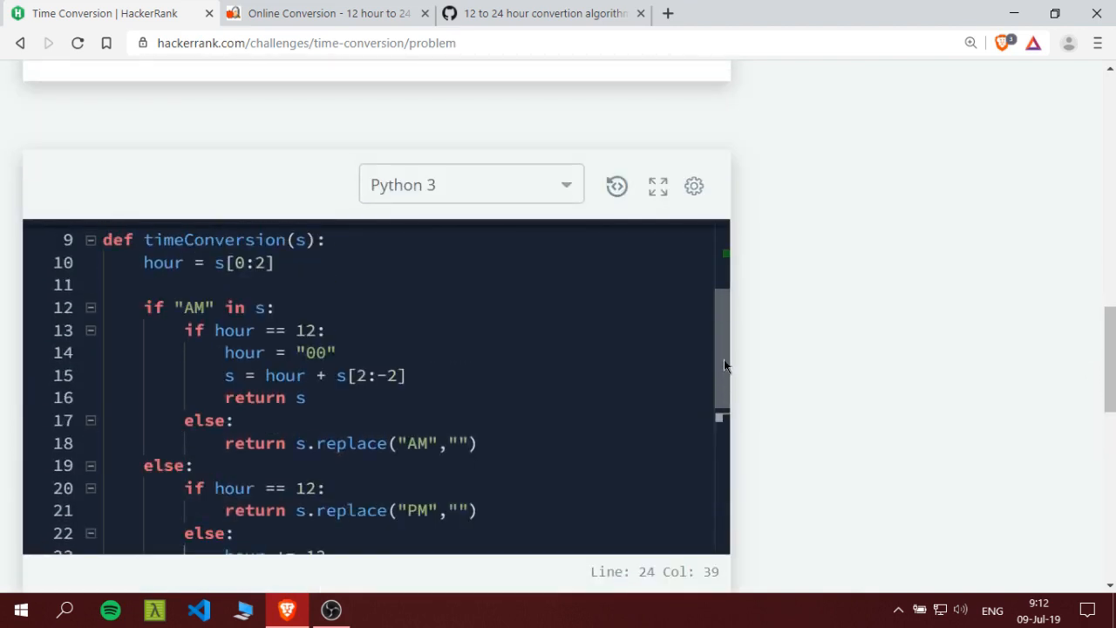
pyautogui.scroll(3)
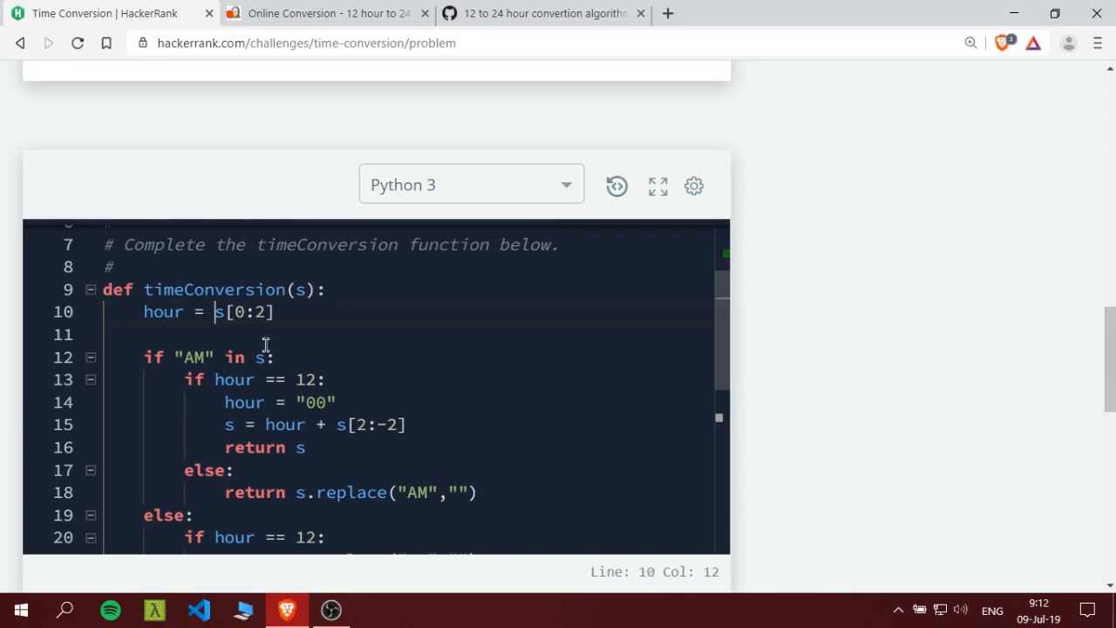
pyautogui.write('int')
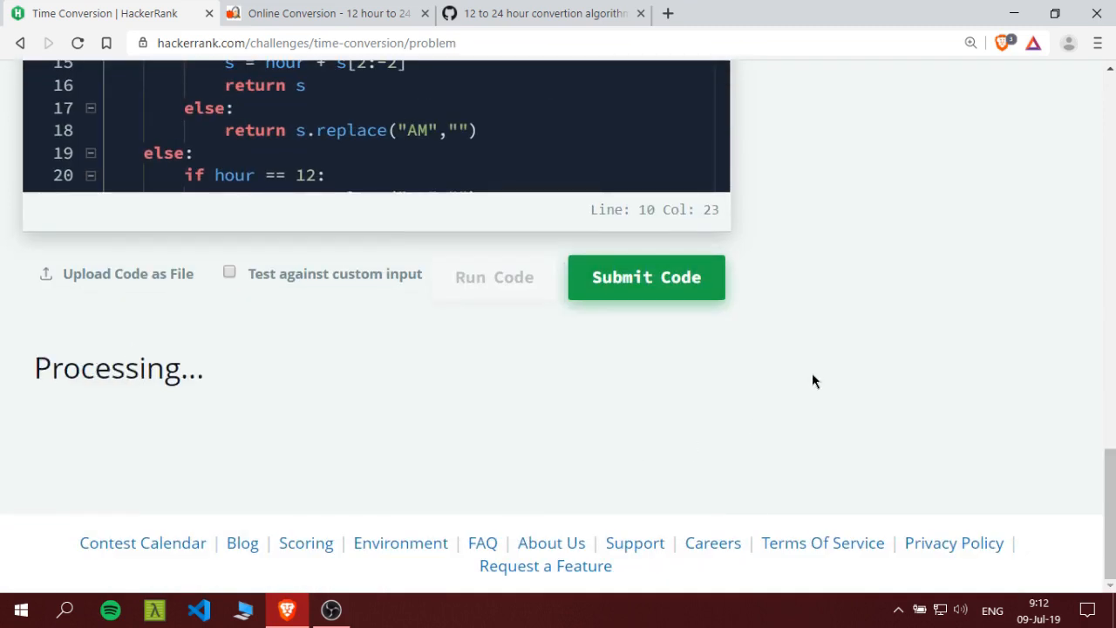
# Rerun the sample test, submit the solution and review all test cases passing
pyautogui.click(645, 277)
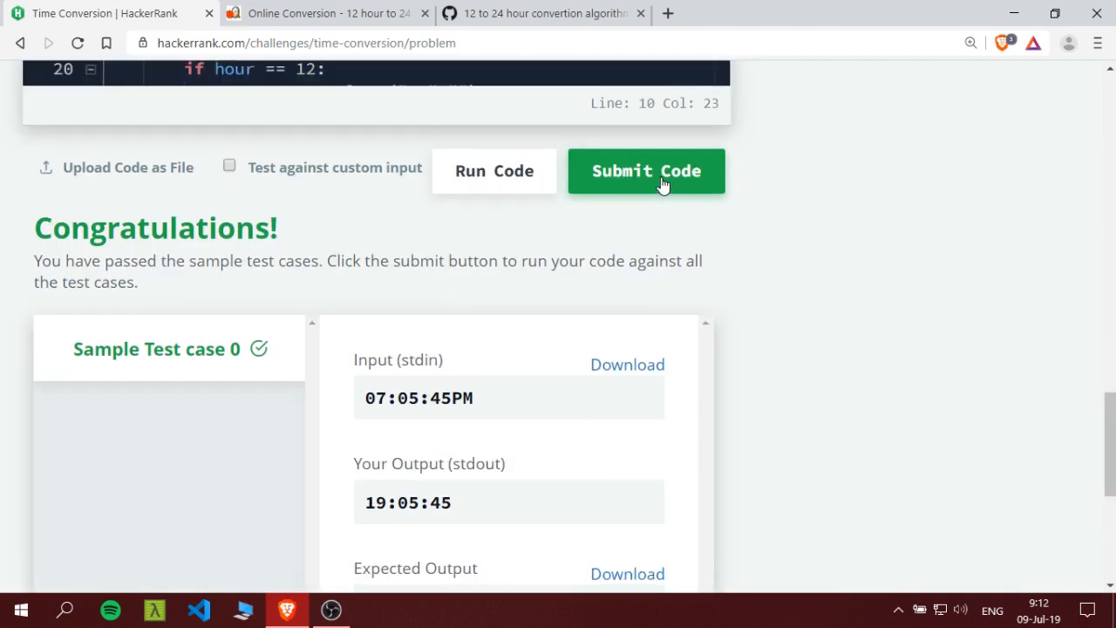
pyautogui.click(645, 171)
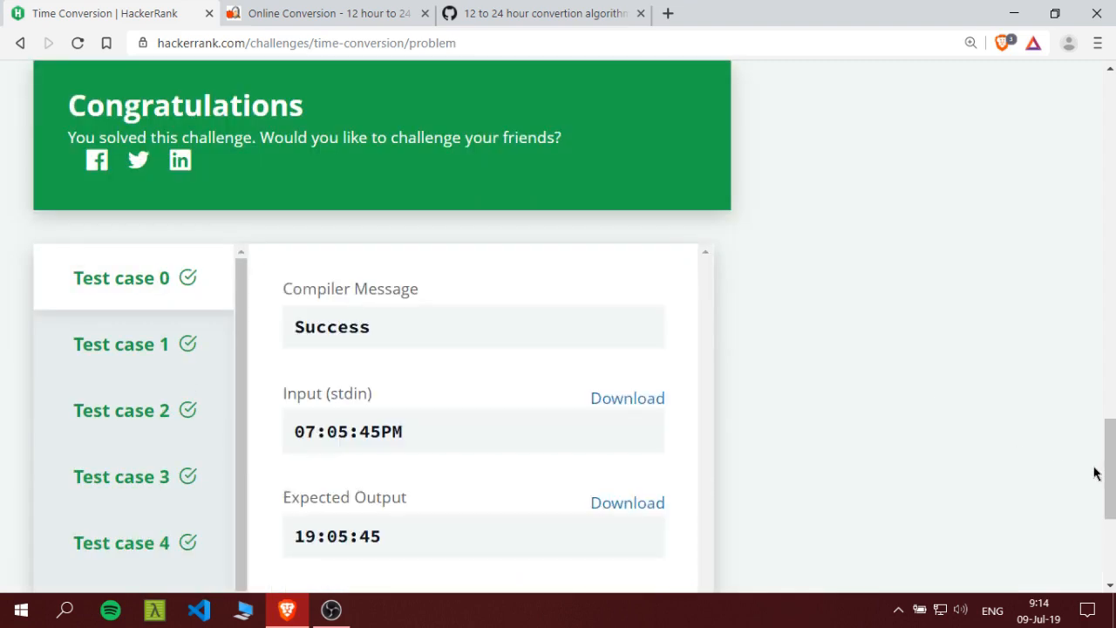
pyautogui.scroll(-3)
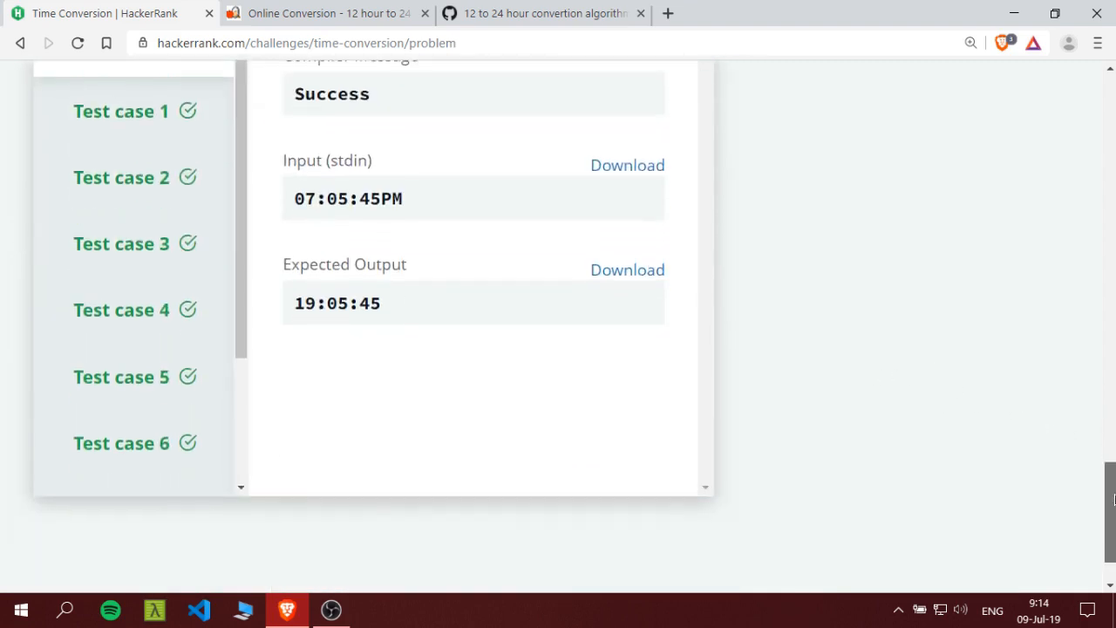
pyautogui.scroll(3)
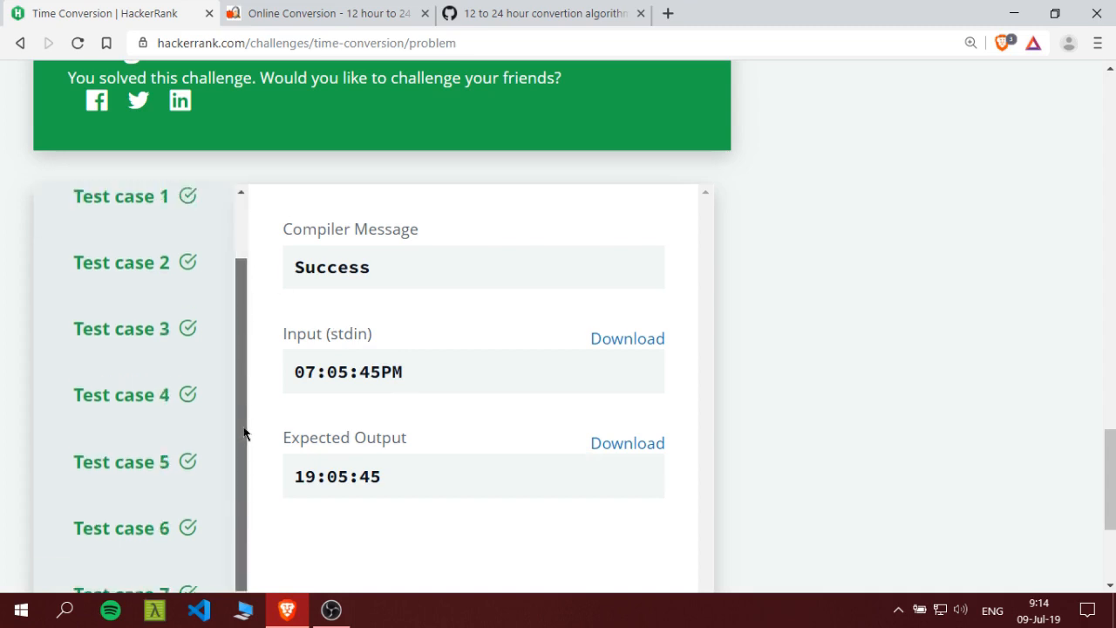
pyautogui.scroll(3)
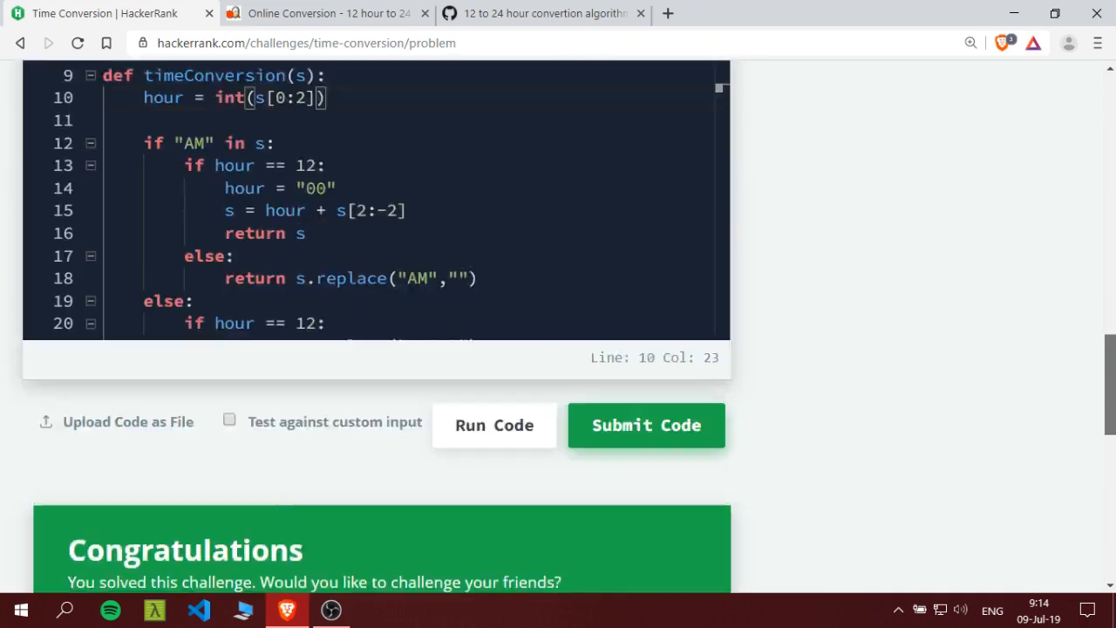
pyautogui.scroll(3)
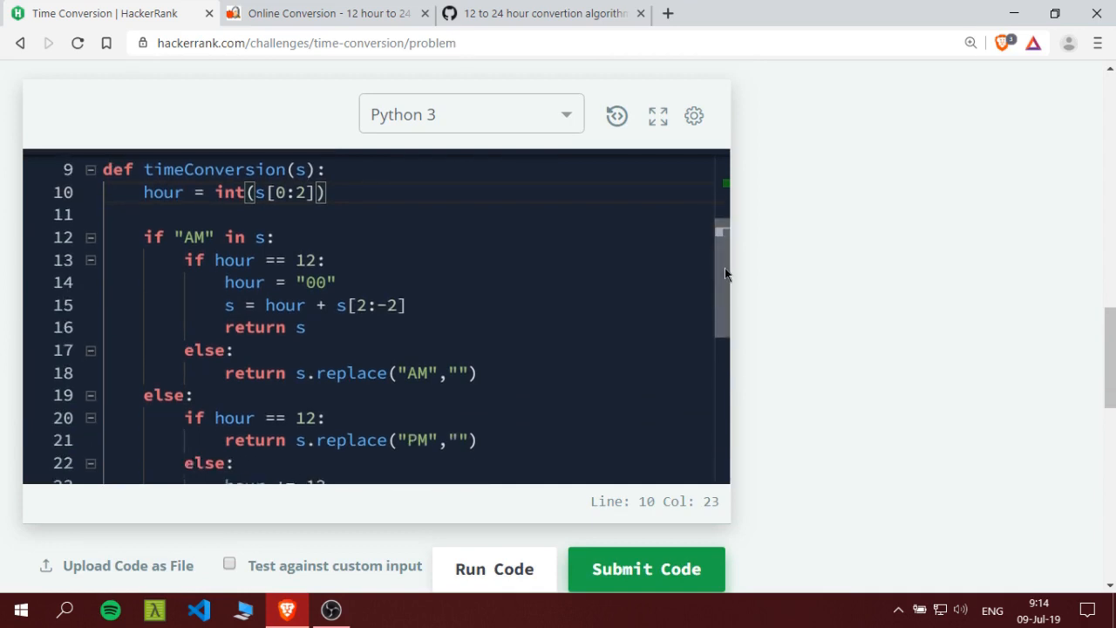
pyautogui.scroll(-3)
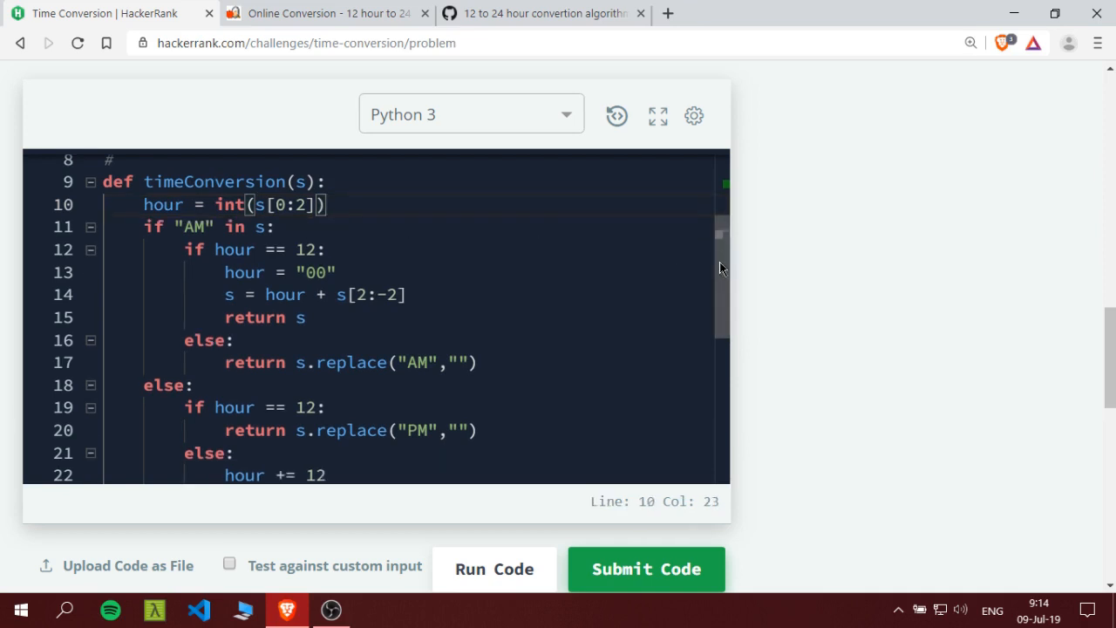
pyautogui.scroll(-3)
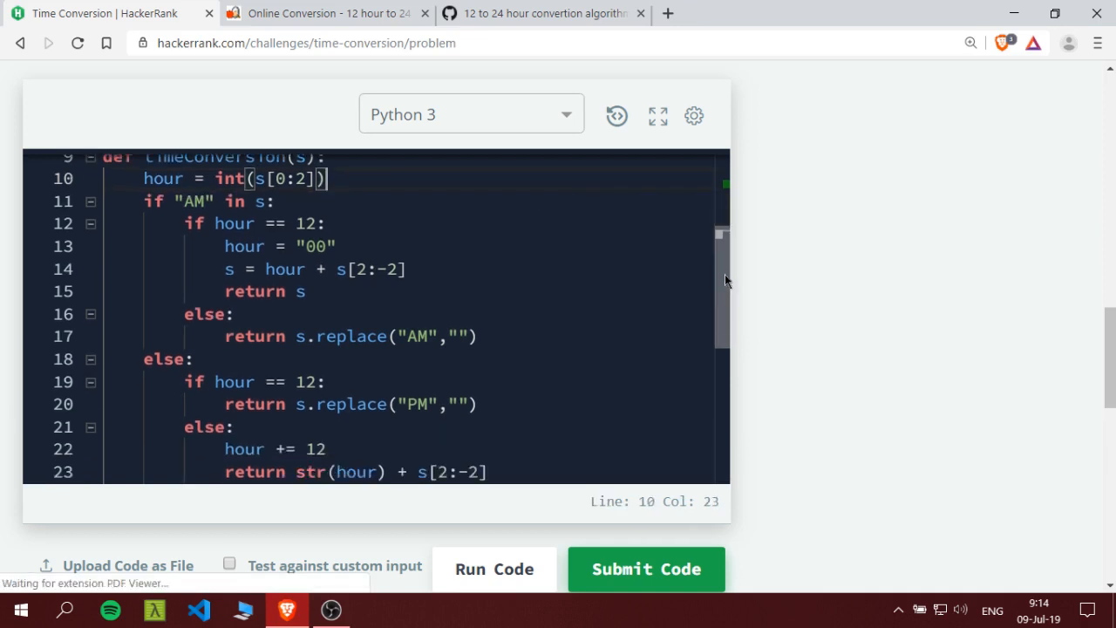
pyautogui.scroll(-3)
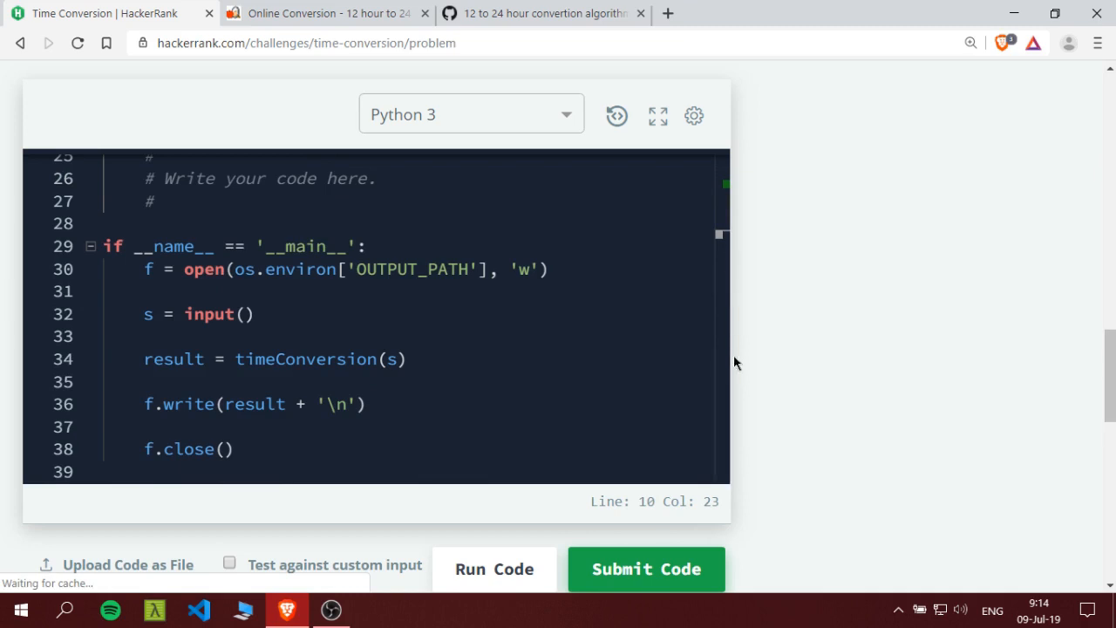
pyautogui.scroll(3)
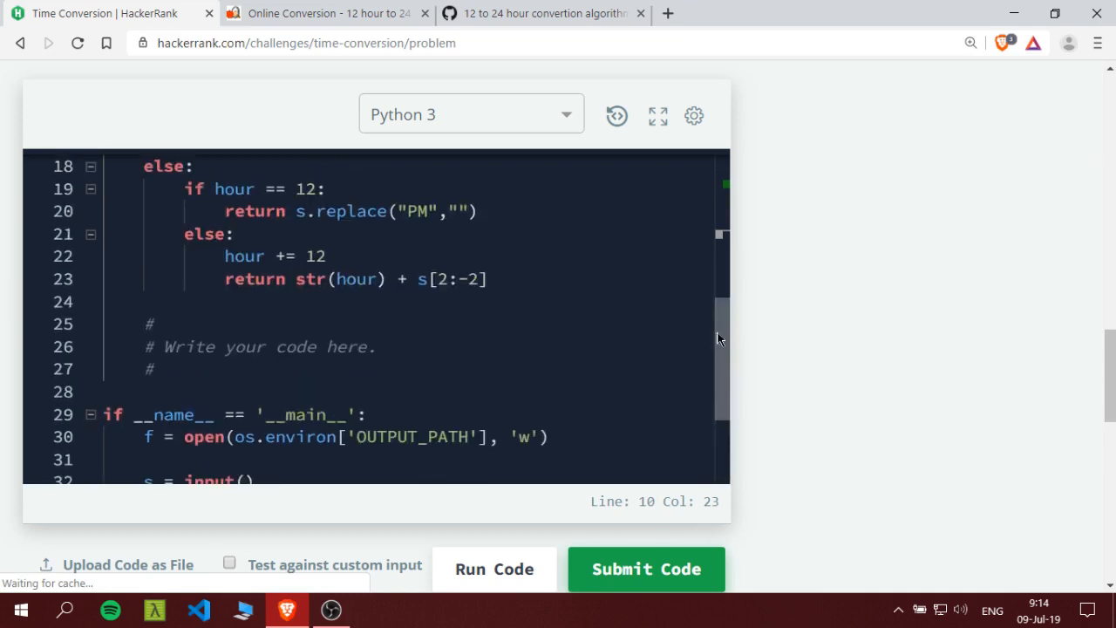
pyautogui.scroll(3)
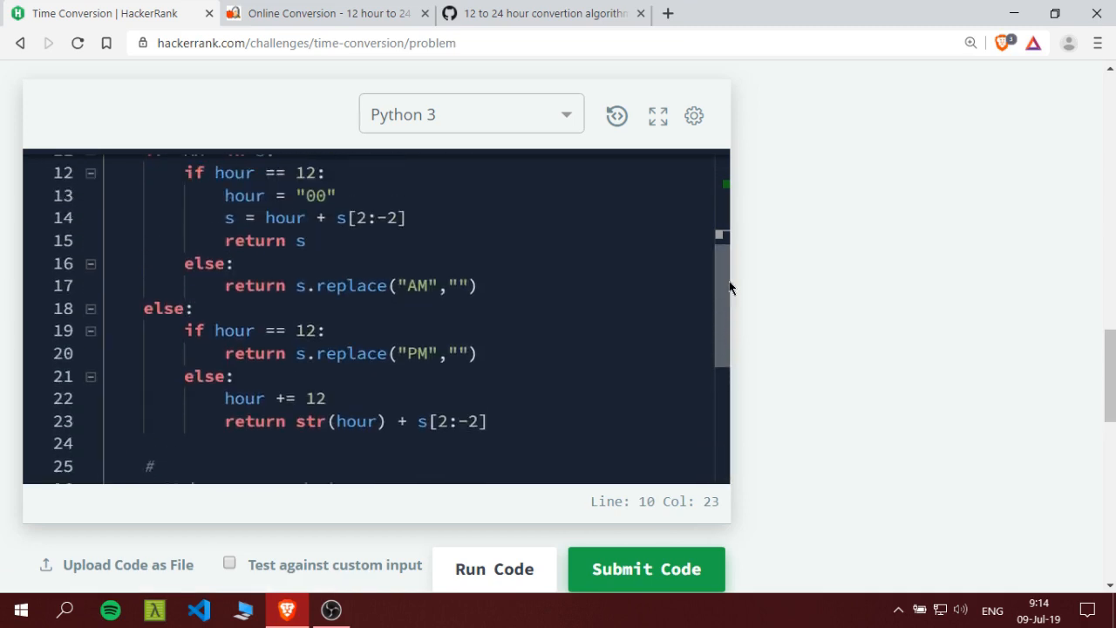
pyautogui.scroll(3)
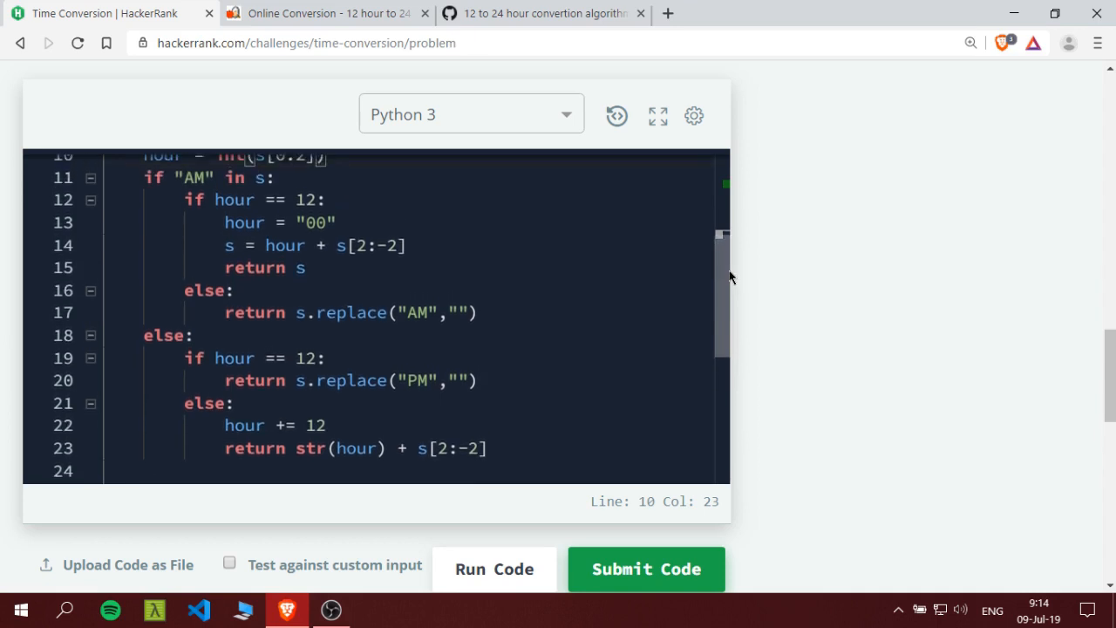
pyautogui.scroll(3)
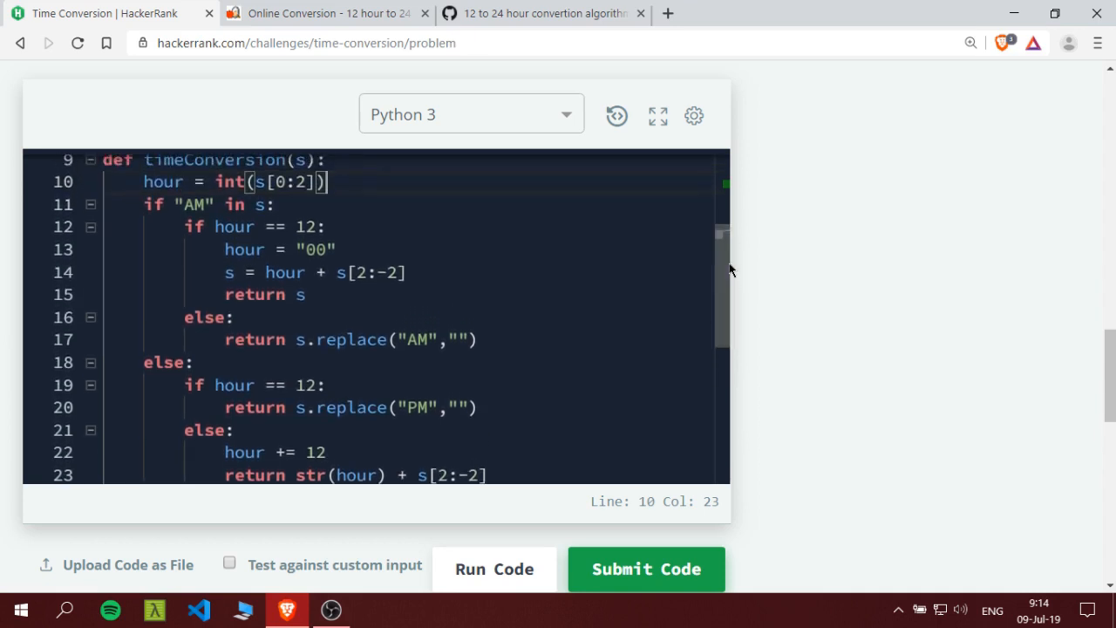
pyautogui.moveTo(820, 268)
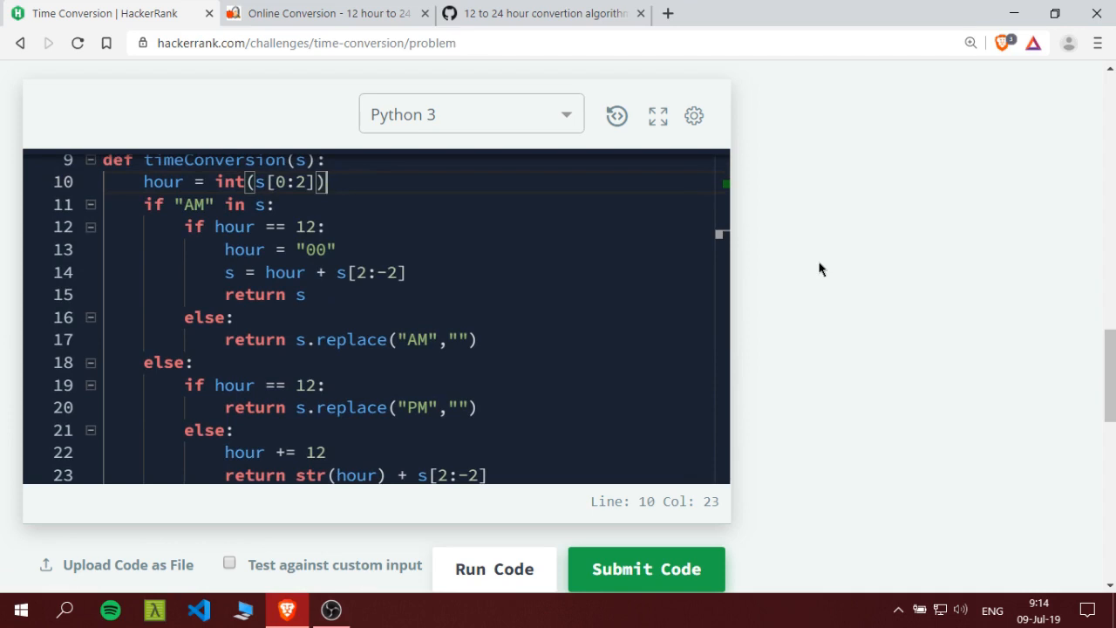